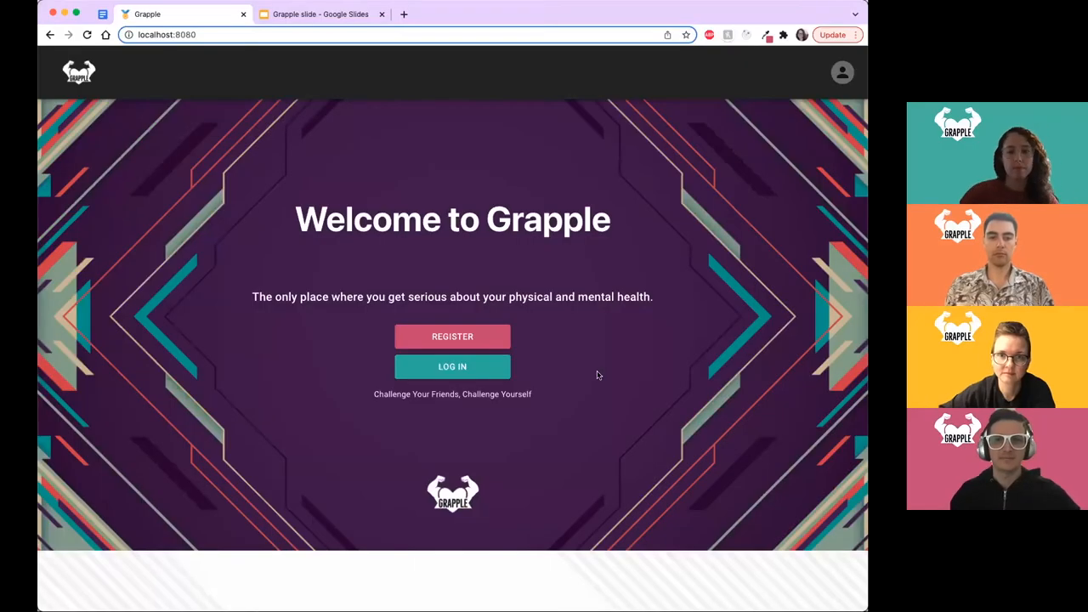
pyautogui.moveTo(545, 262)
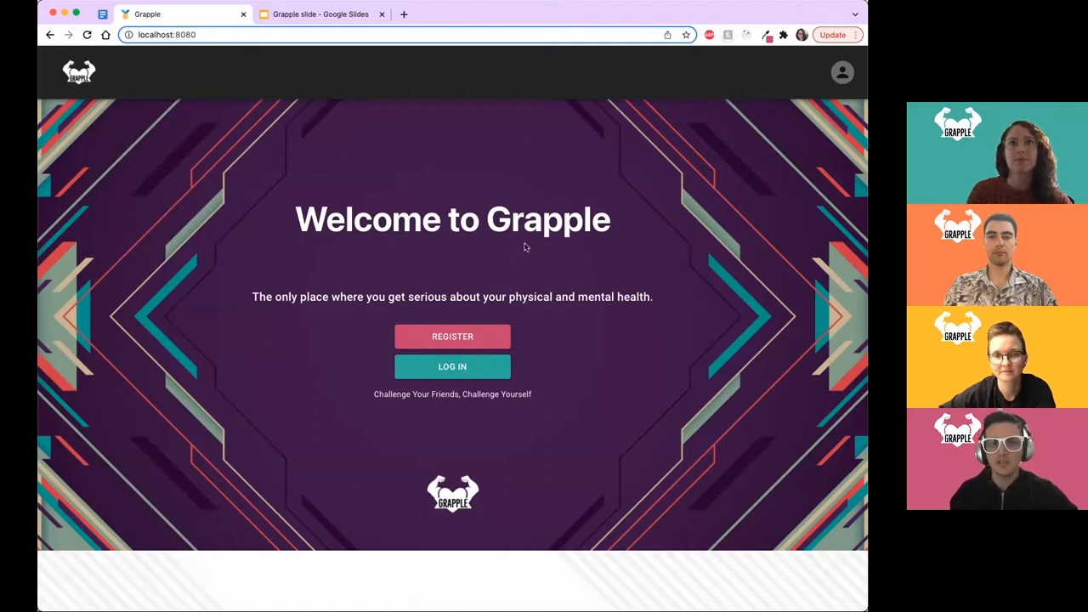
pyautogui.moveTo(572, 312)
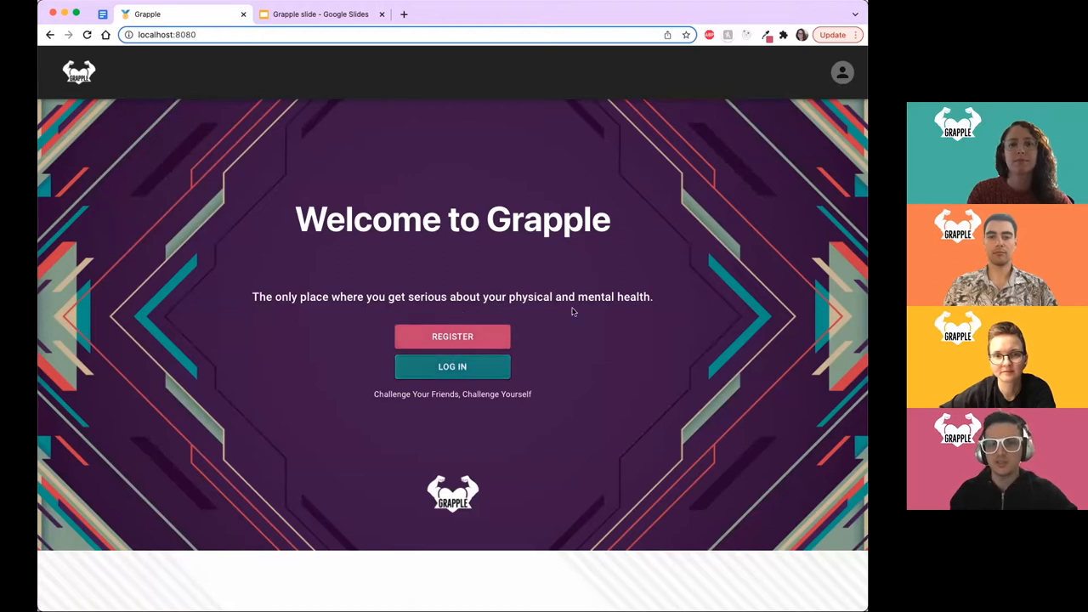
# Step: Scroll the landing page past the health cards to the empty Sign Up form and footer
pyautogui.scroll(-3)
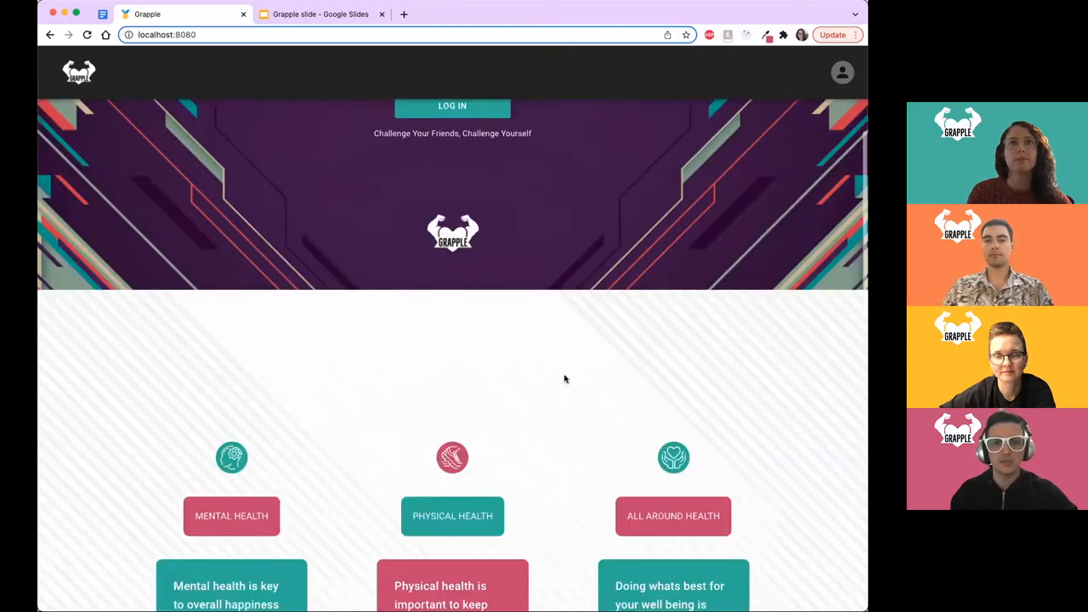
pyautogui.scroll(-3)
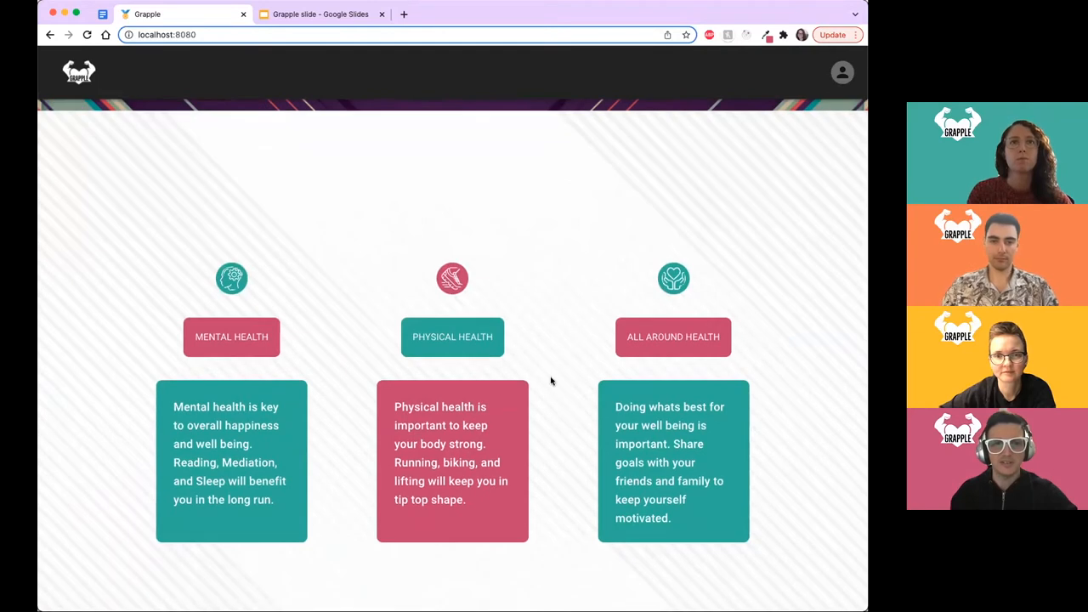
pyautogui.moveTo(645, 336)
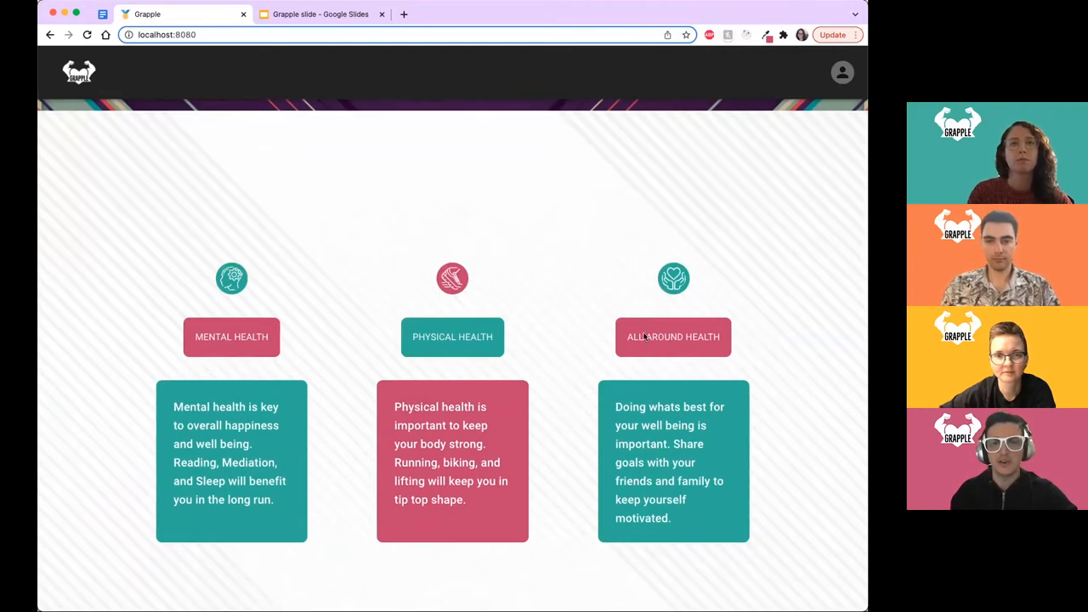
pyautogui.moveTo(415, 368)
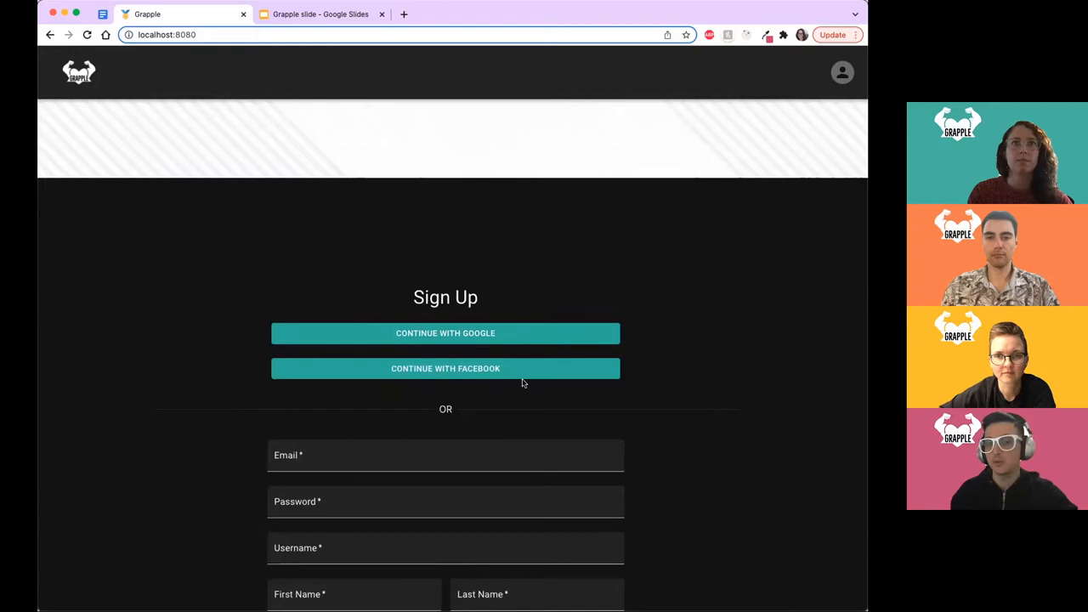
pyautogui.scroll(-3)
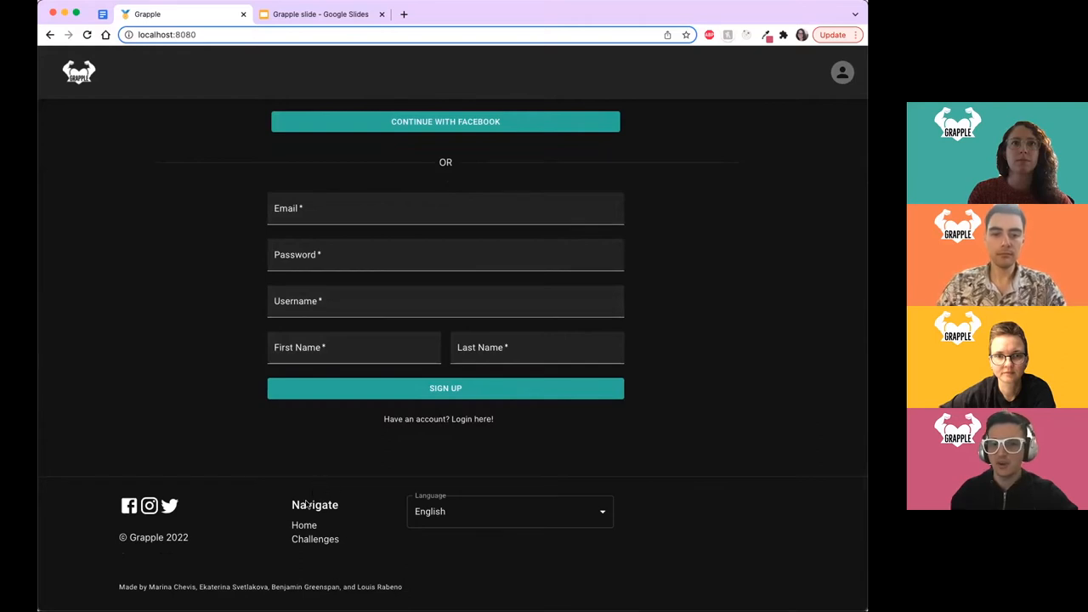
pyautogui.moveTo(312, 467)
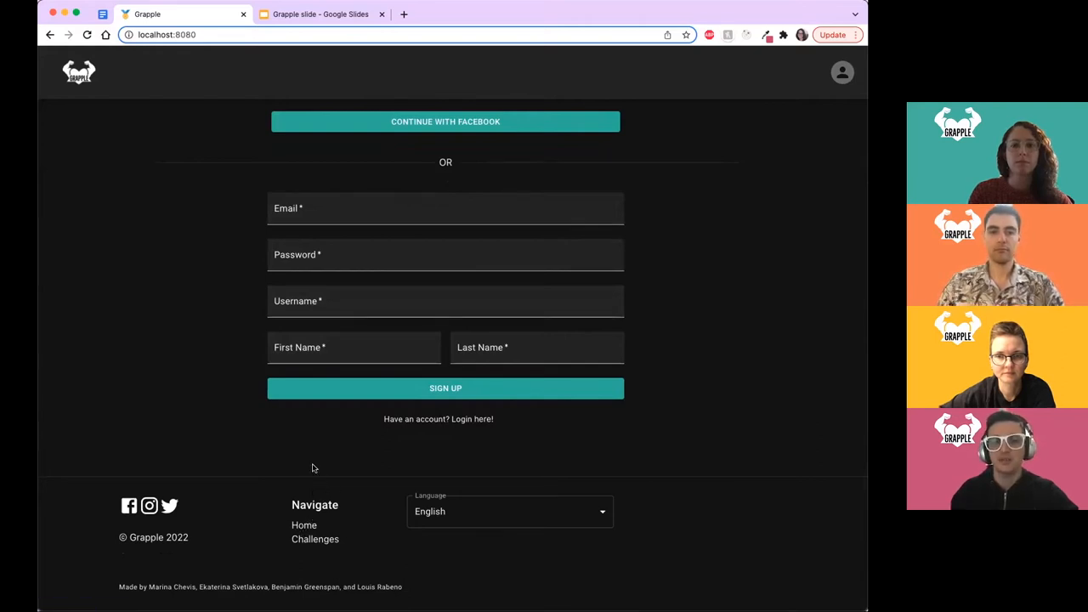
pyautogui.moveTo(317, 539)
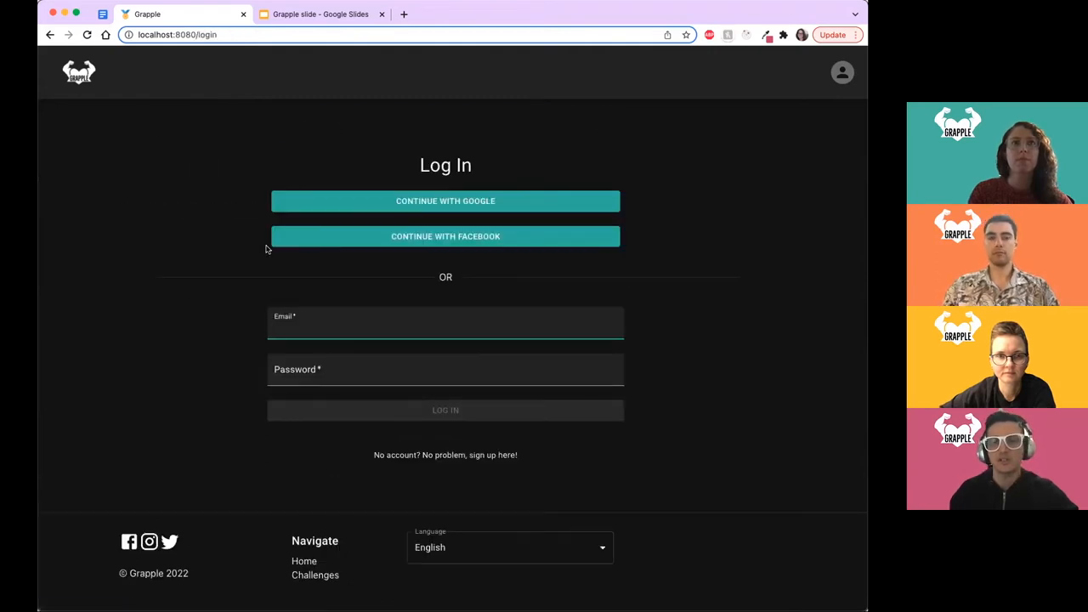
# Step: Log in with the autocompleted 'ma…' email and the account password
pyautogui.write('marina')
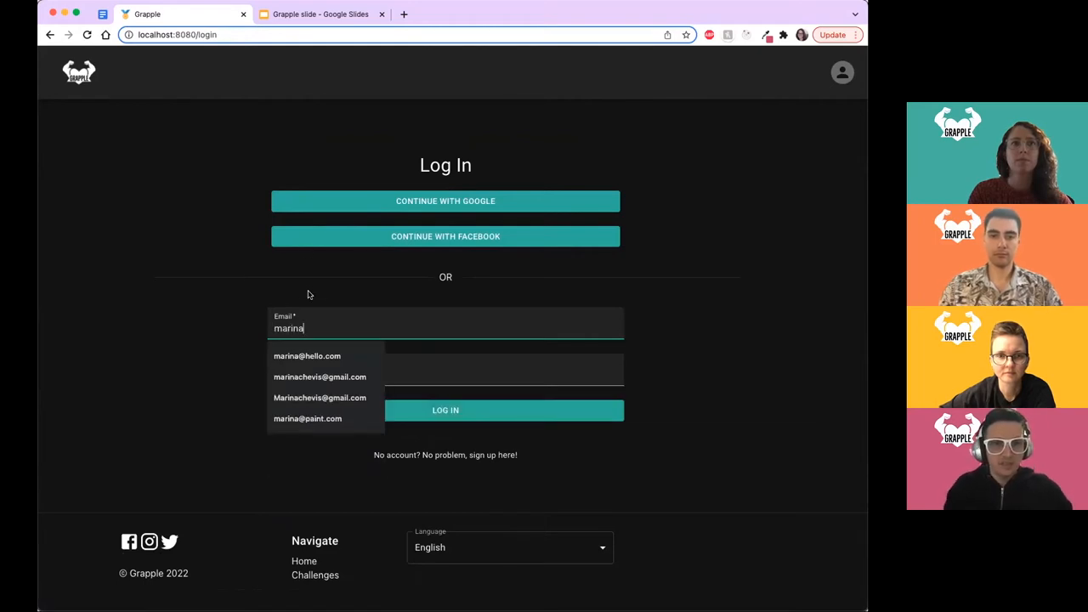
pyautogui.click(306, 355)
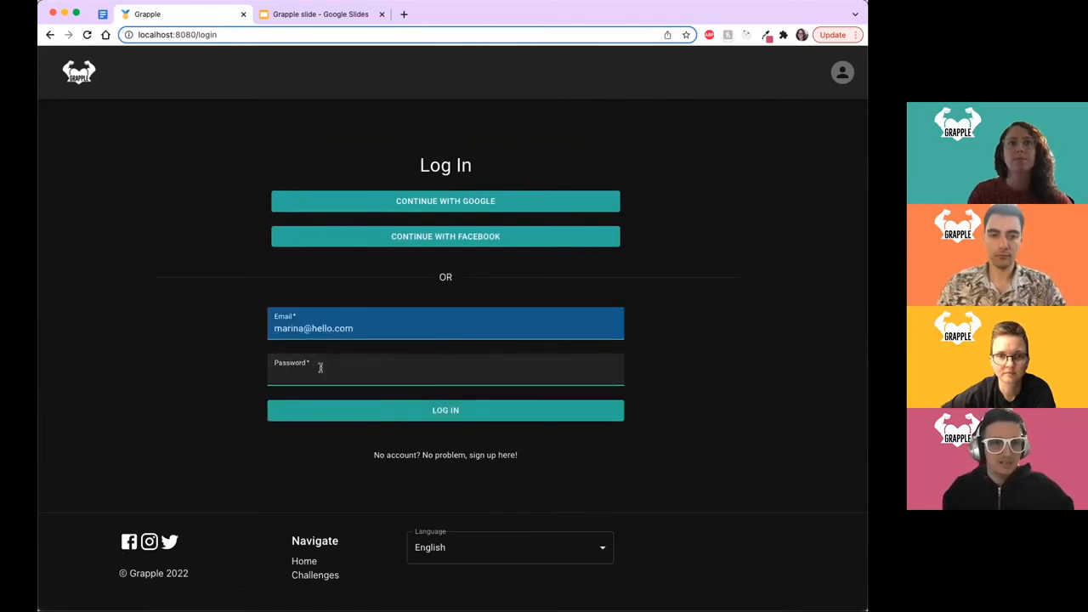
pyautogui.write('•••')
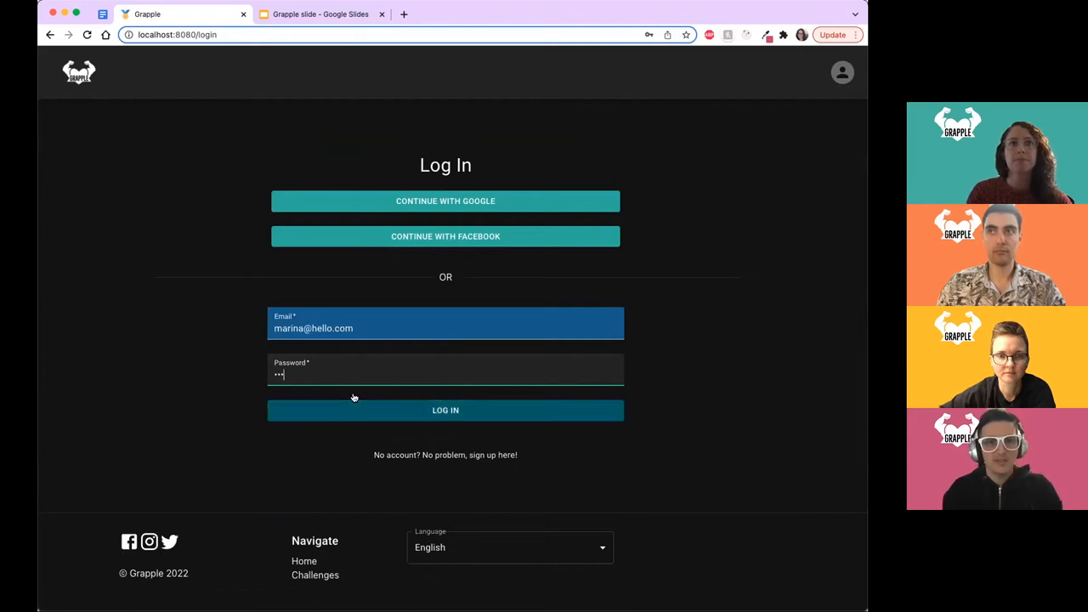
pyautogui.click(445, 409)
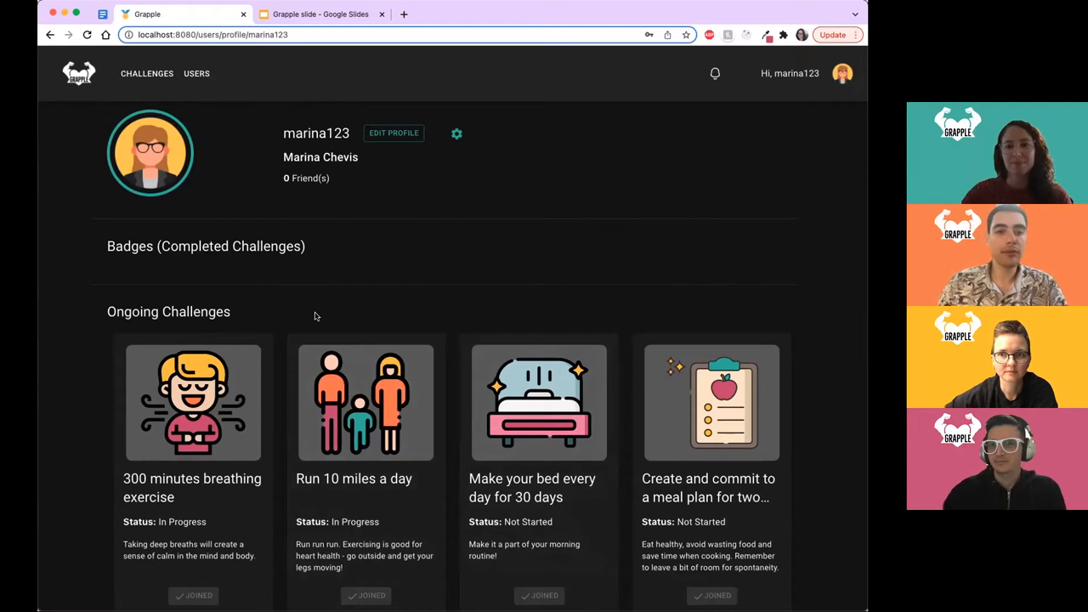
pyautogui.moveTo(194, 209)
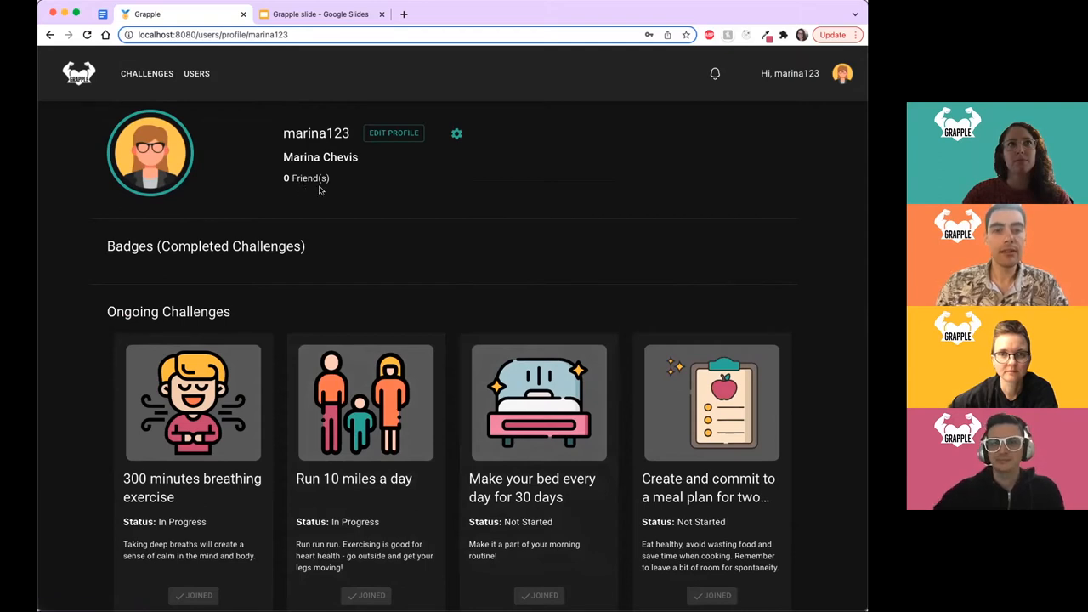
pyautogui.moveTo(357, 258)
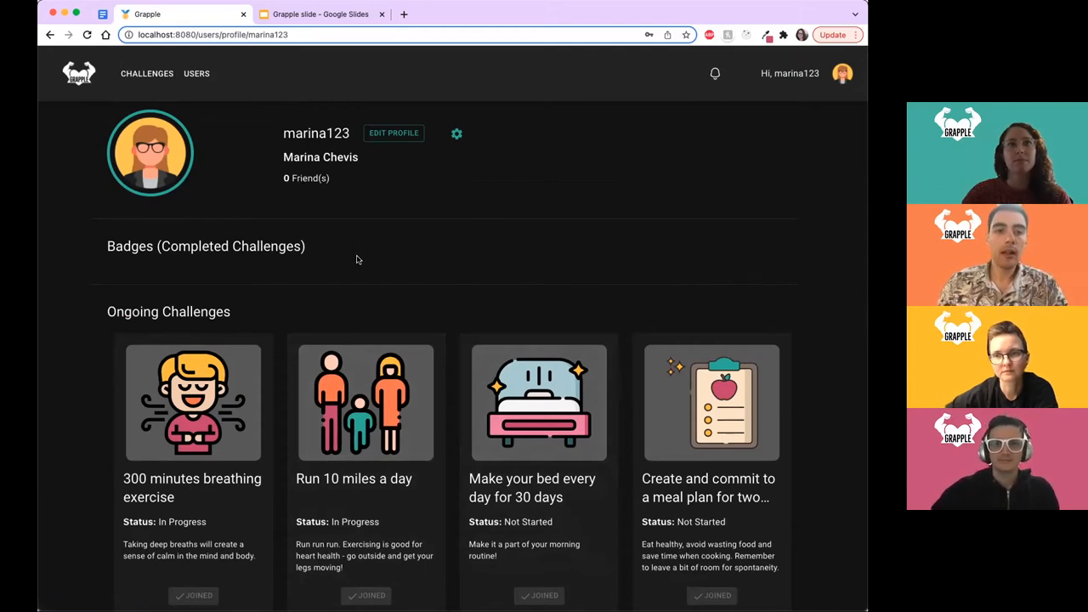
pyautogui.moveTo(373, 292)
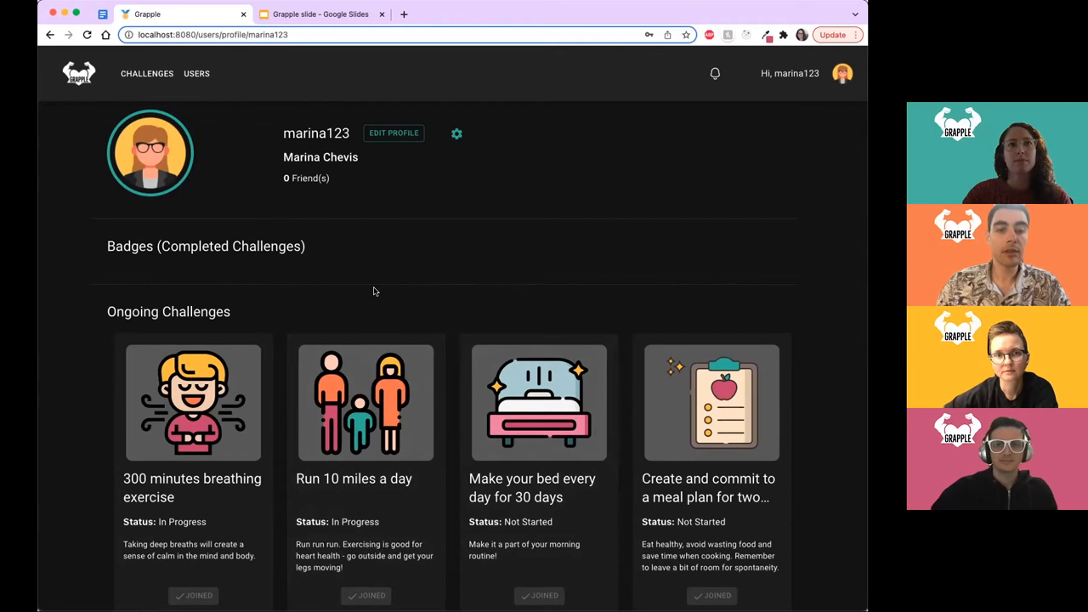
# Step: Scroll through the eight ongoing and three ended challenges, then go to Challenges
pyautogui.scroll(-3)
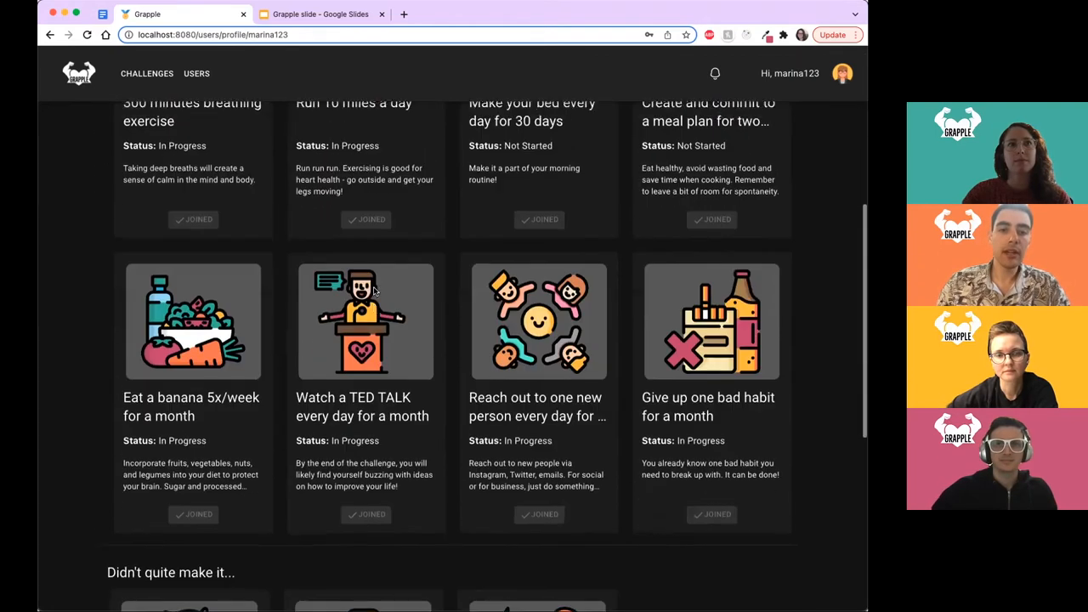
pyautogui.scroll(-3)
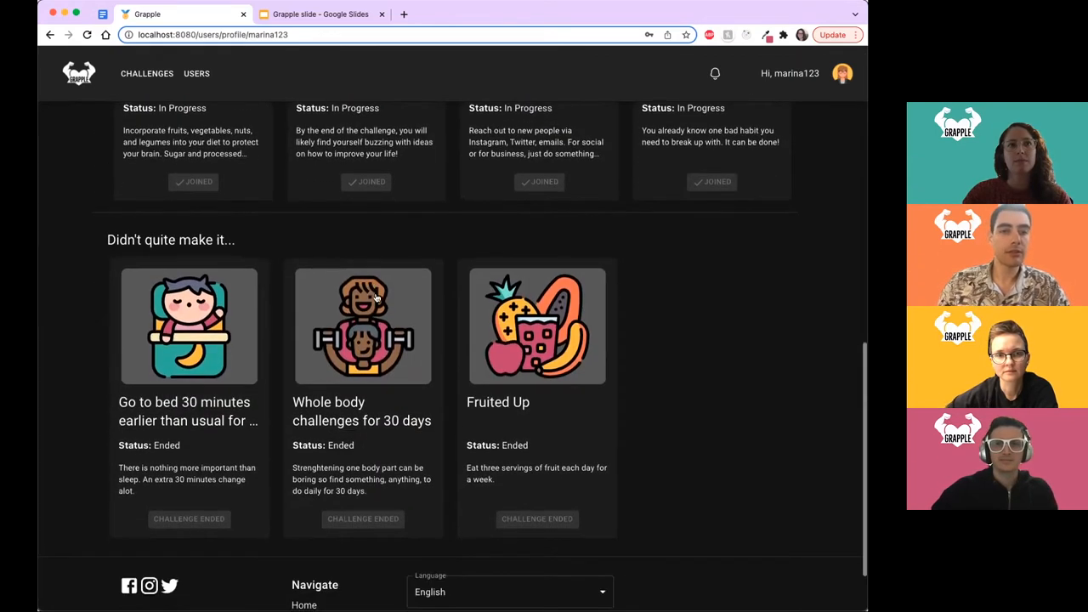
pyautogui.click(146, 73)
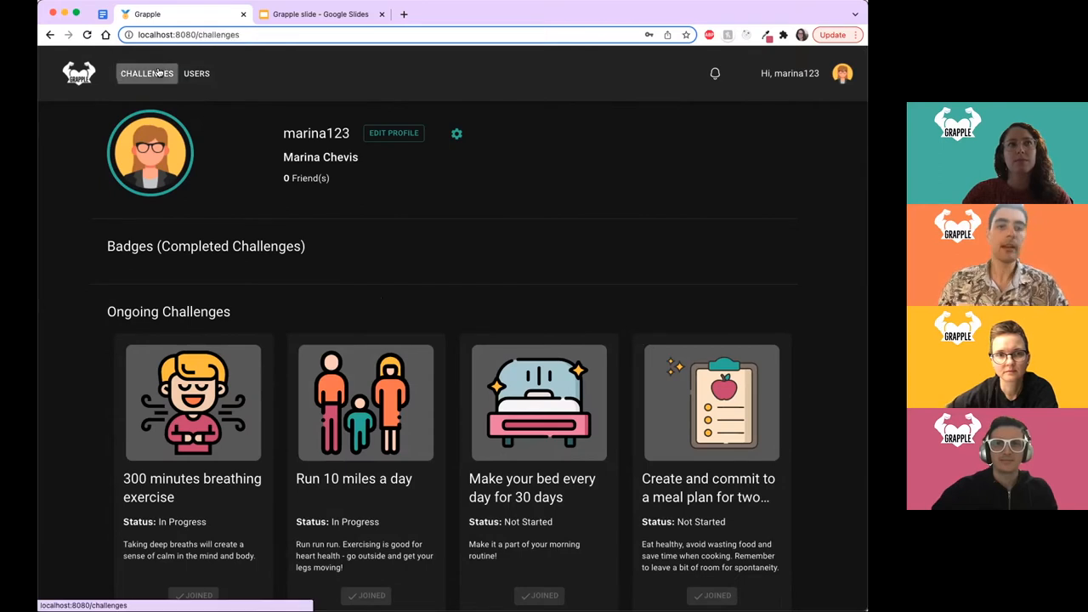
# Step: Sort the challenge list by name, difficulty and category in turn
pyautogui.click(147, 73)
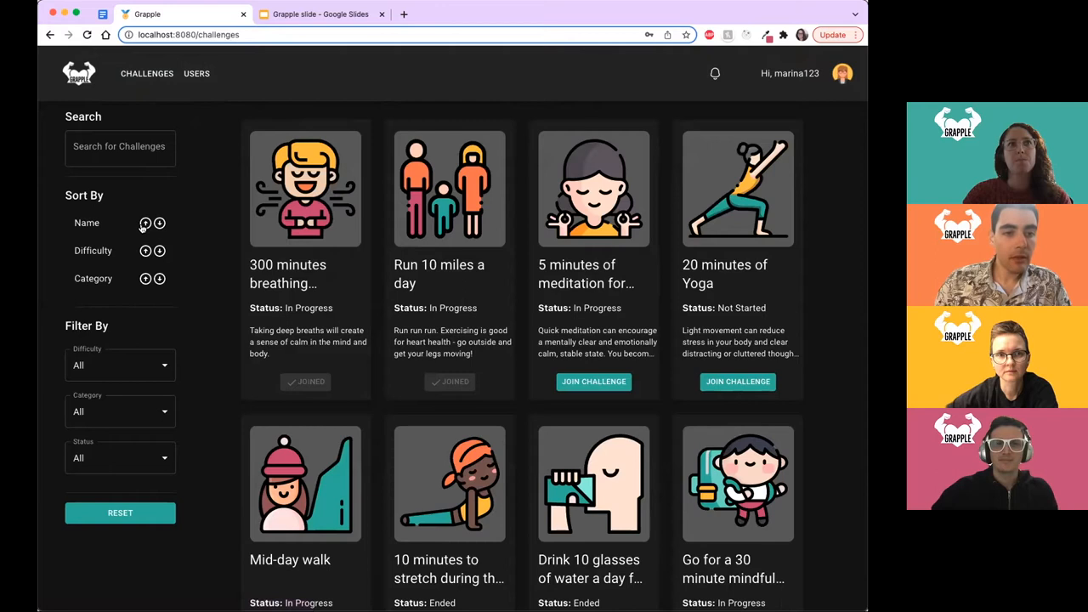
pyautogui.click(146, 223)
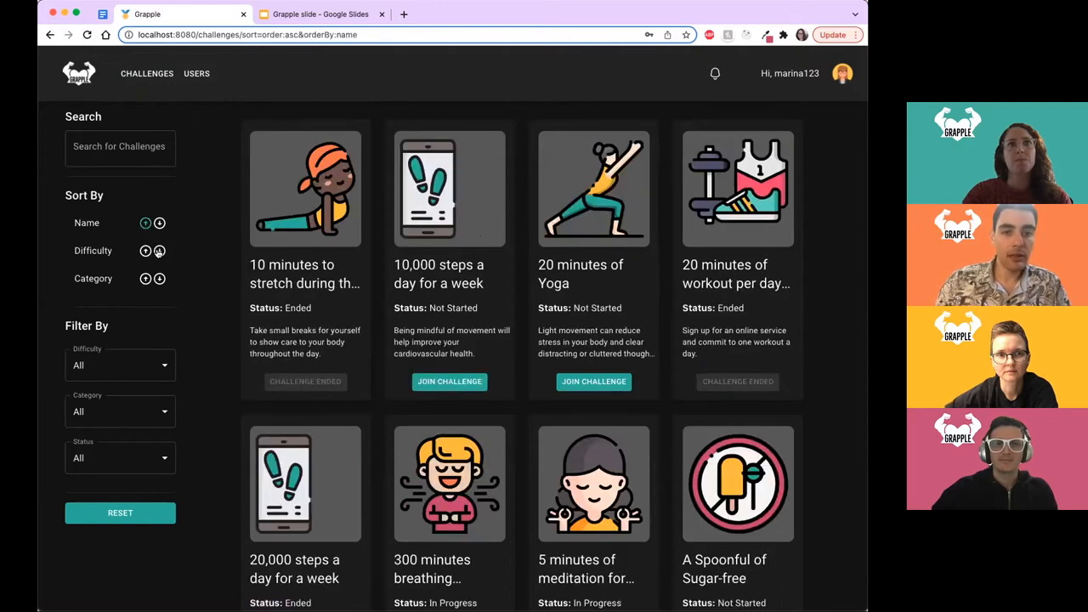
pyautogui.click(146, 279)
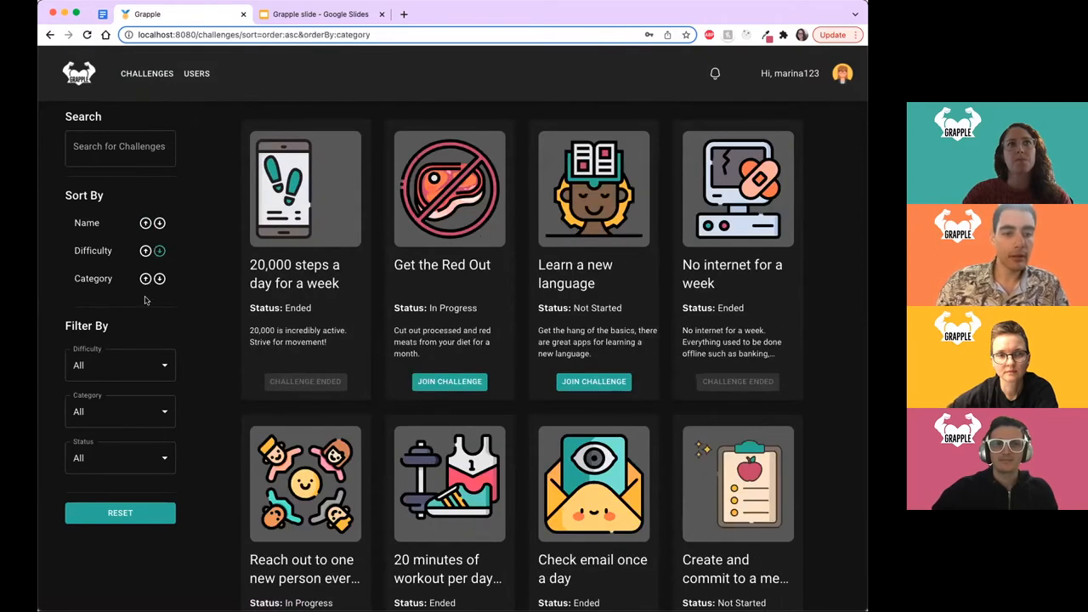
pyautogui.click(119, 364)
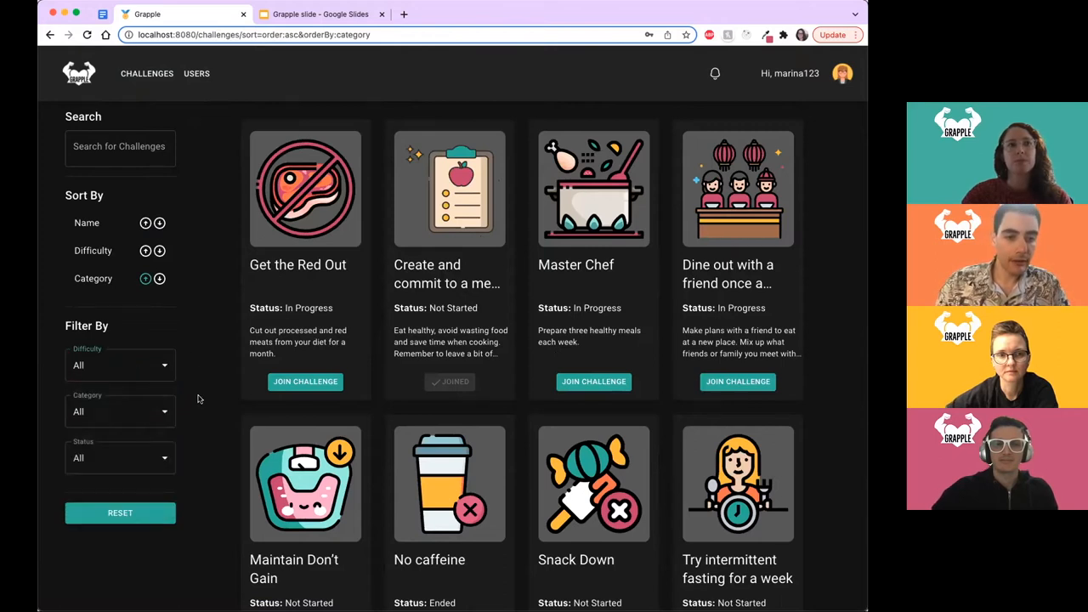
# Step: Filter the challenges to the Sleep category and Not Started status
pyautogui.click(119, 412)
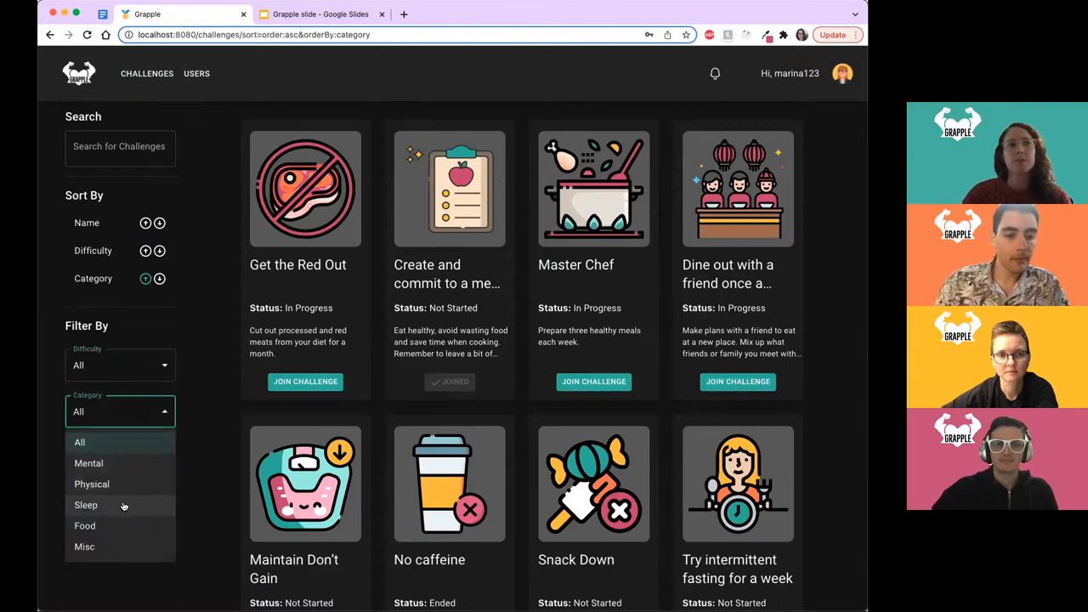
pyautogui.click(85, 505)
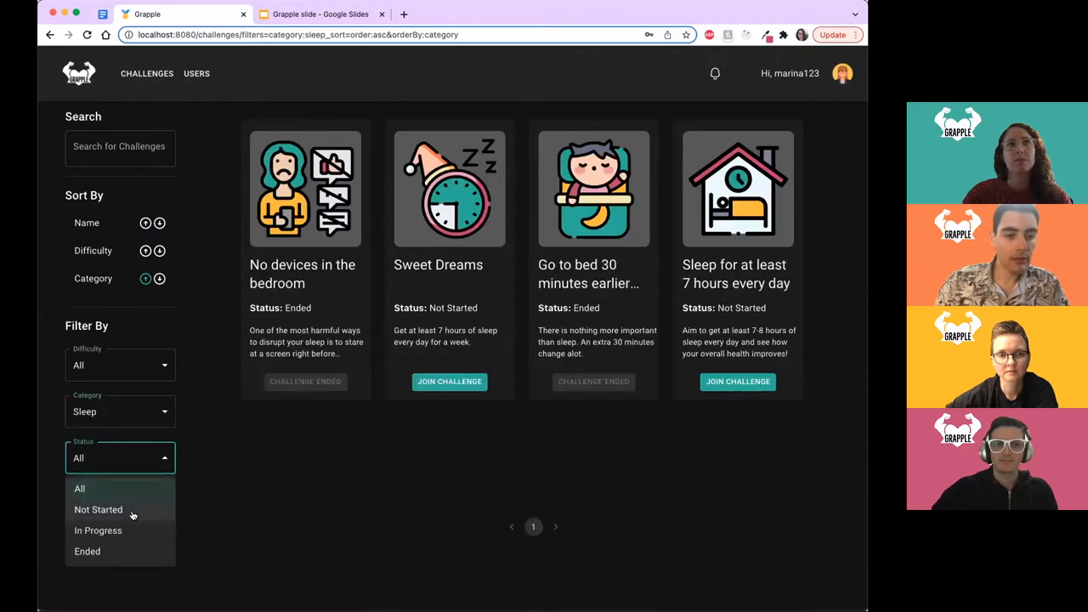
pyautogui.click(99, 510)
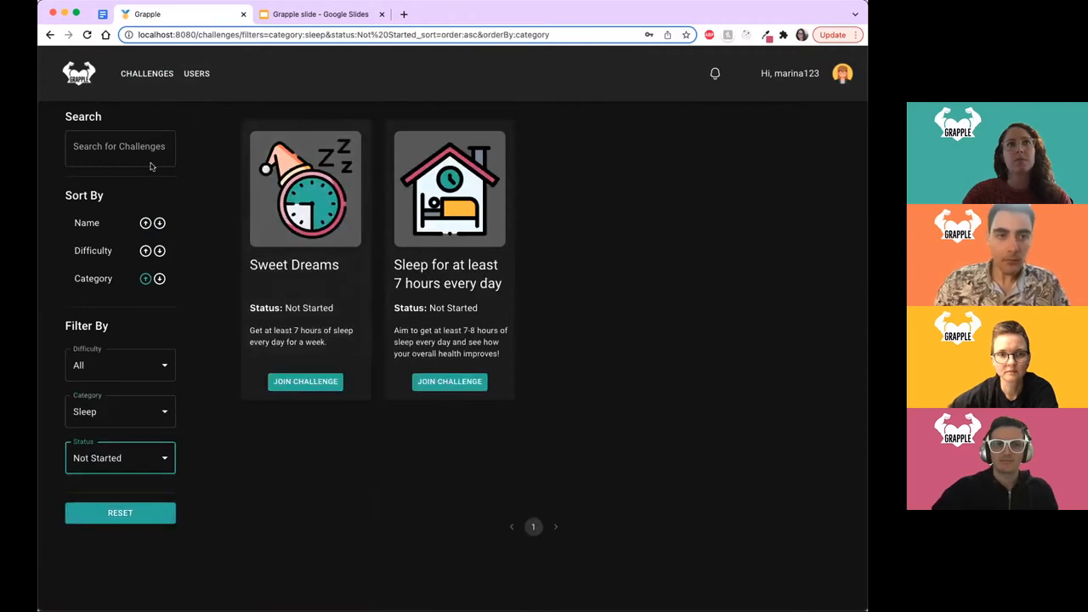
# Step: Search 's', open the Sweet Dreams challenge details, then head to Users
pyautogui.click(119, 147)
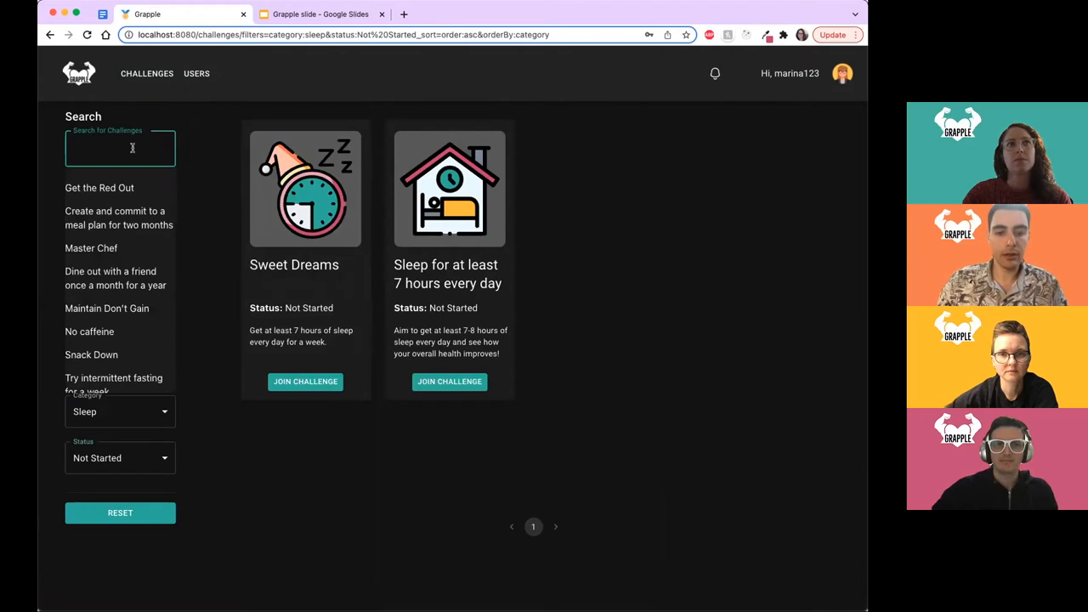
pyautogui.write('s')
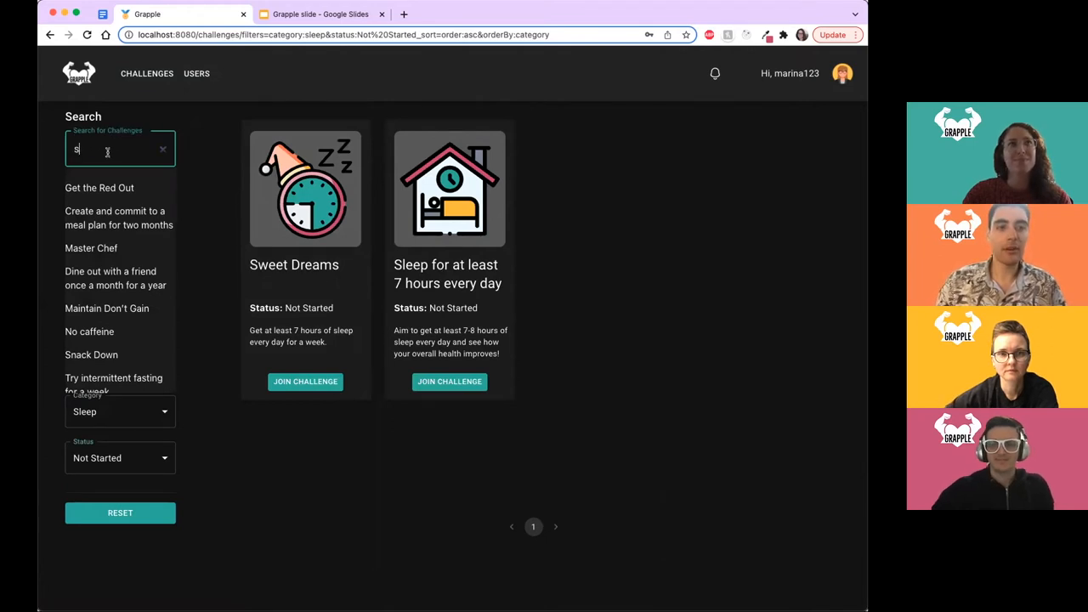
pyautogui.click(306, 189)
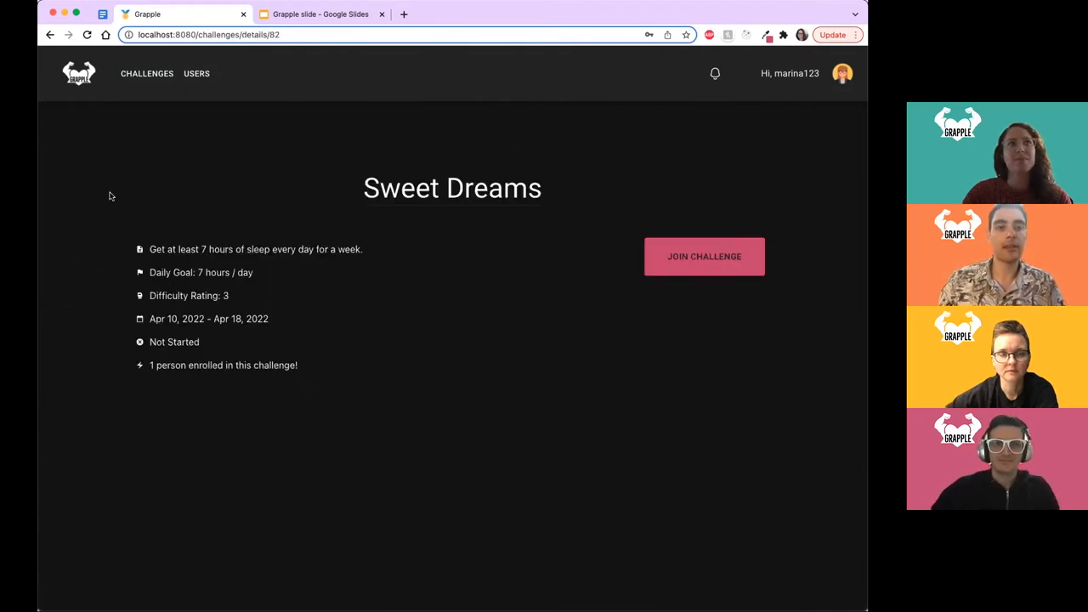
pyautogui.click(197, 73)
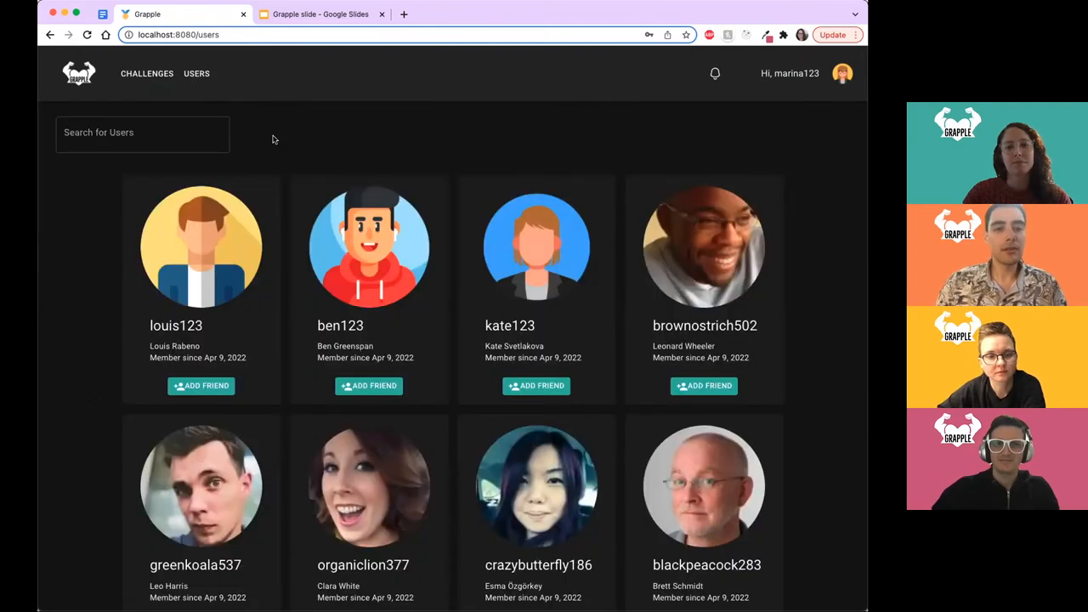
# Step: Search users for 'yell' and pick a suggested matching username
pyautogui.click(143, 133)
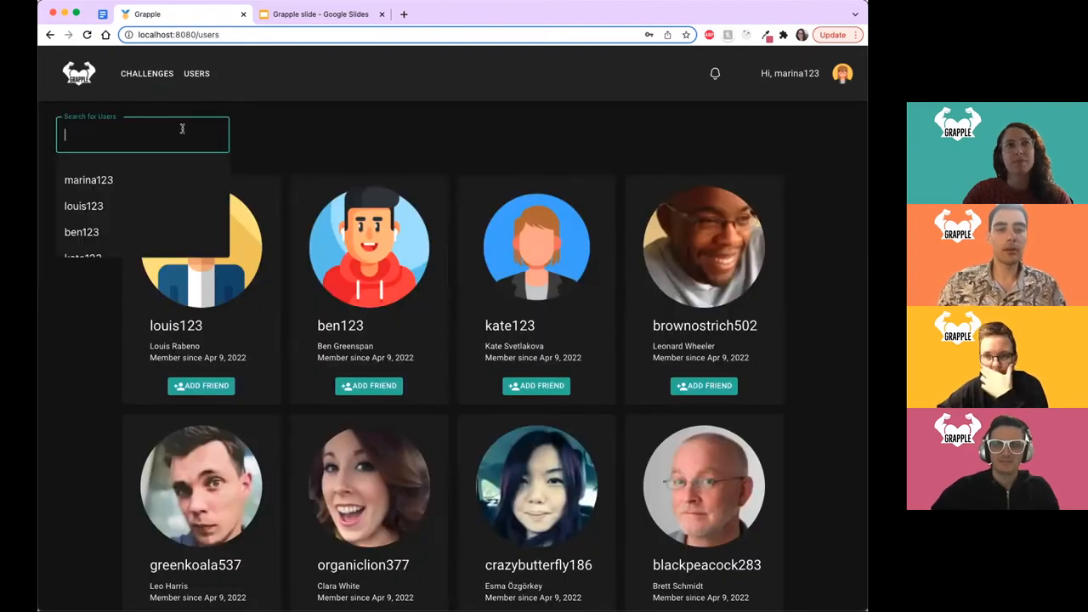
pyautogui.write('yell')
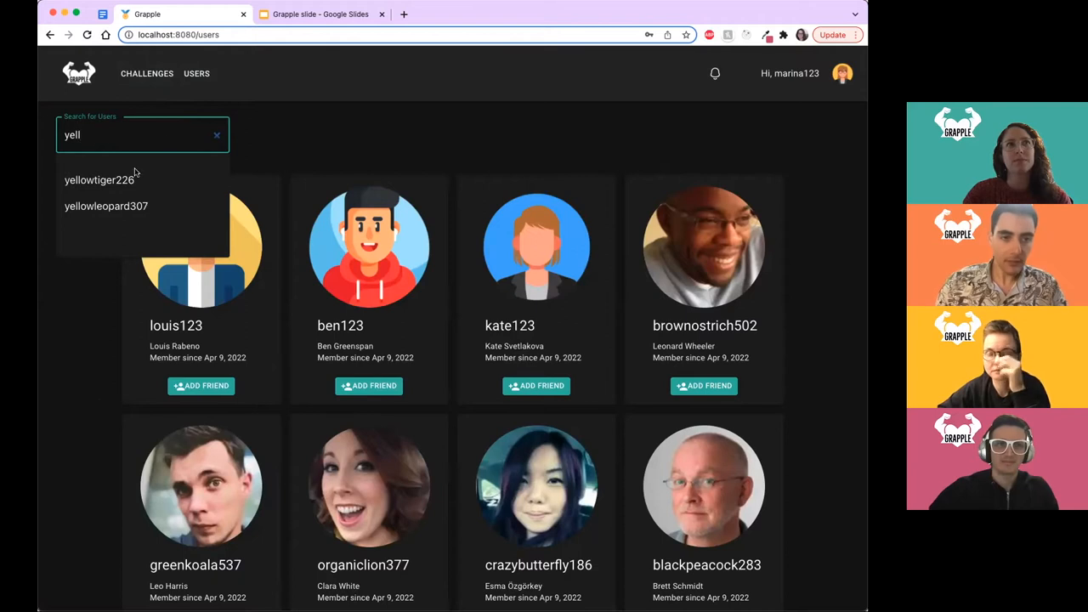
pyautogui.click(99, 180)
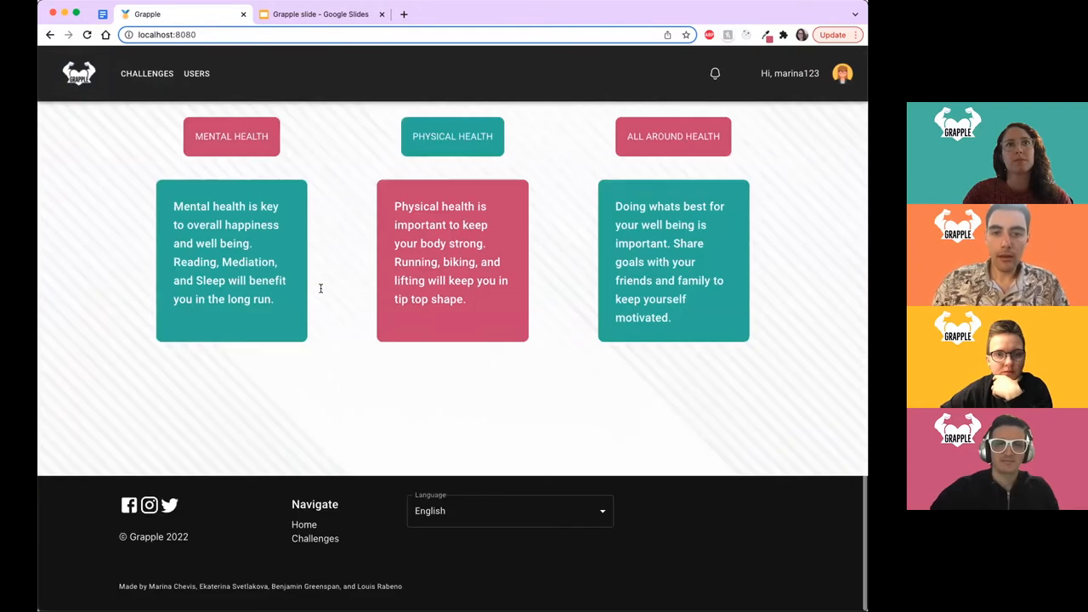
# Step: Switch the site language to Russian from the footer dropdown
pyautogui.click(510, 511)
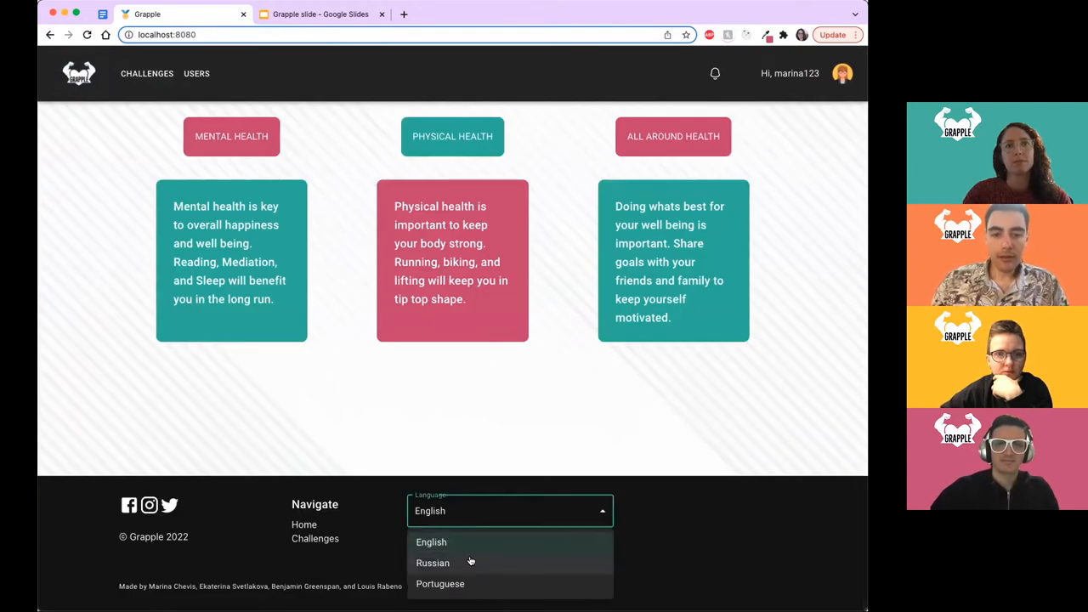
pyautogui.click(432, 561)
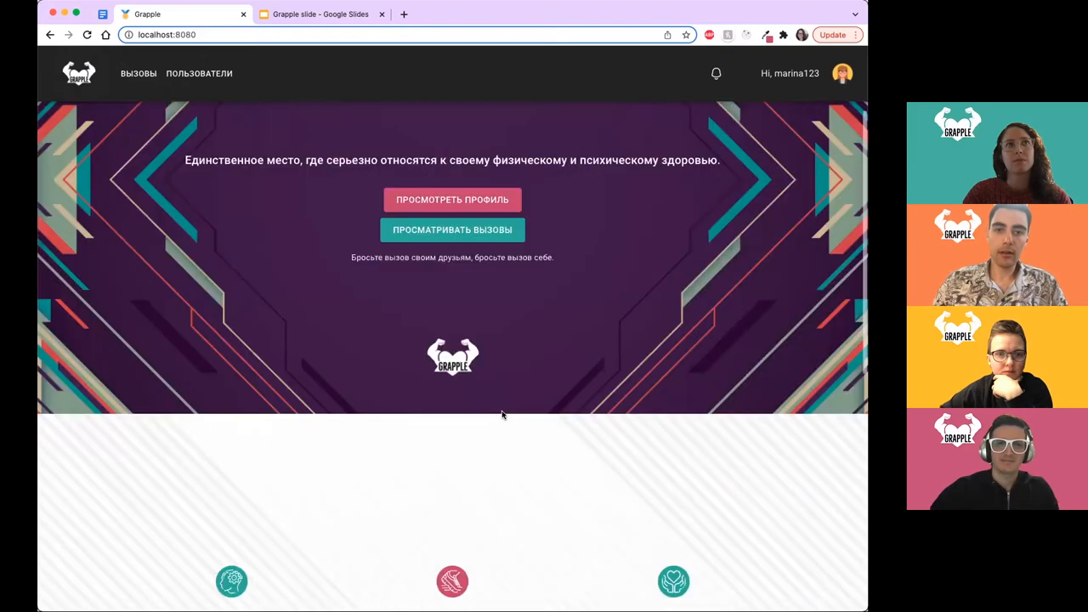
pyautogui.scroll(-3)
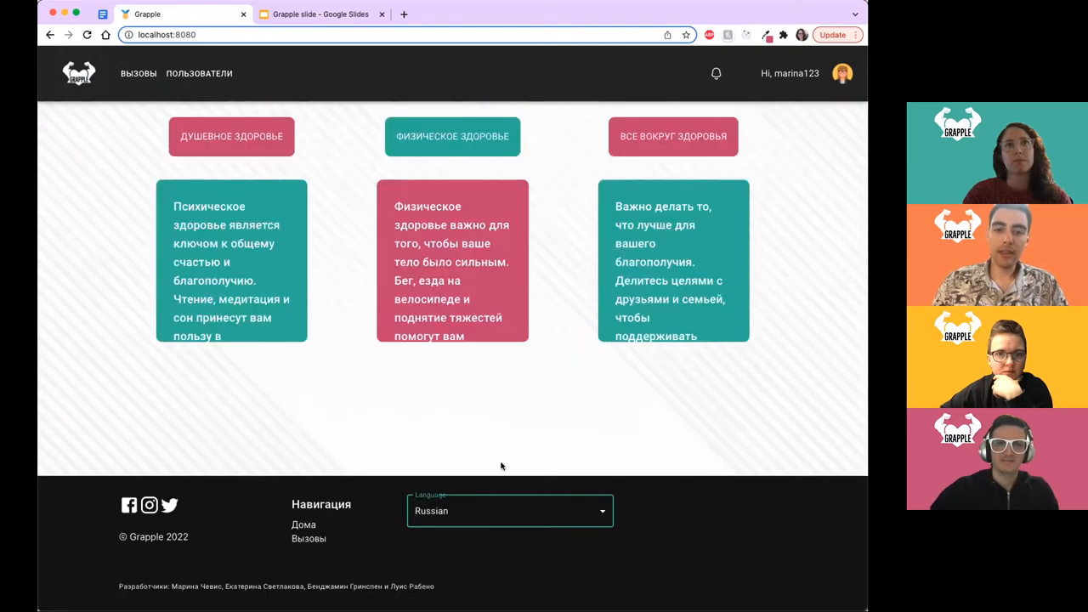
pyautogui.click(510, 510)
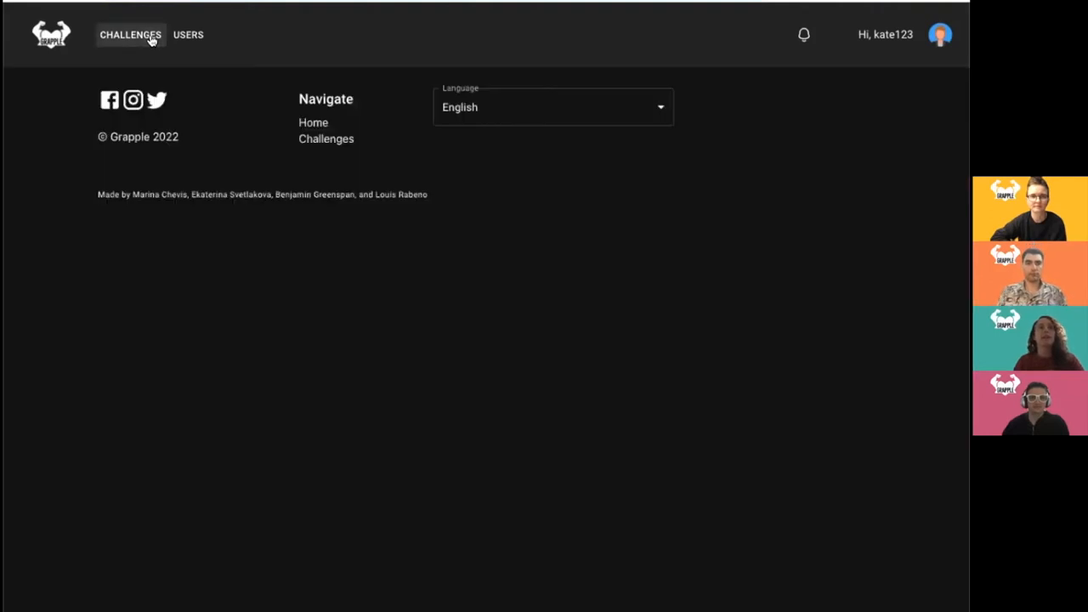
# Step: Open the 300 minutes breathing exercise challenge details for kate123
pyautogui.click(129, 34)
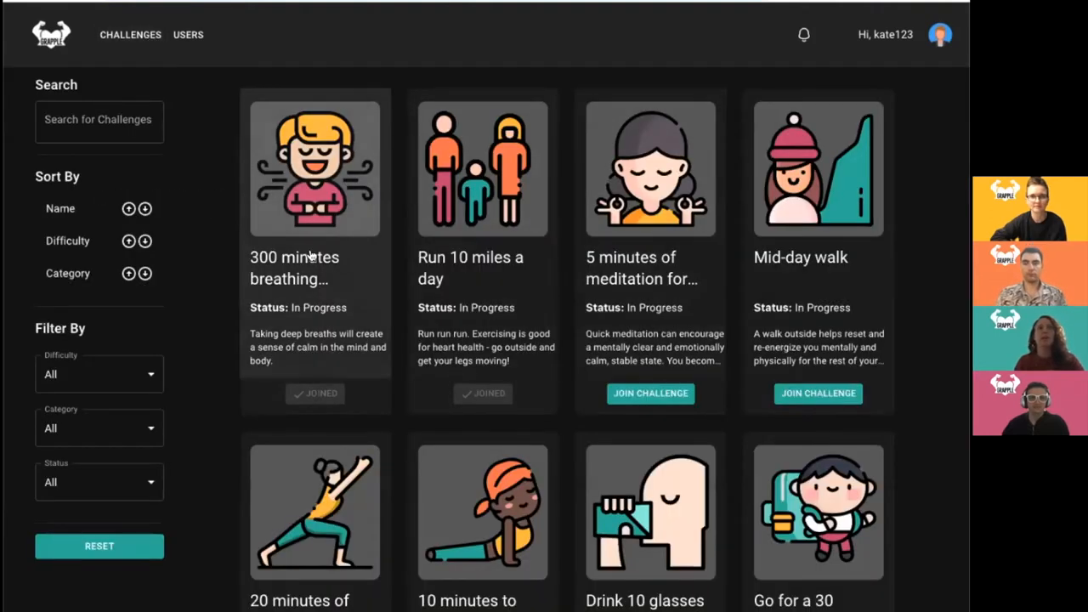
pyautogui.click(314, 170)
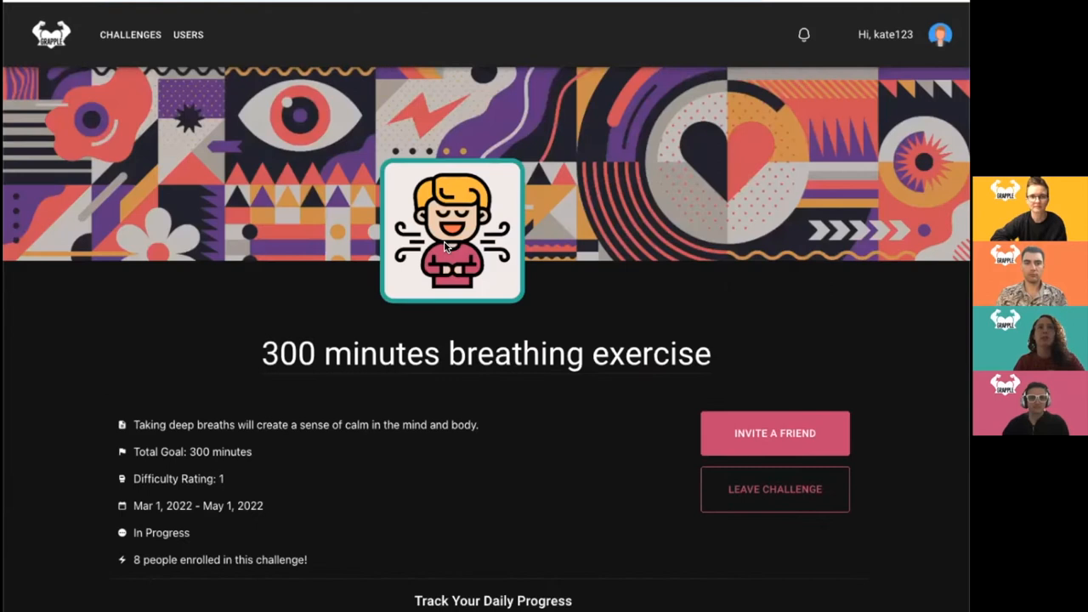
pyautogui.moveTo(252, 428)
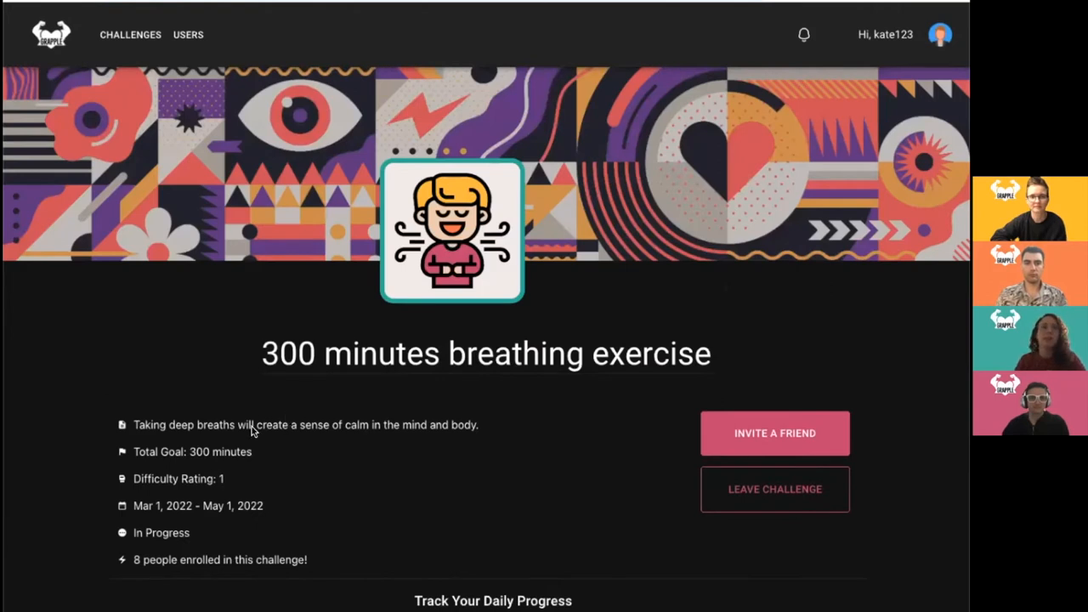
pyautogui.scroll(-3)
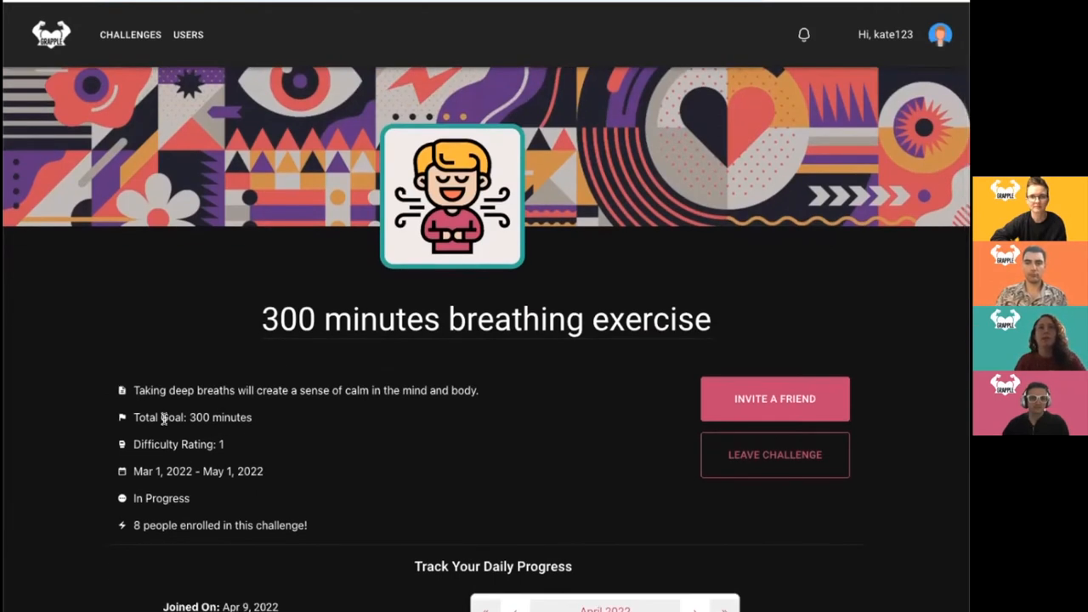
pyautogui.moveTo(262, 427)
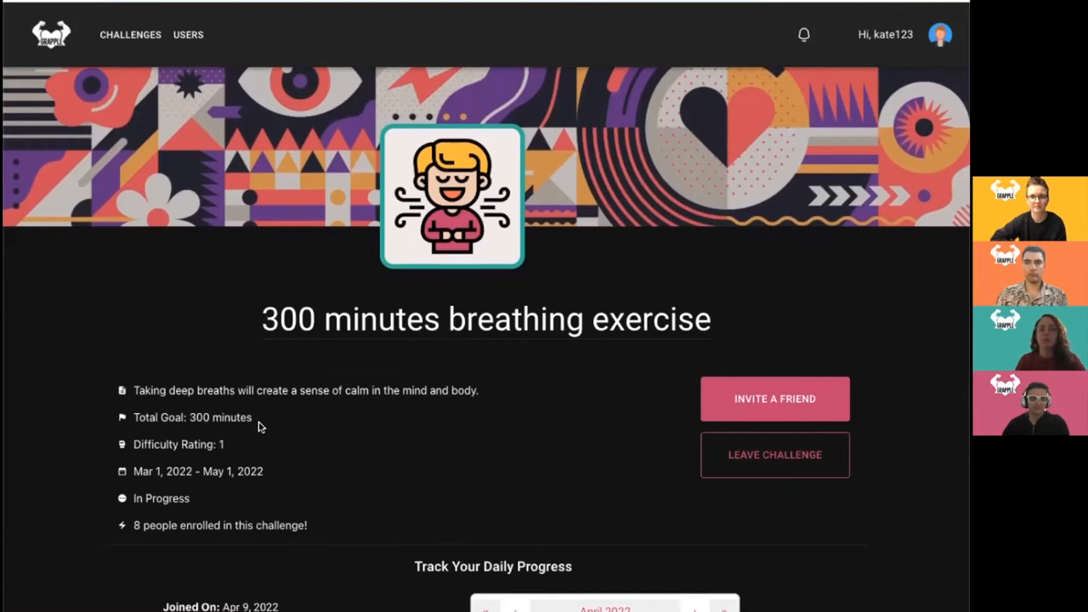
pyautogui.moveTo(211, 416)
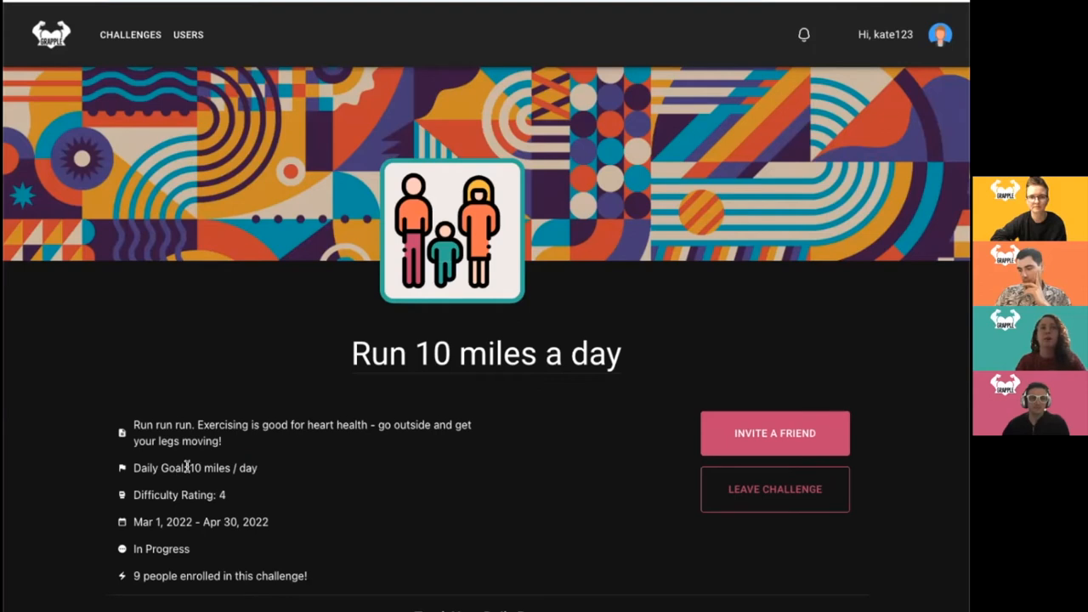
pyautogui.moveTo(286, 479)
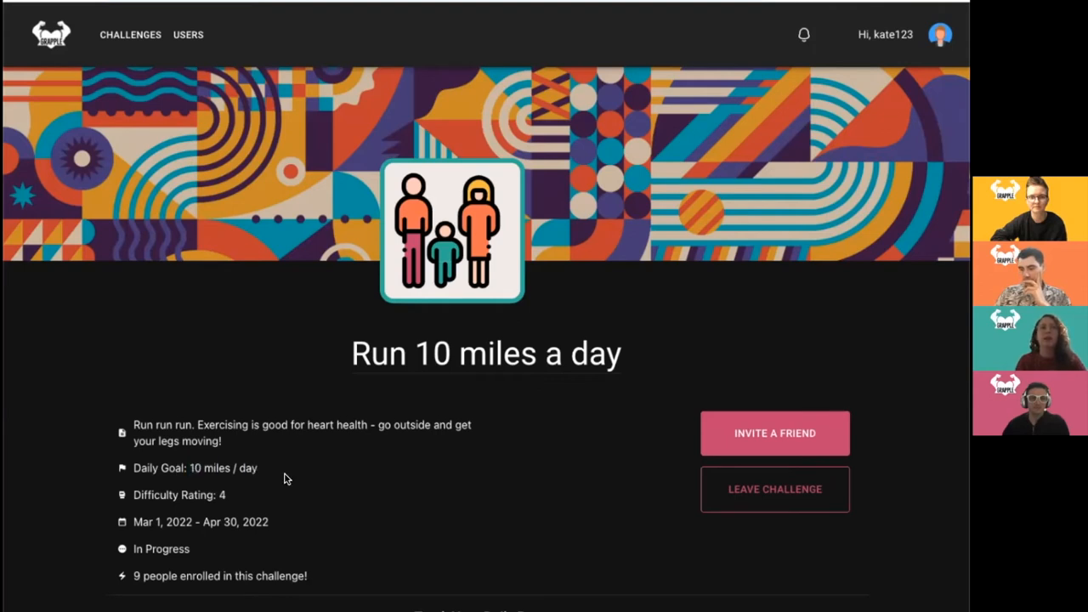
pyautogui.moveTo(606, 438)
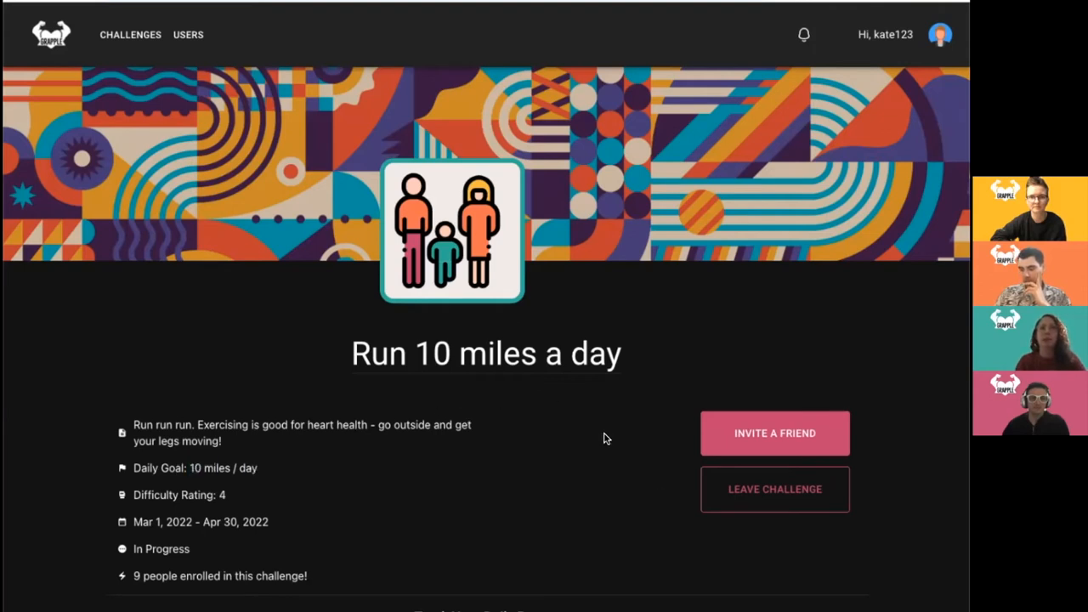
# Step: Scroll to Track Your Daily Progress and go back to March 2022
pyautogui.scroll(-3)
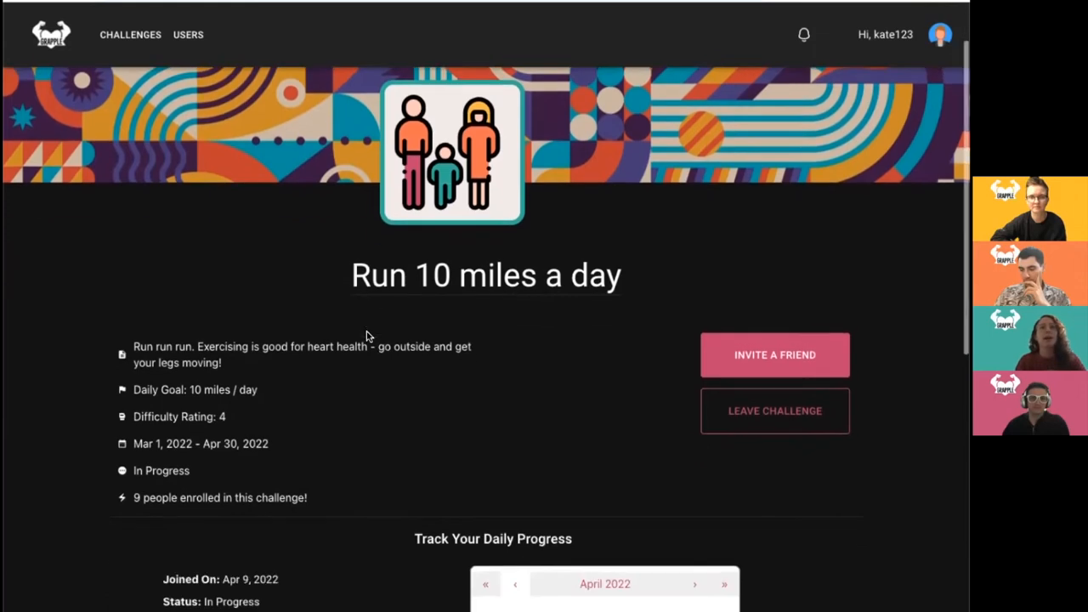
pyautogui.scroll(-3)
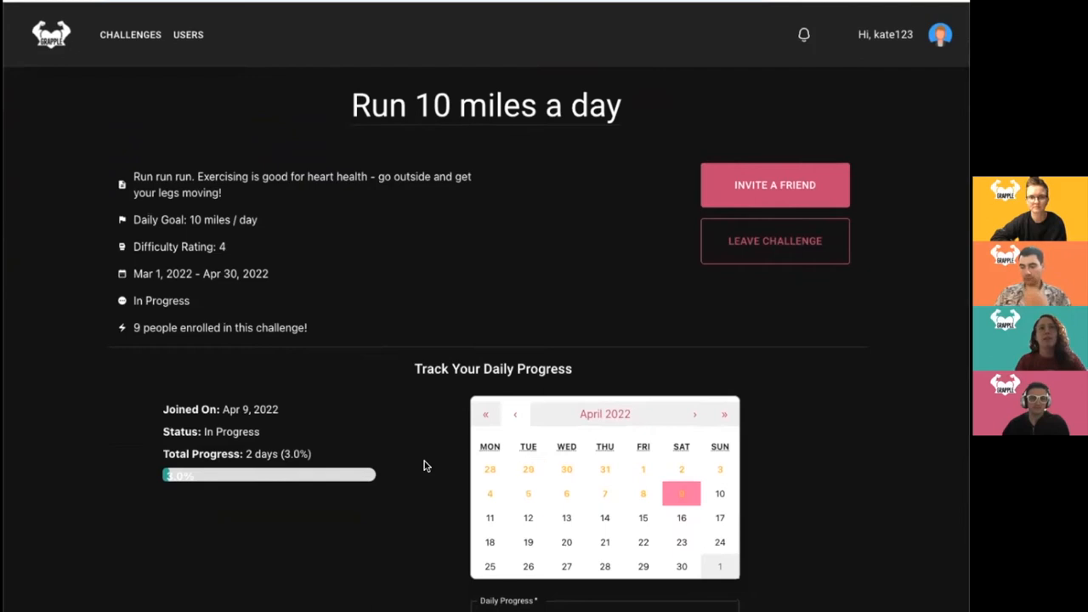
pyautogui.scroll(-3)
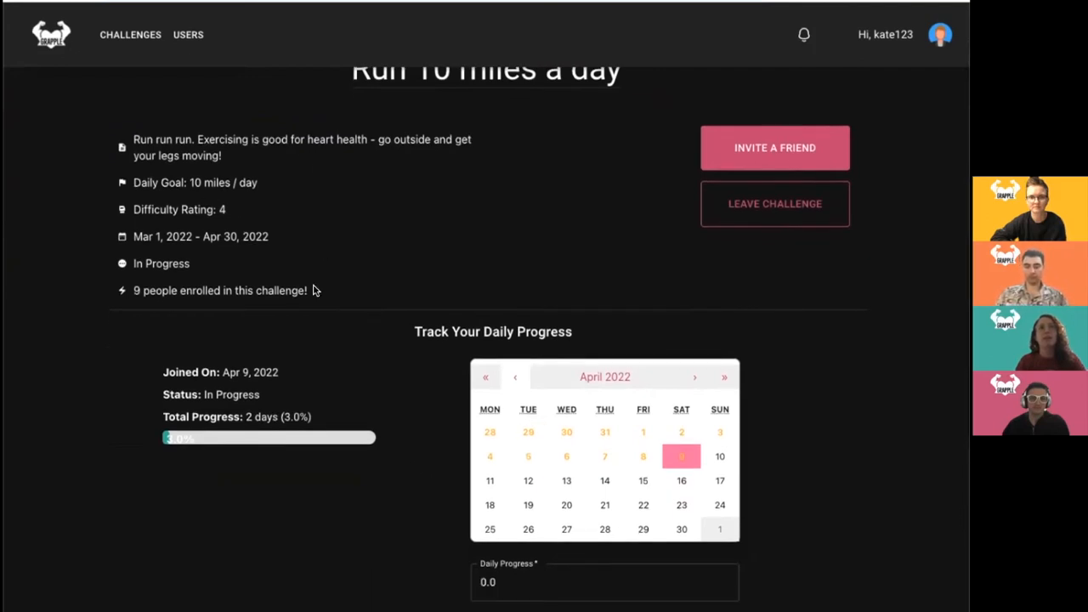
pyautogui.click(515, 378)
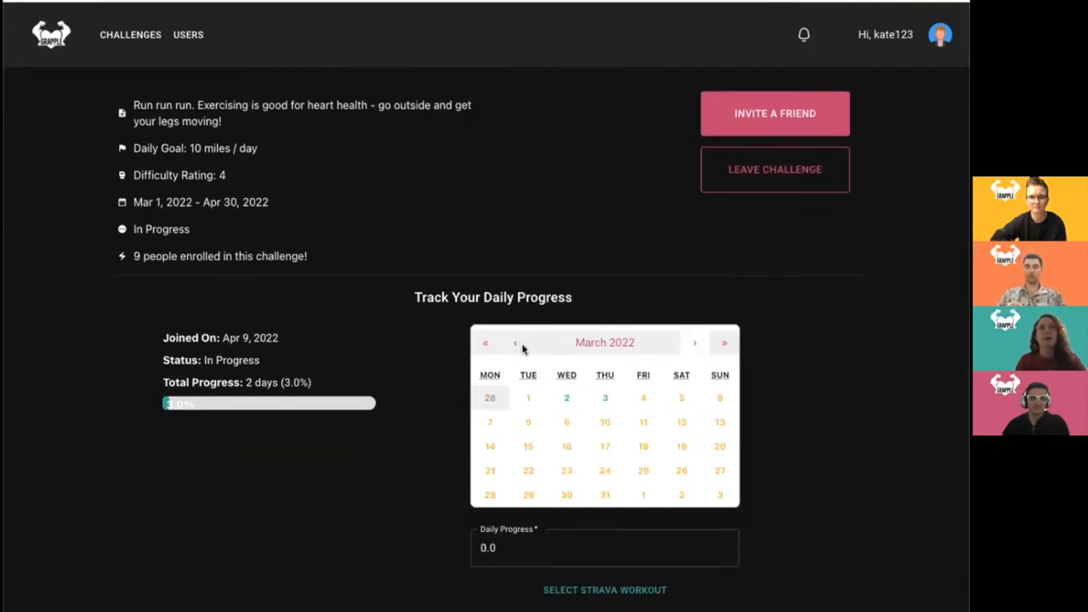
# Step: Log daily miles on March days, bringing the running challenge to 3 days of progress
pyautogui.click(566, 398)
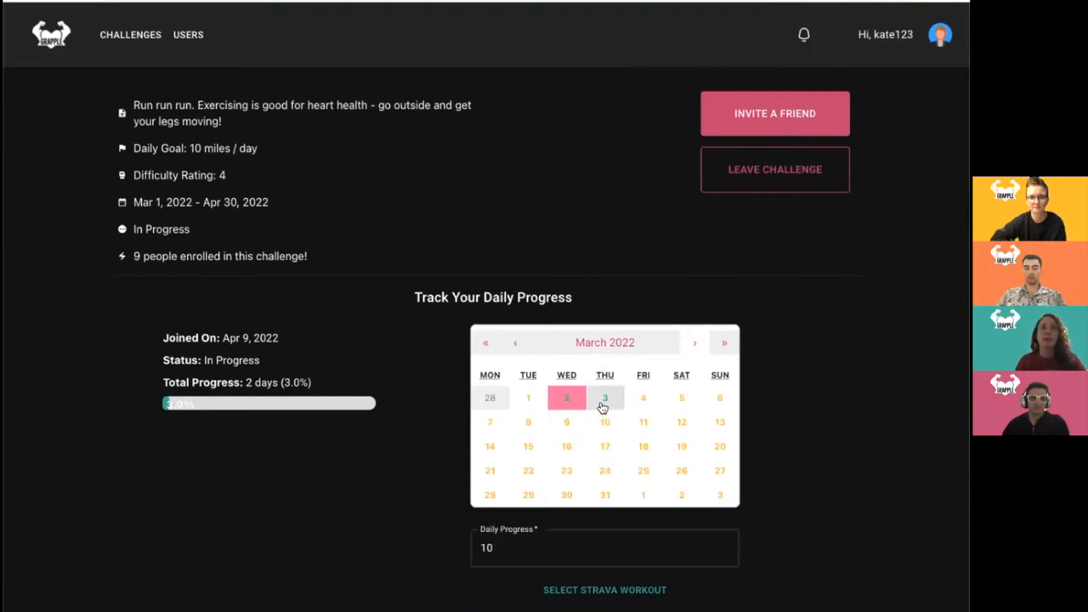
pyautogui.click(725, 542)
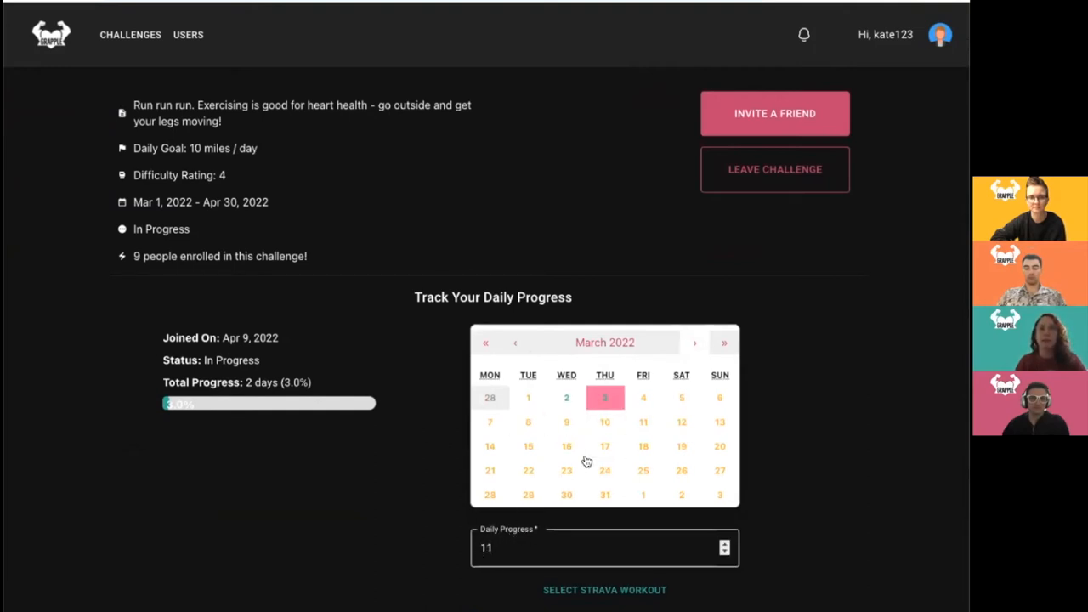
pyautogui.click(643, 398)
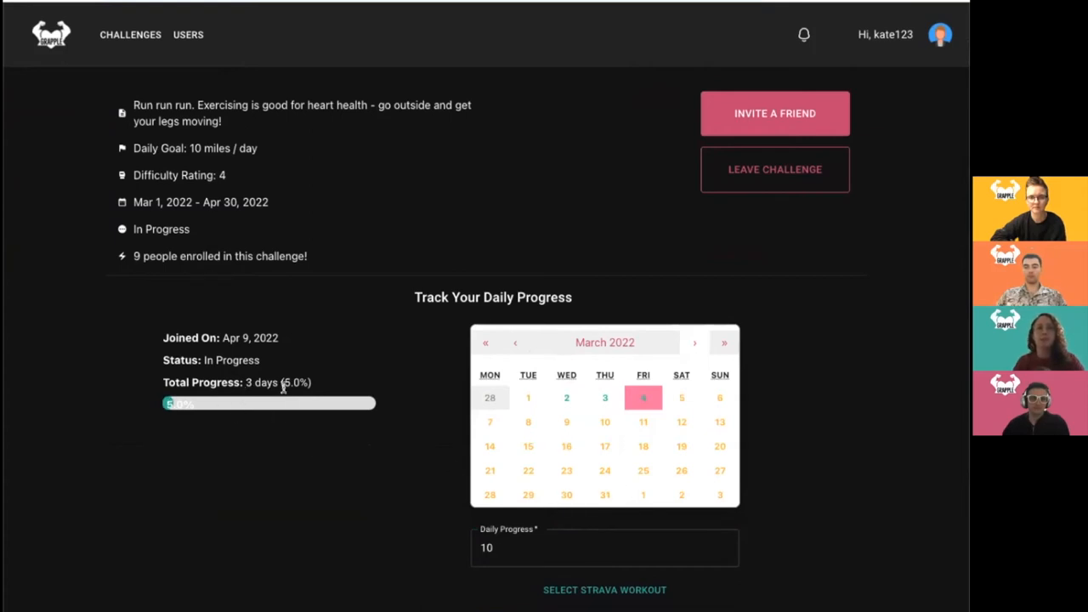
pyautogui.click(681, 398)
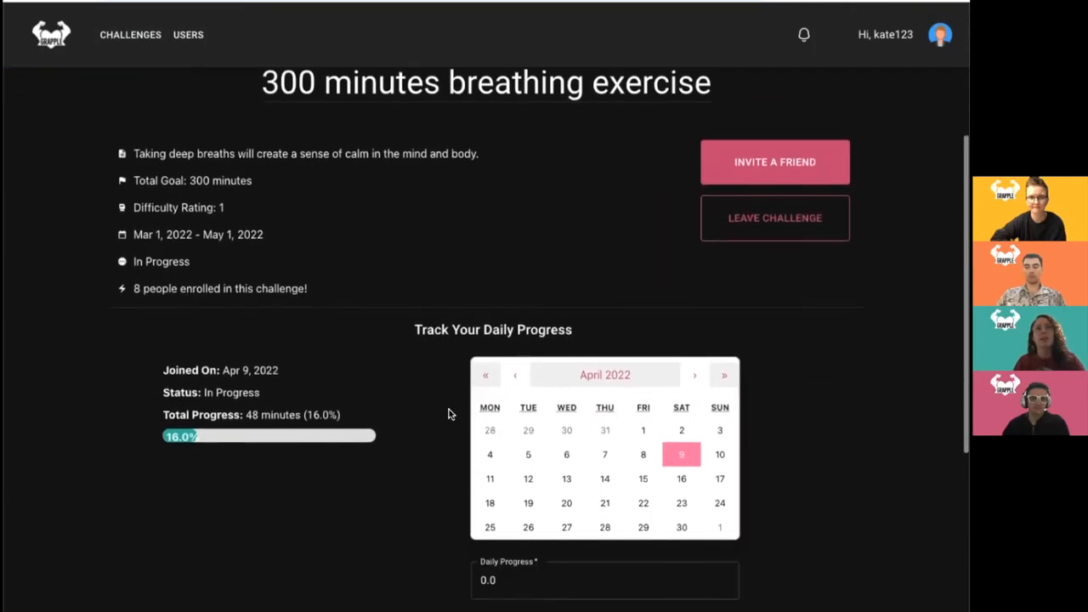
# Step: Show March 2022 in the breathing exercise calendar and return to Run 10 miles a day
pyautogui.click(515, 374)
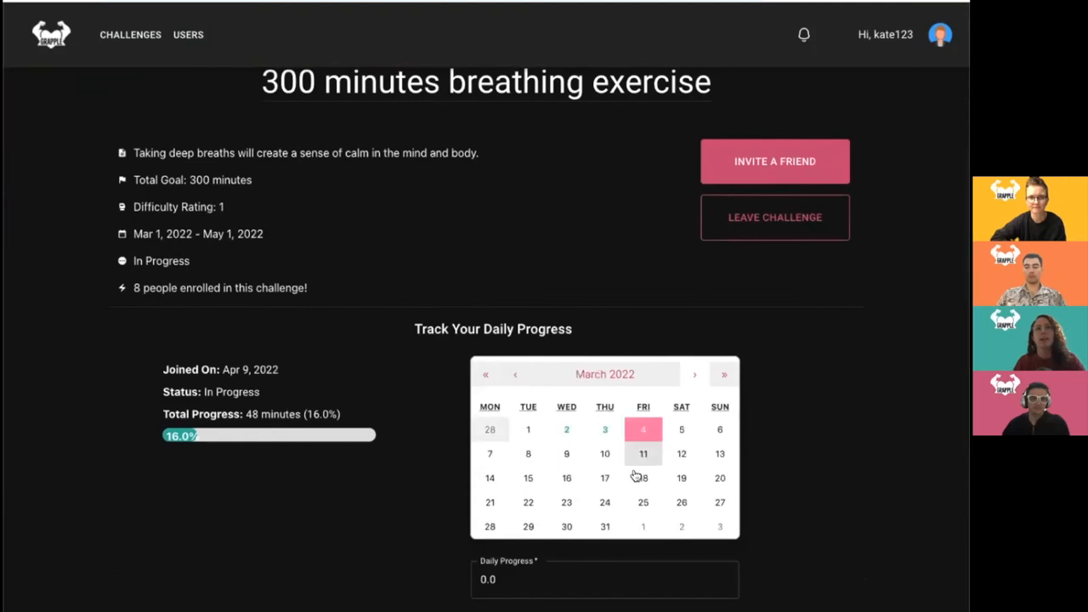
pyautogui.click(604, 579)
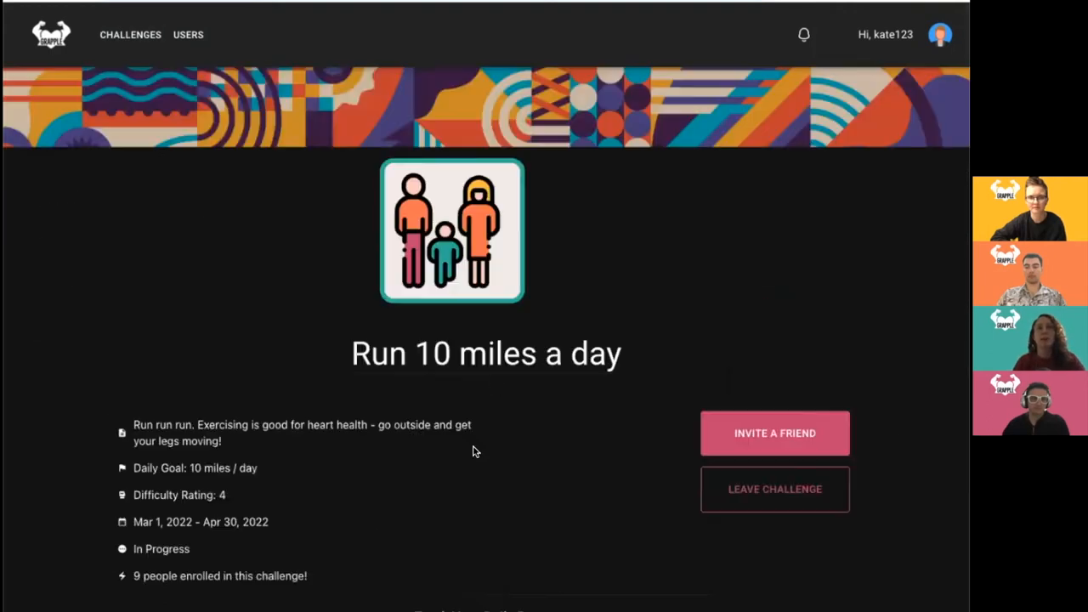
# Step: Go back to March 2022 in the tracker and pick March 6
pyautogui.scroll(-3)
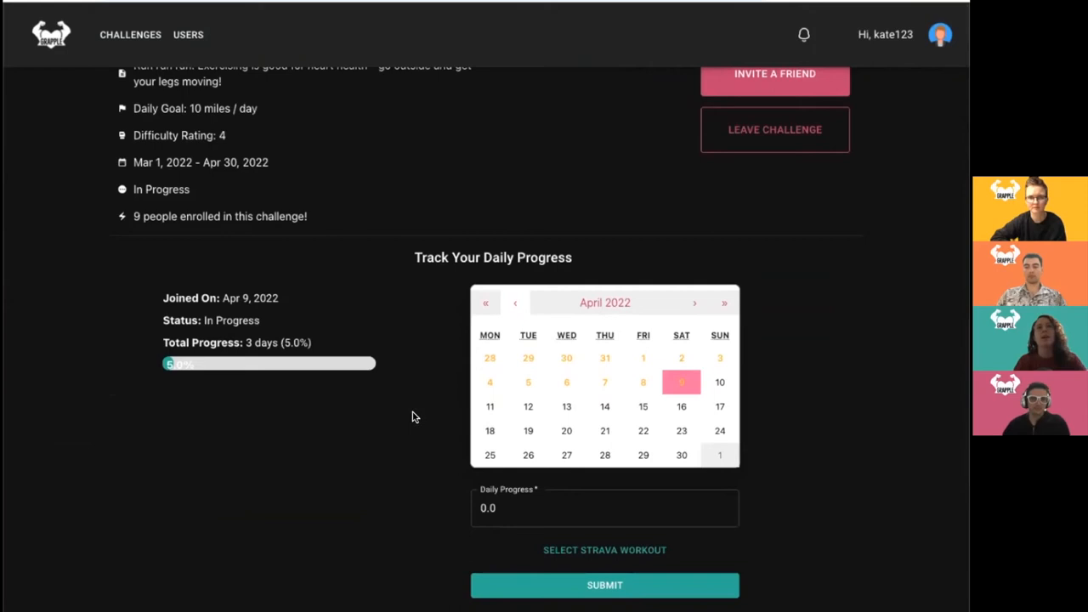
pyautogui.scroll(-3)
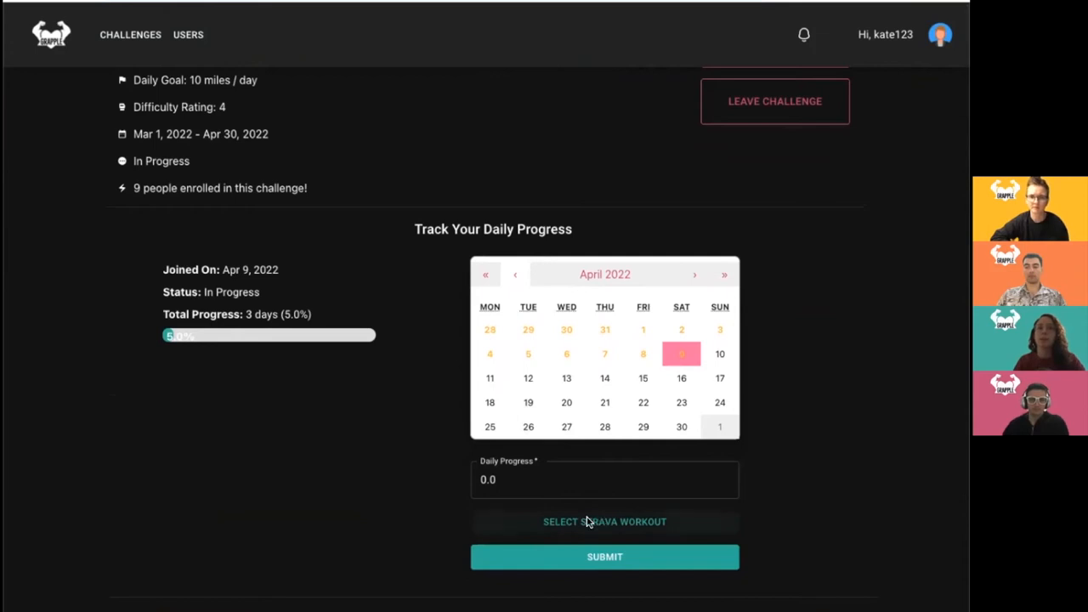
pyautogui.click(514, 274)
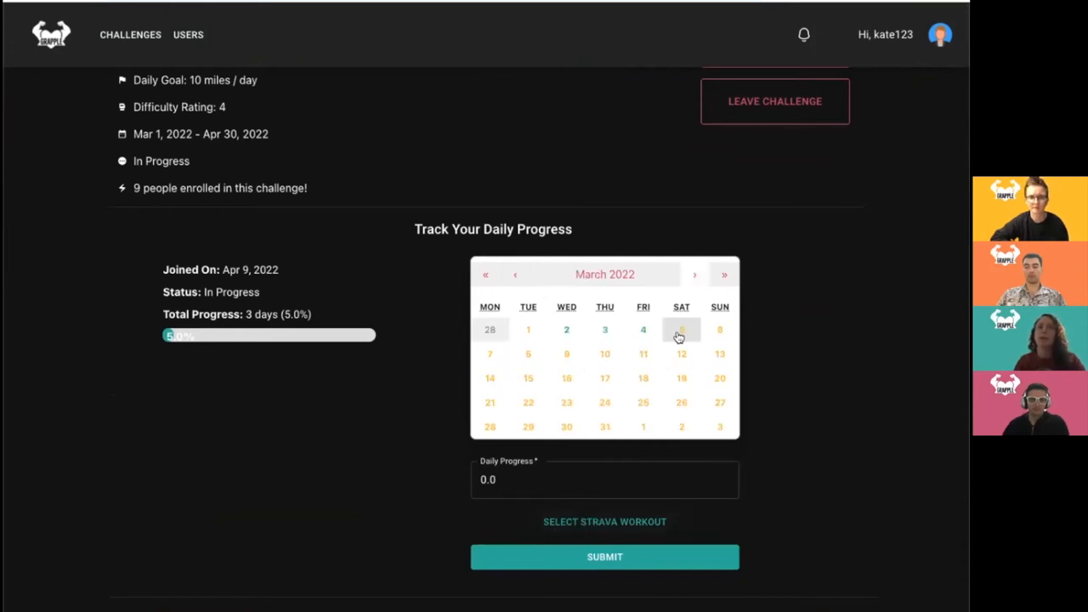
pyautogui.click(721, 330)
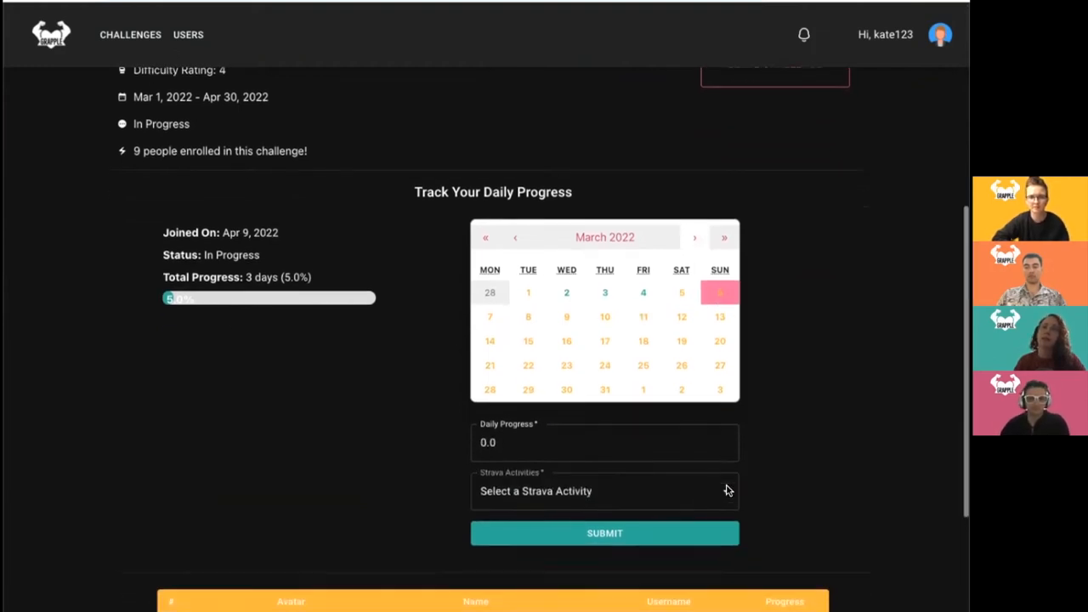
# Step: Use the 7.46-mile Strava run as March 6's progress, then view your profile
pyautogui.click(605, 490)
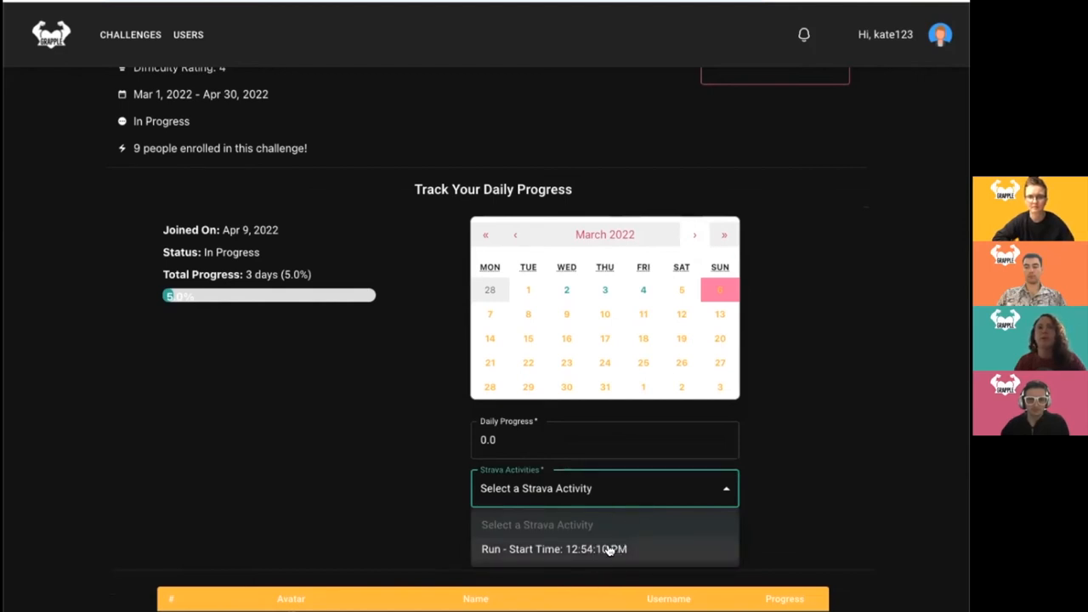
pyautogui.click(554, 547)
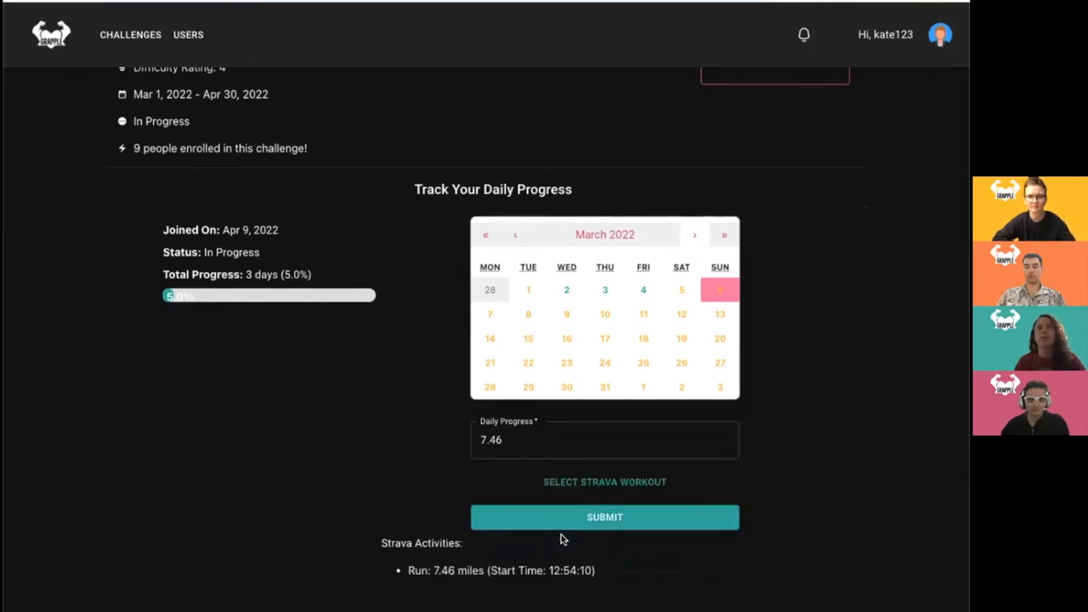
pyautogui.doubleClick(419, 572)
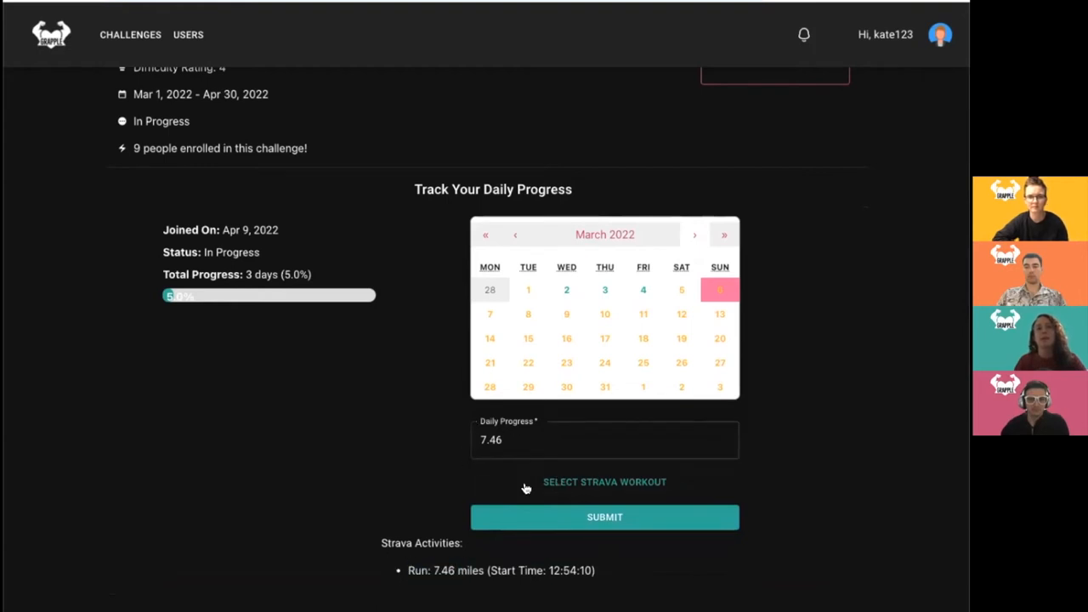
pyautogui.moveTo(417, 437)
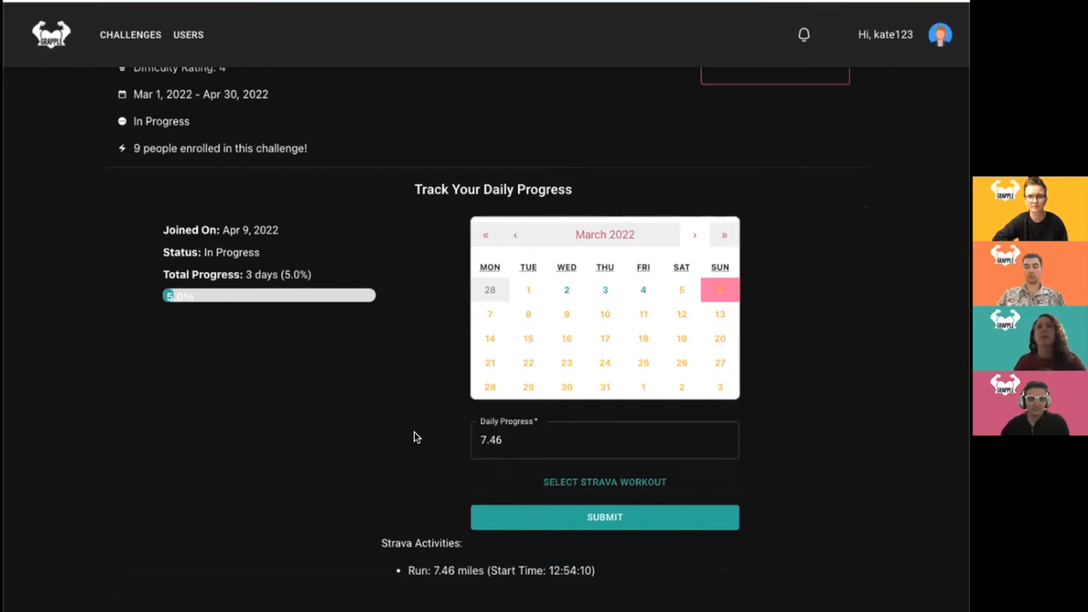
pyautogui.scroll(-3)
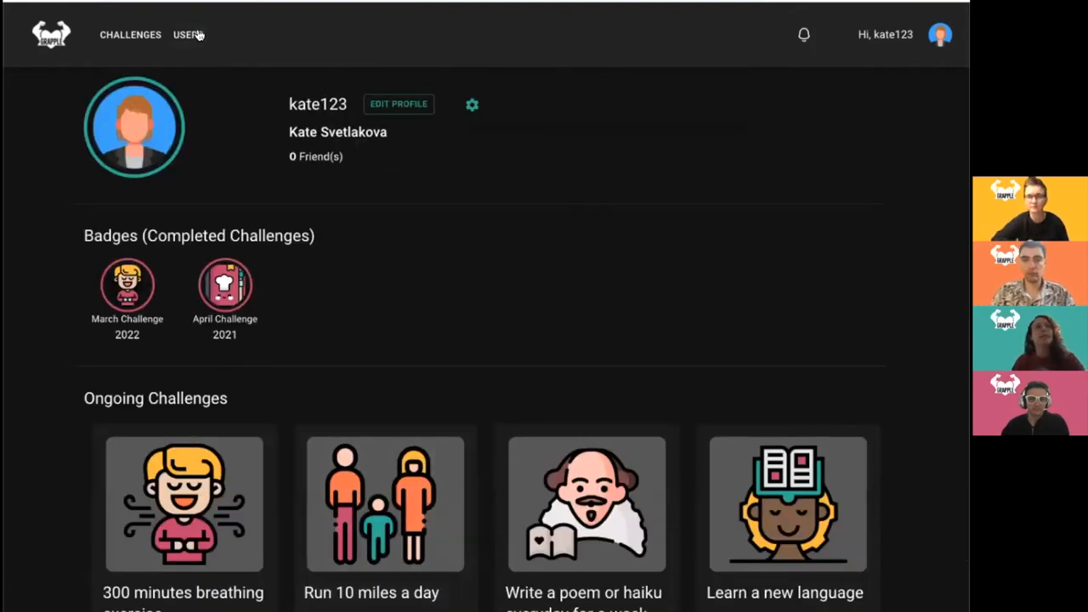
# Step: Send a friend request to the first user card in the Users directory
pyautogui.click(187, 34)
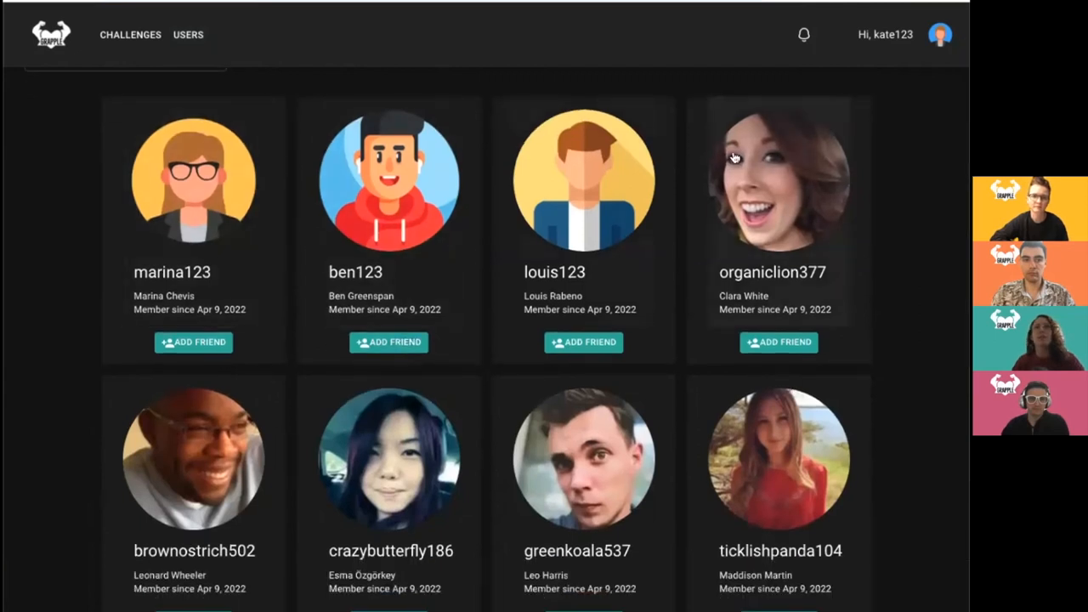
pyautogui.scroll(-3)
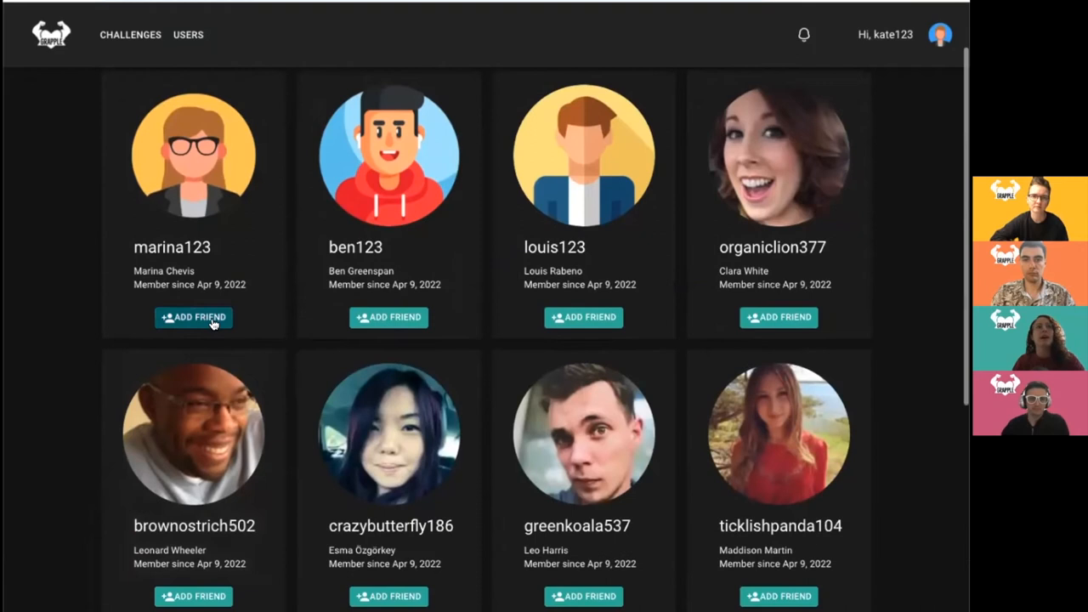
pyautogui.click(194, 318)
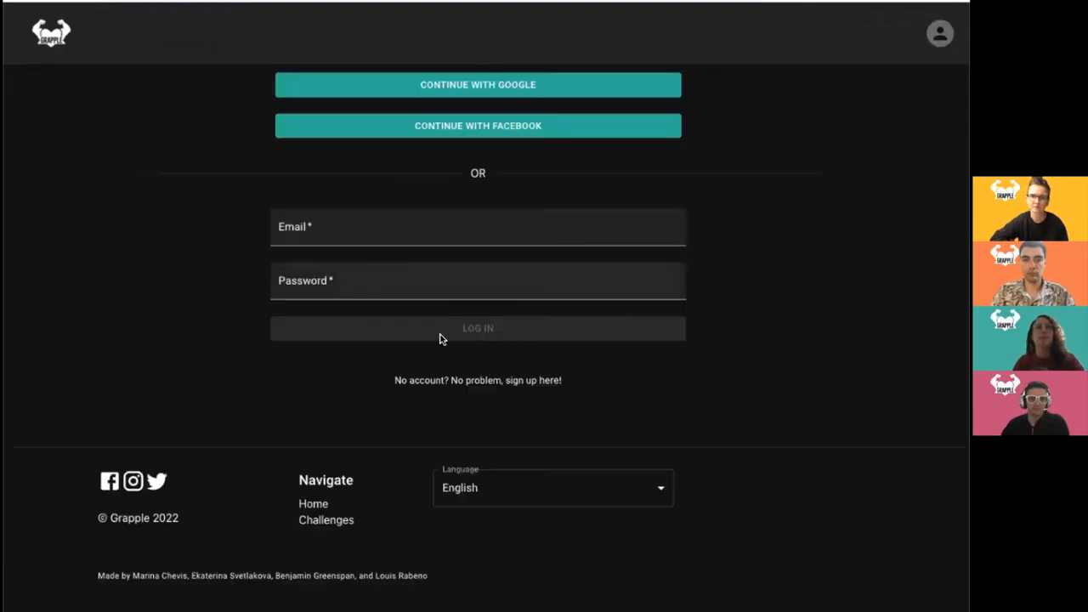
# Step: Sign in with the saved email and accept the newest pending friend request
pyautogui.write('marin')
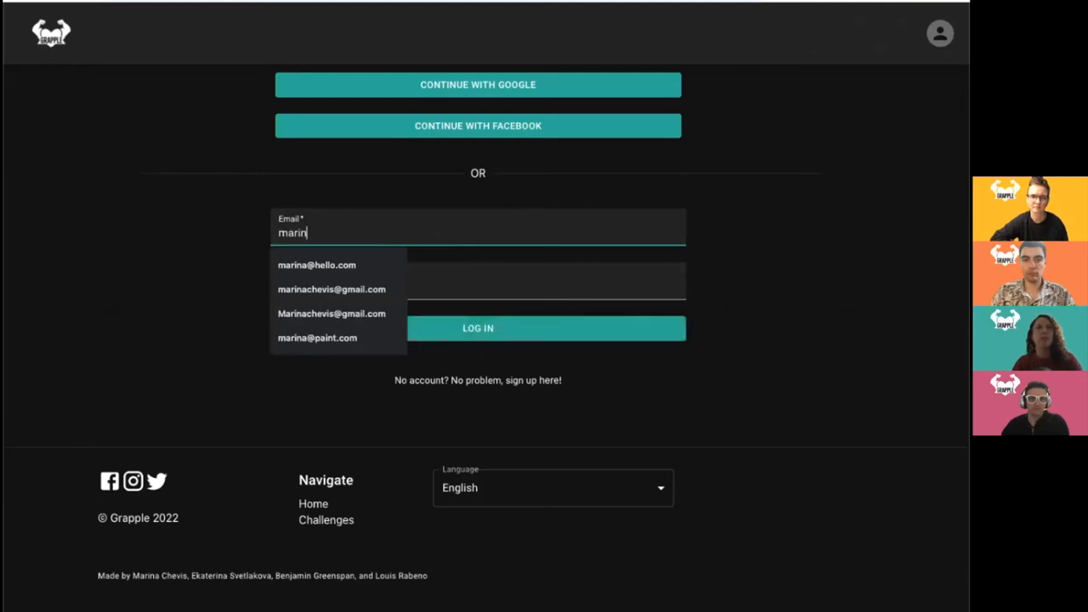
pyautogui.click(316, 265)
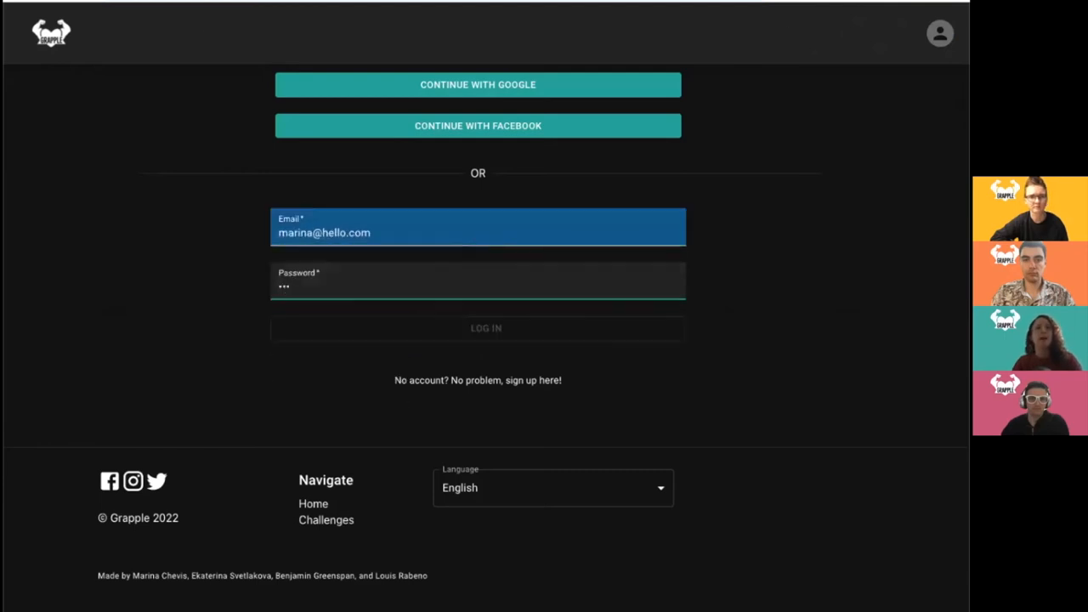
pyautogui.click(476, 329)
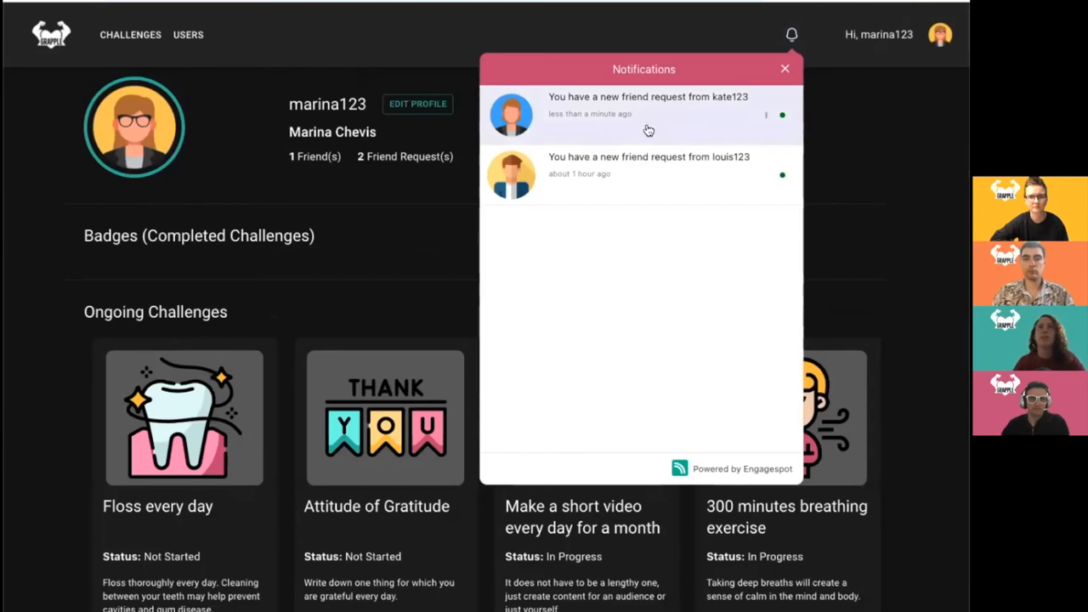
pyautogui.click(648, 110)
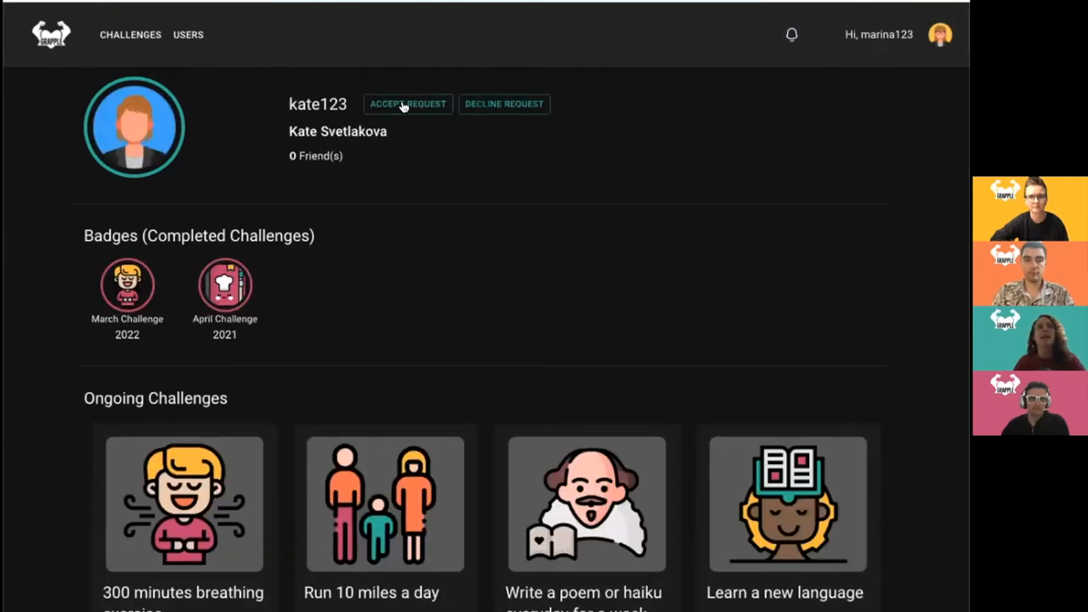
pyautogui.click(408, 104)
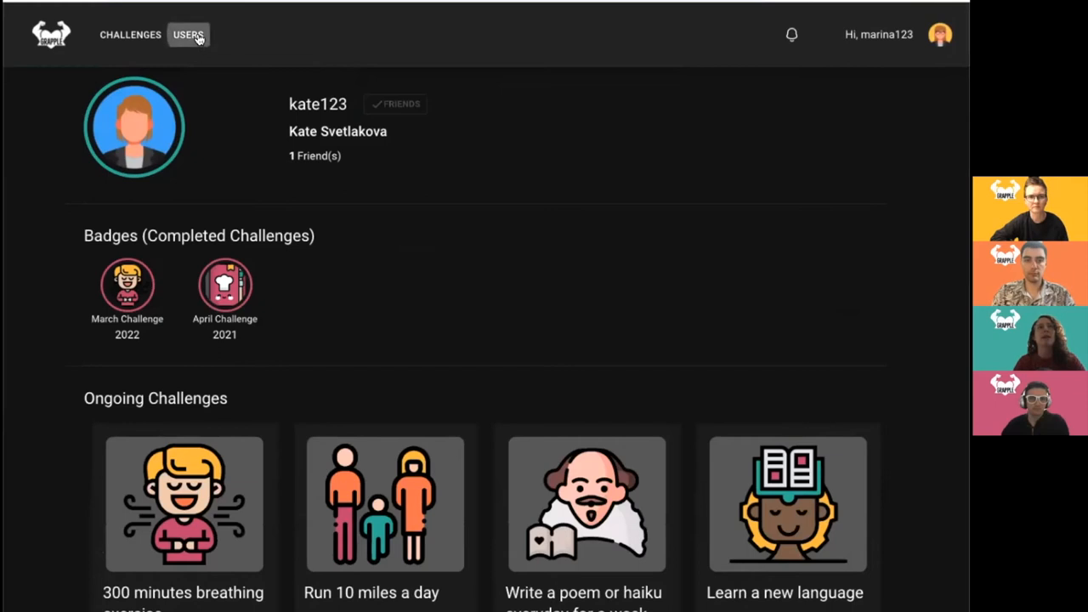
# Step: From the profile, invite a friend to the 'Make a short video every day for a month' challenge
pyautogui.click(187, 34)
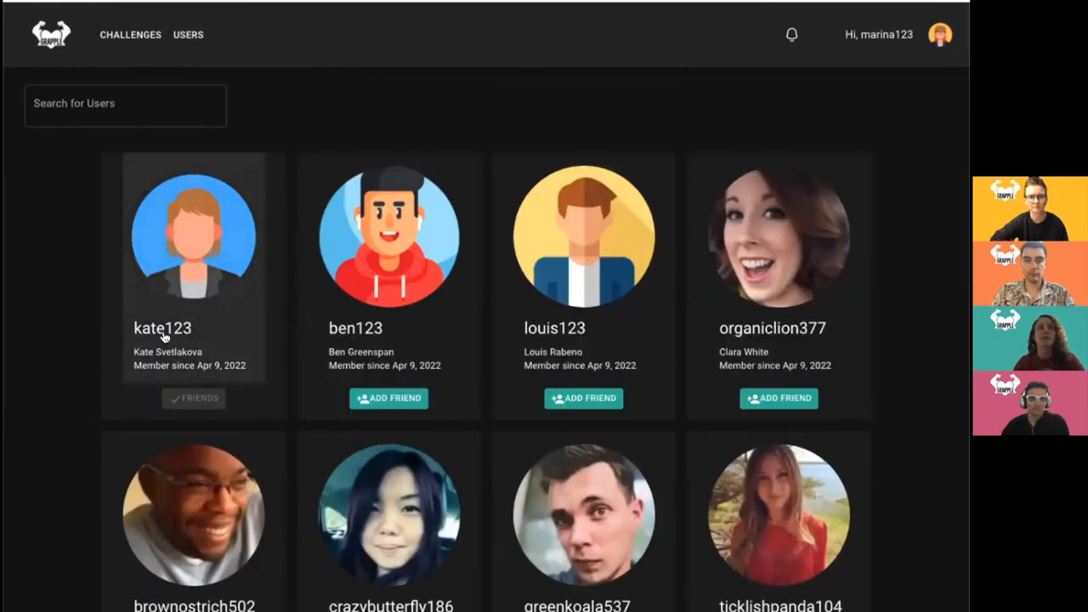
pyautogui.moveTo(129, 34)
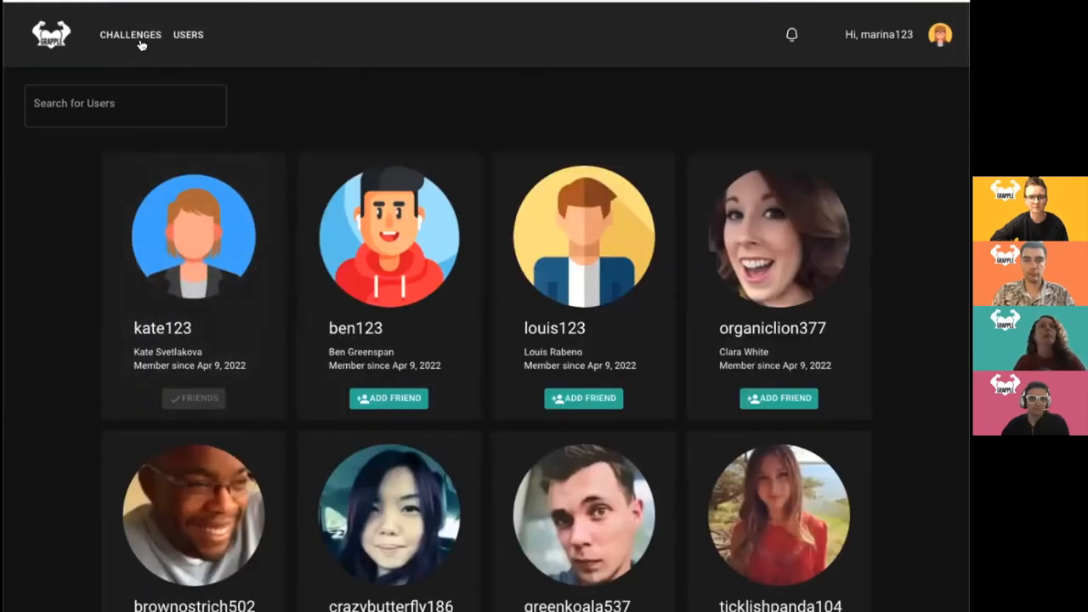
pyautogui.click(129, 34)
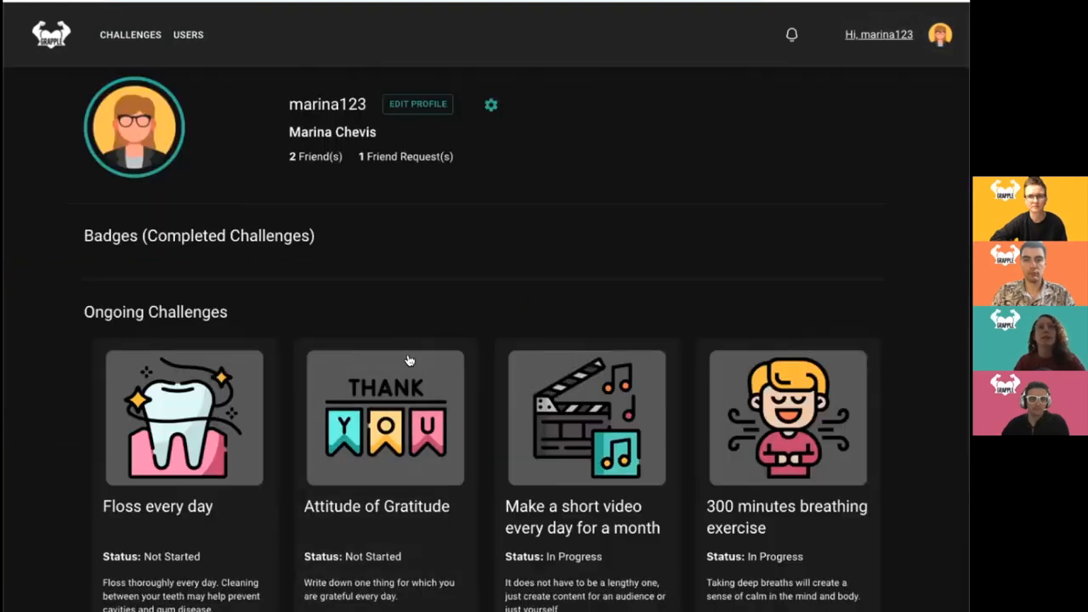
pyautogui.click(585, 417)
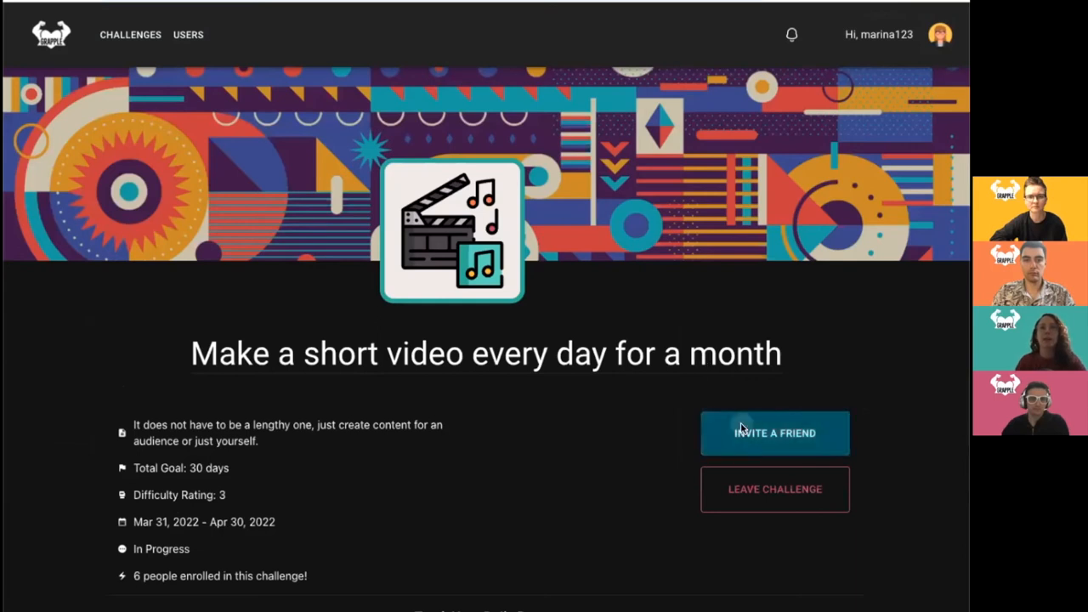
pyautogui.click(776, 434)
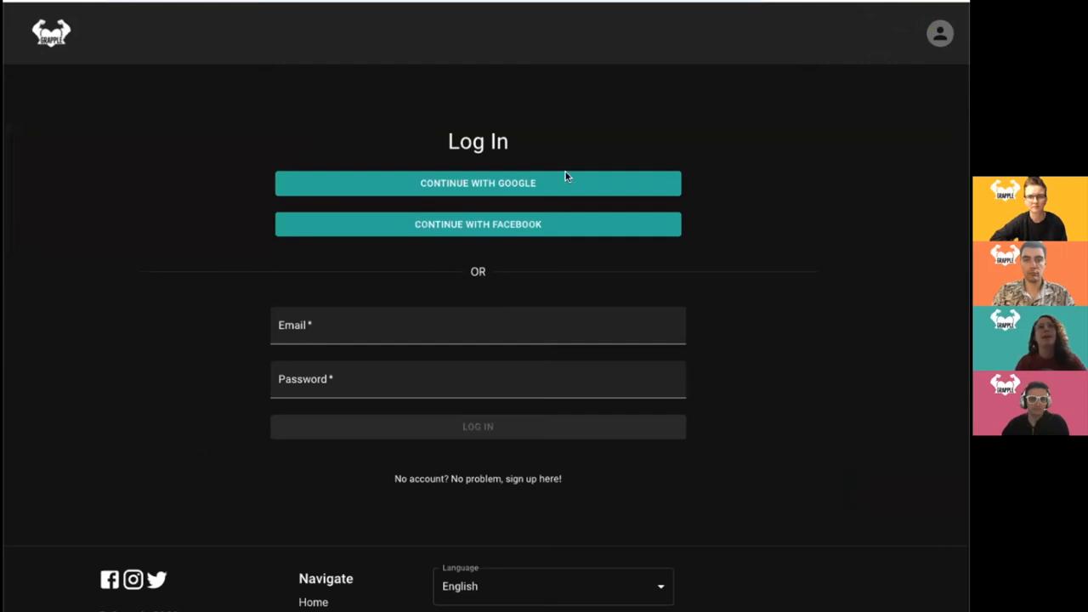
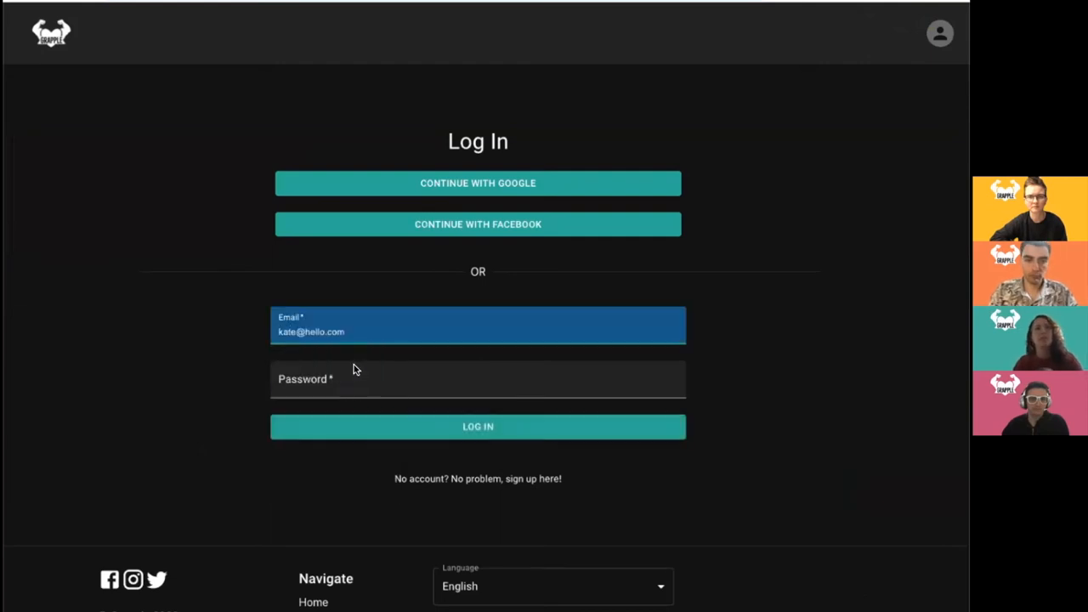
pyautogui.click(477, 425)
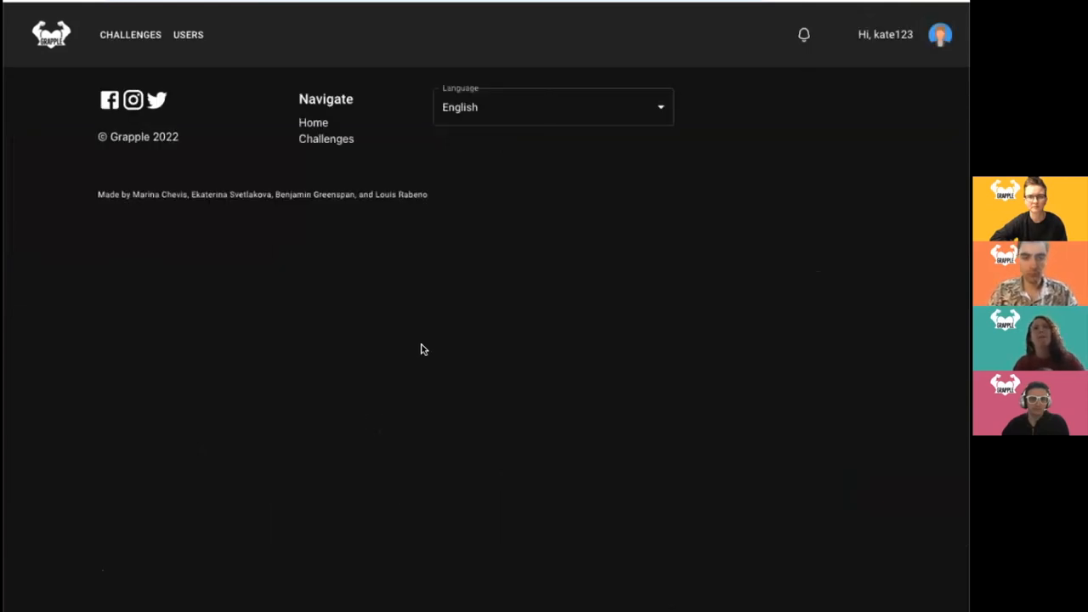
pyautogui.click(803, 34)
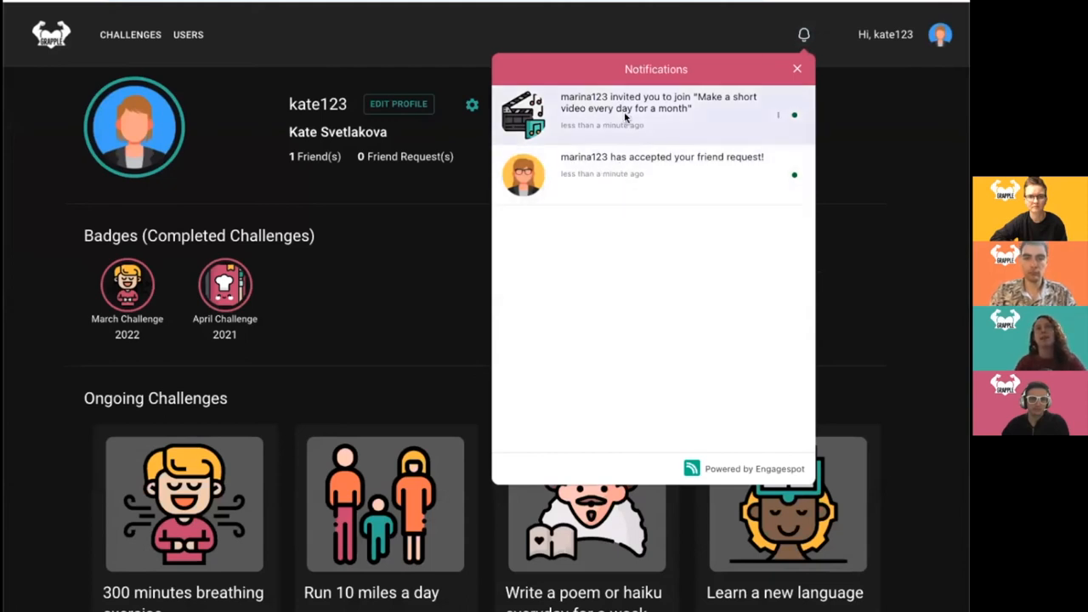
pyautogui.click(660, 102)
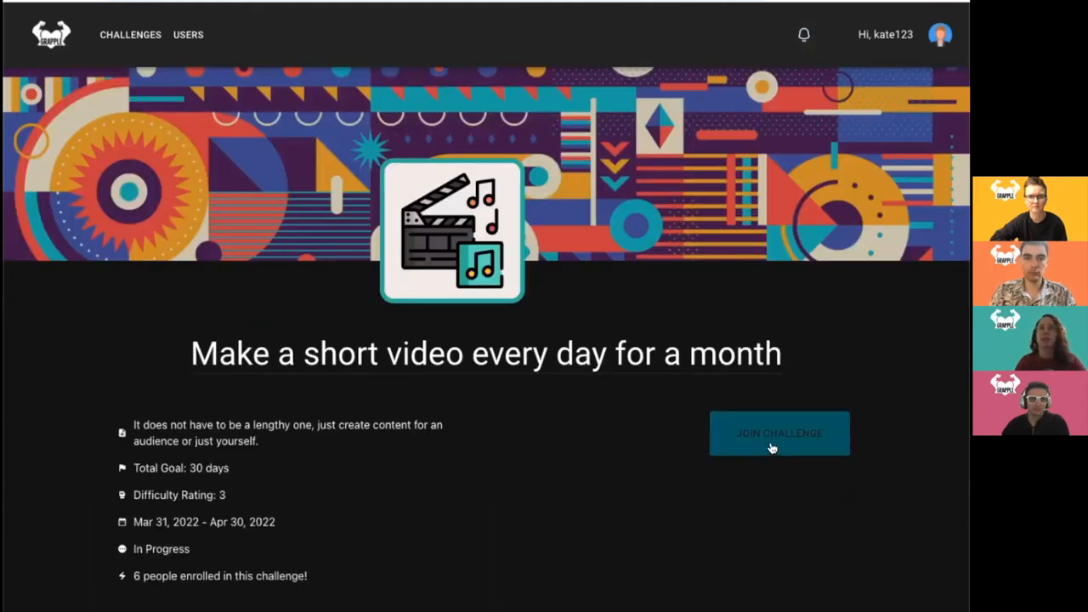
pyautogui.click(778, 433)
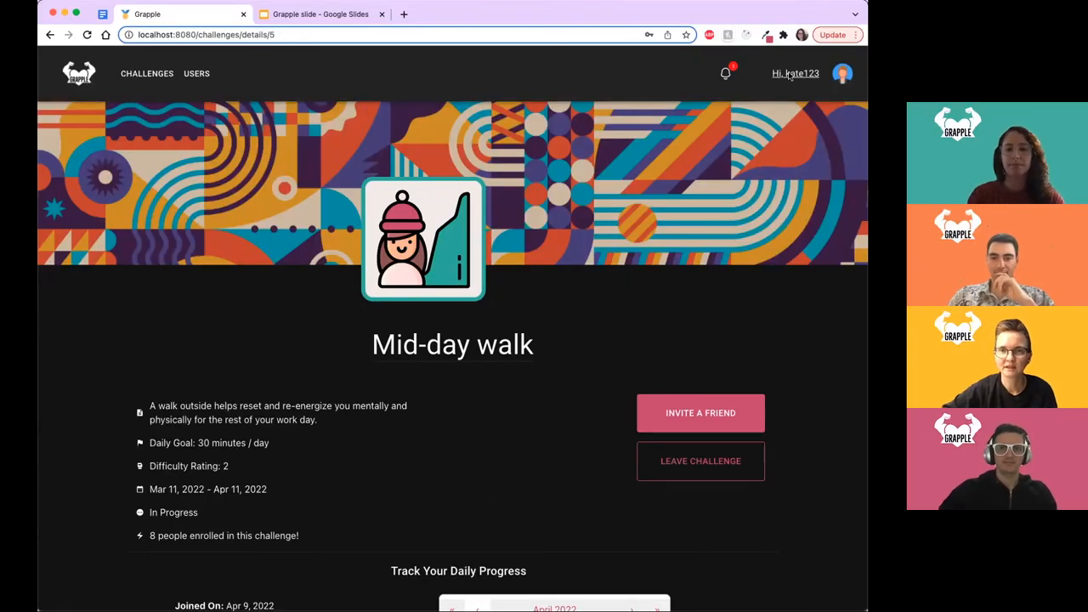
# Step: In Admin Hub, sort the challenges table by ID and show the first challenge's category choices
pyautogui.click(842, 74)
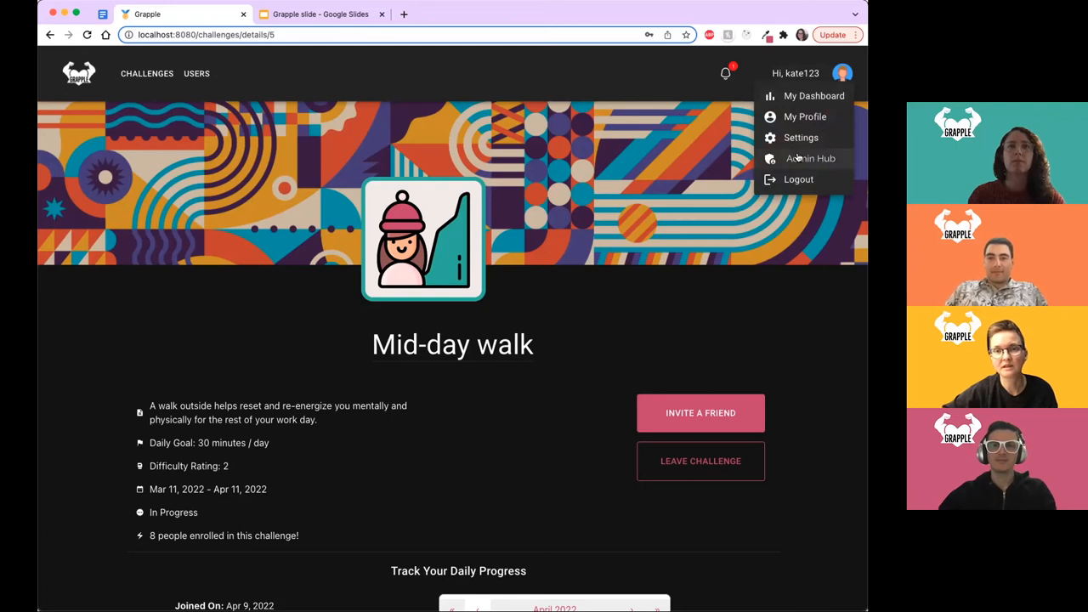
pyautogui.click(810, 159)
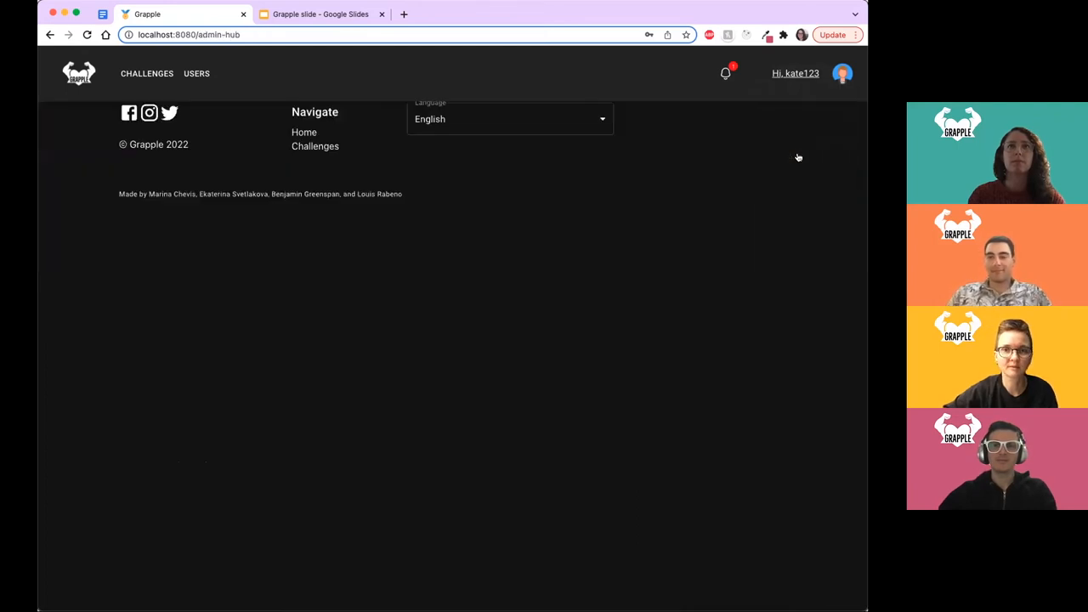
pyautogui.click(147, 73)
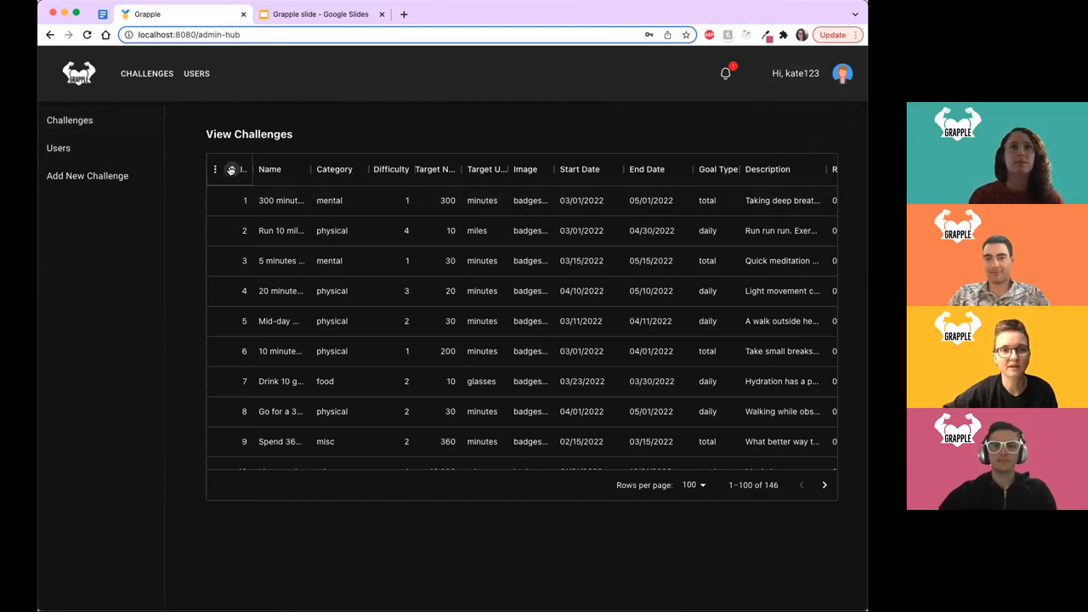
pyautogui.click(243, 170)
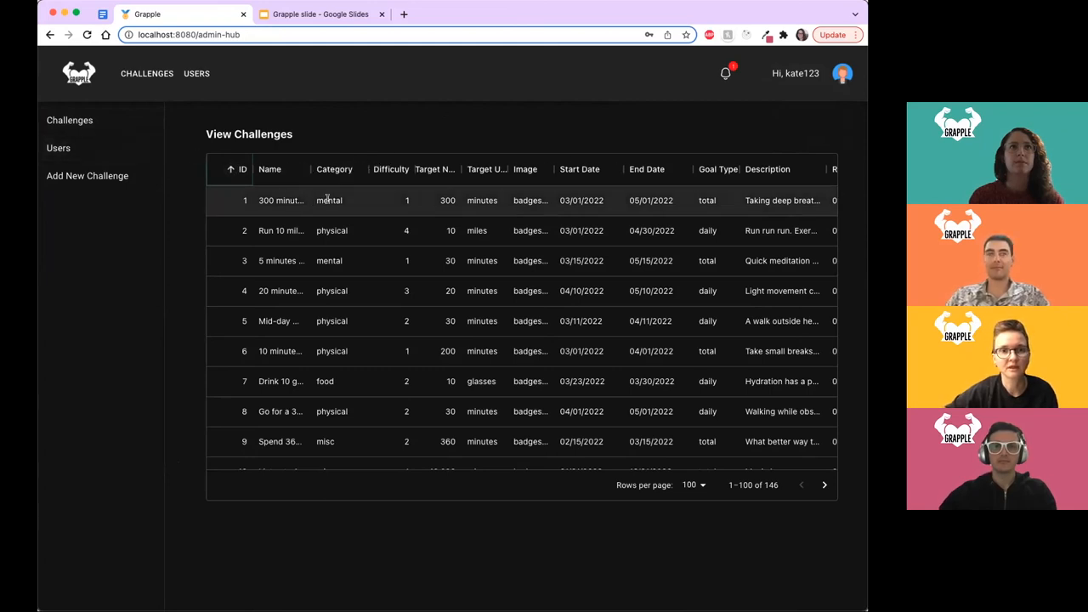
pyautogui.click(280, 200)
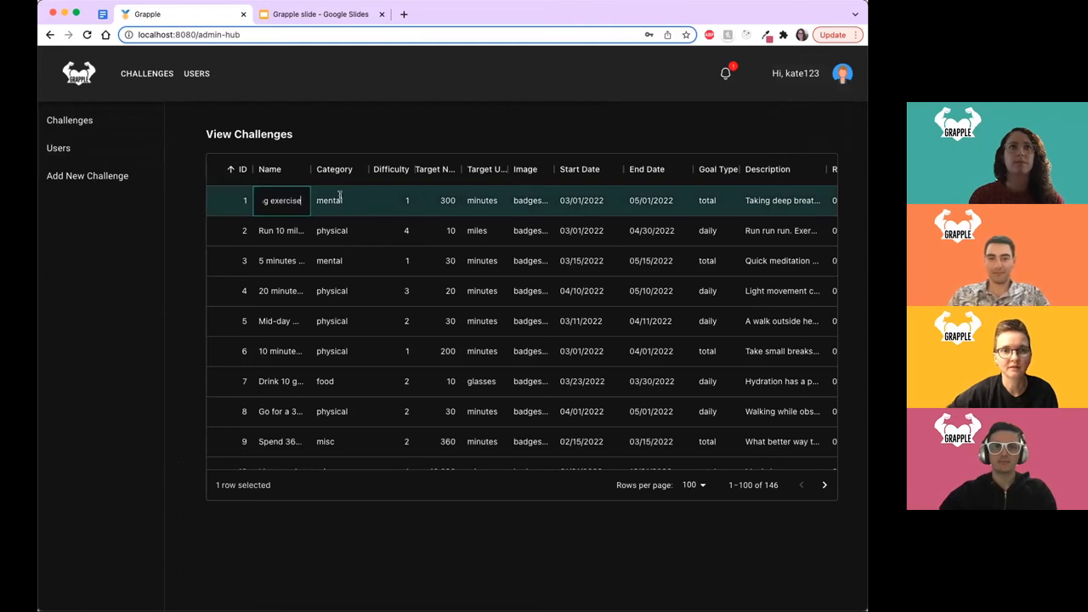
pyautogui.click(333, 201)
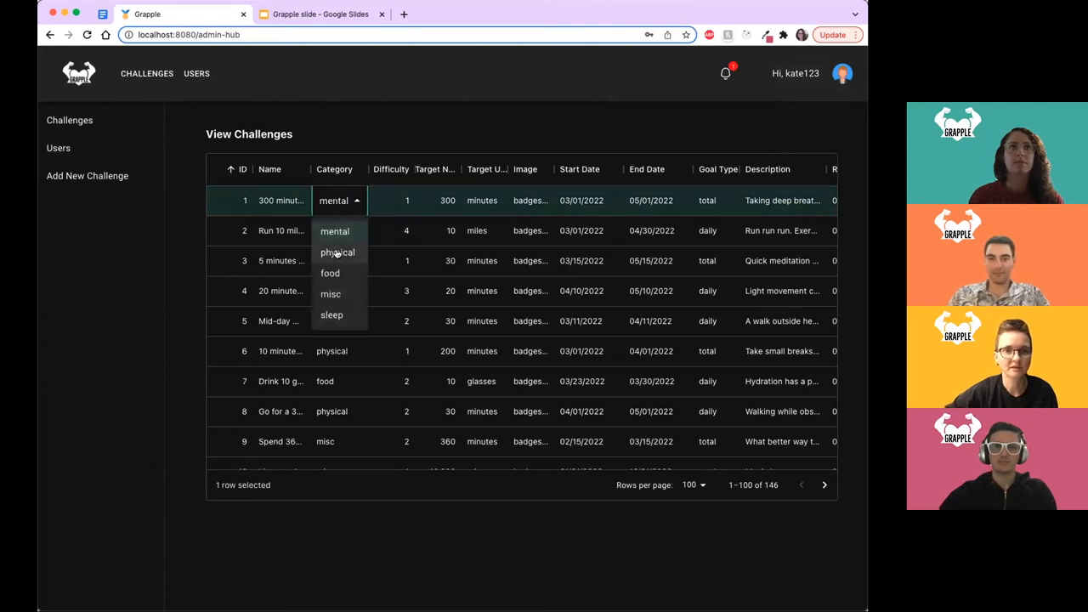
# Step: Switch to the Users table and sort it alphabetically by first name
pyautogui.click(58, 147)
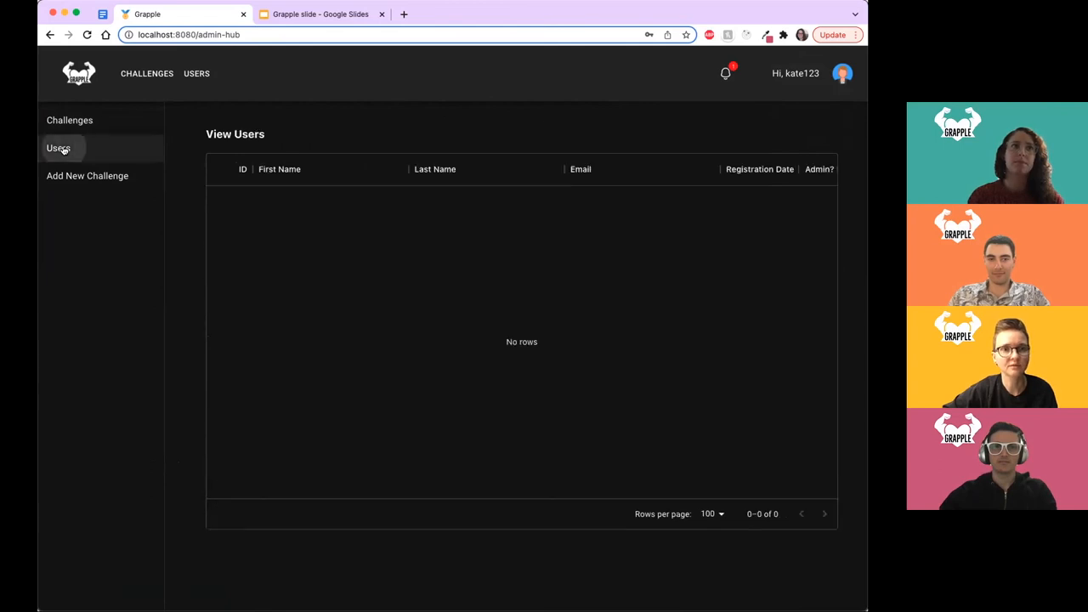
pyautogui.click(57, 146)
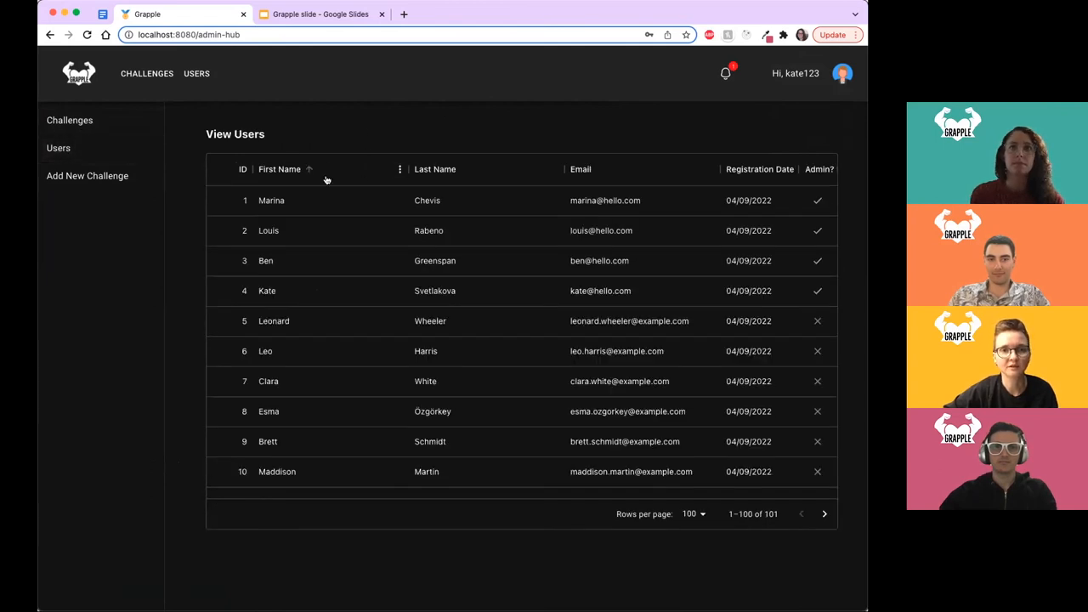
pyautogui.click(279, 170)
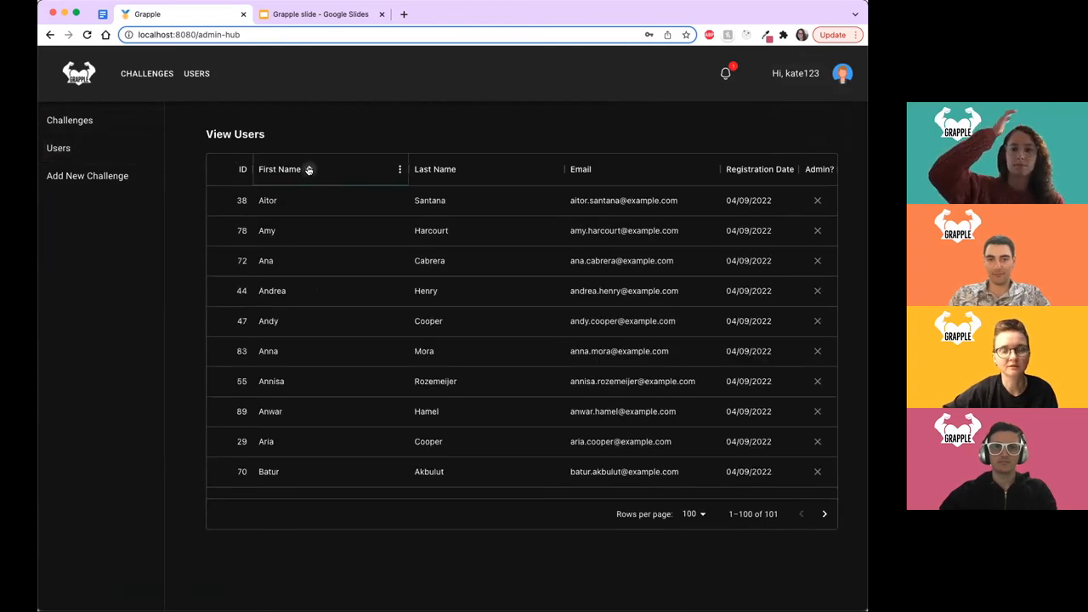
pyautogui.click(279, 170)
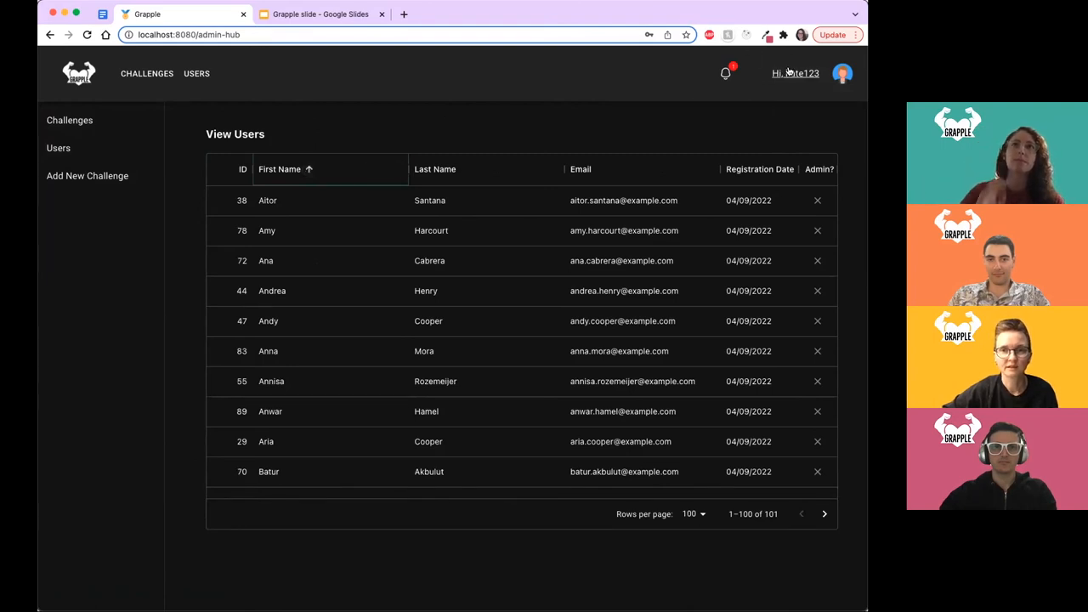
# Step: Edit kate123's profile to upload KATE.png as the new profile picture and update it
pyautogui.click(843, 73)
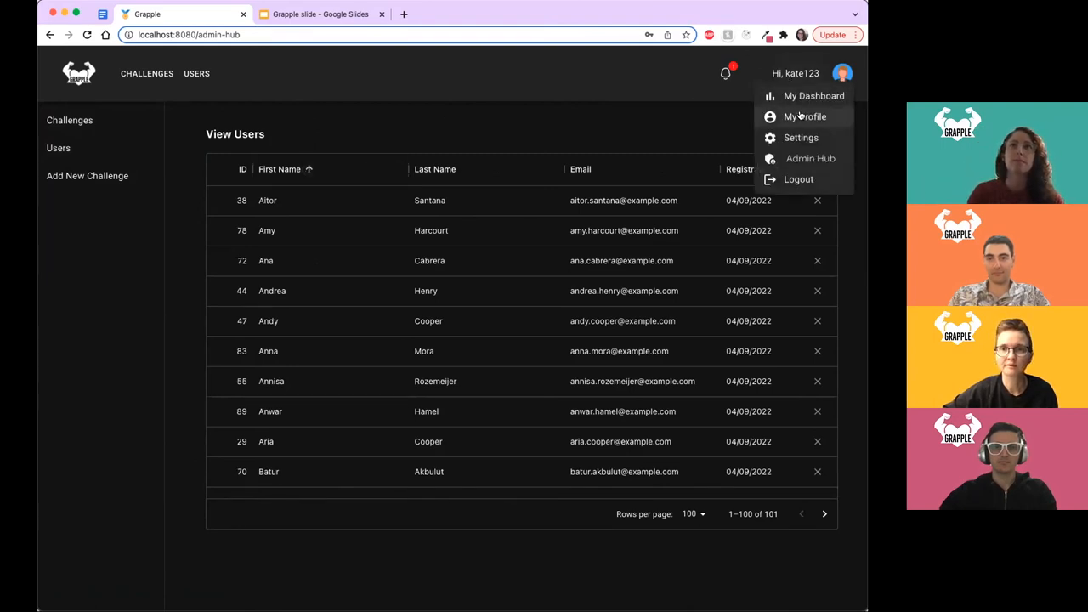
pyautogui.click(804, 115)
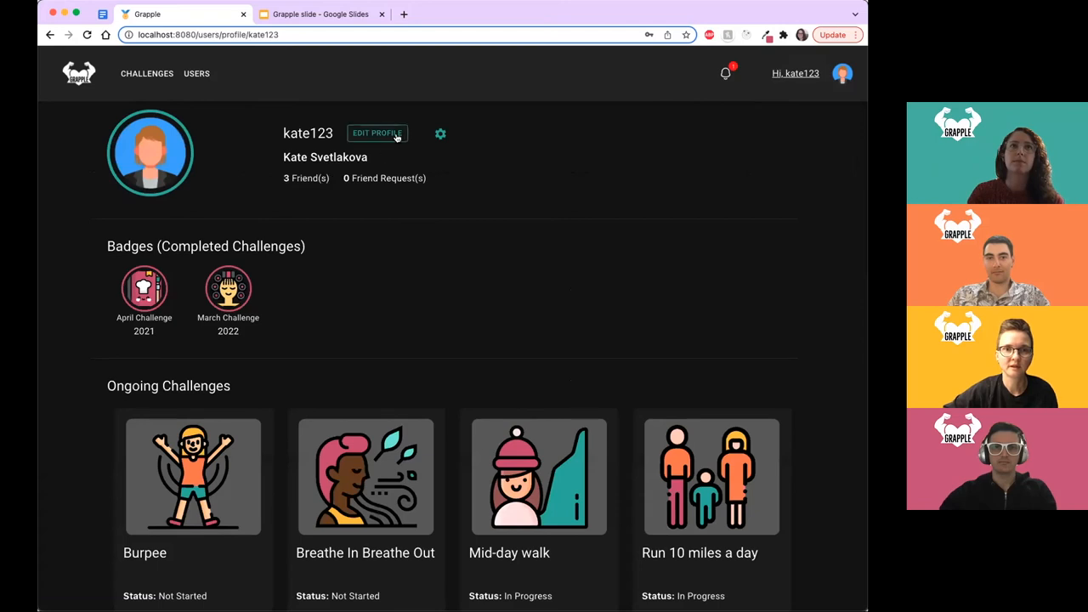
pyautogui.click(377, 133)
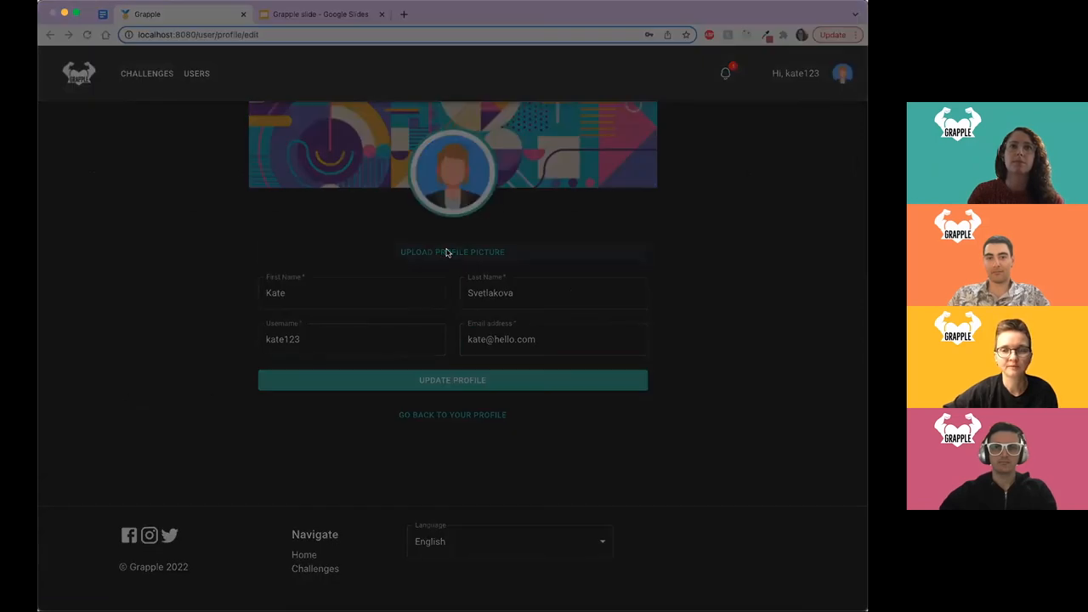
pyautogui.click(452, 252)
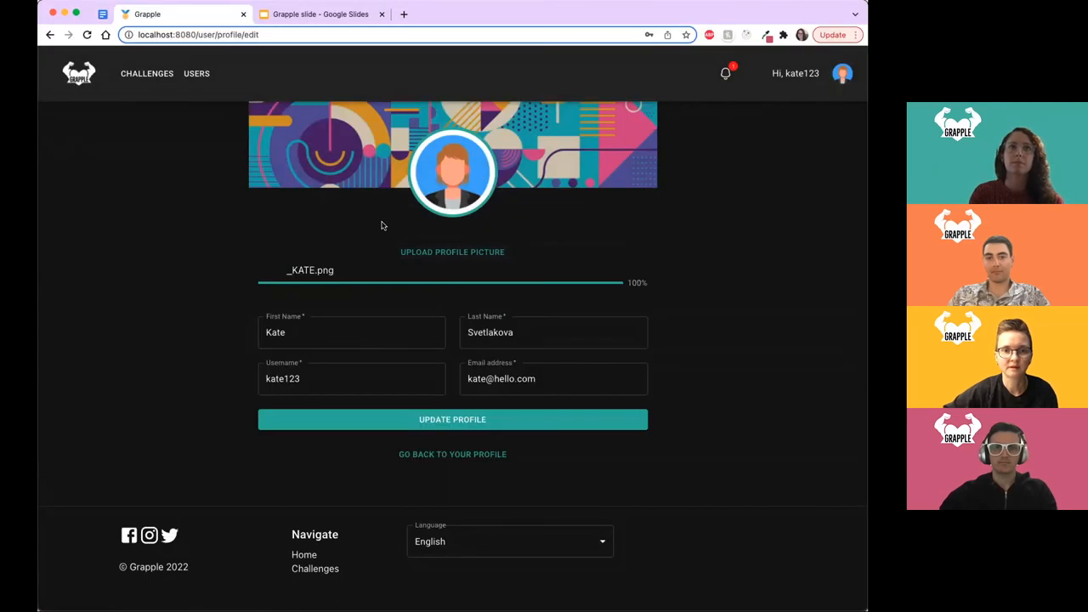
pyautogui.click(452, 418)
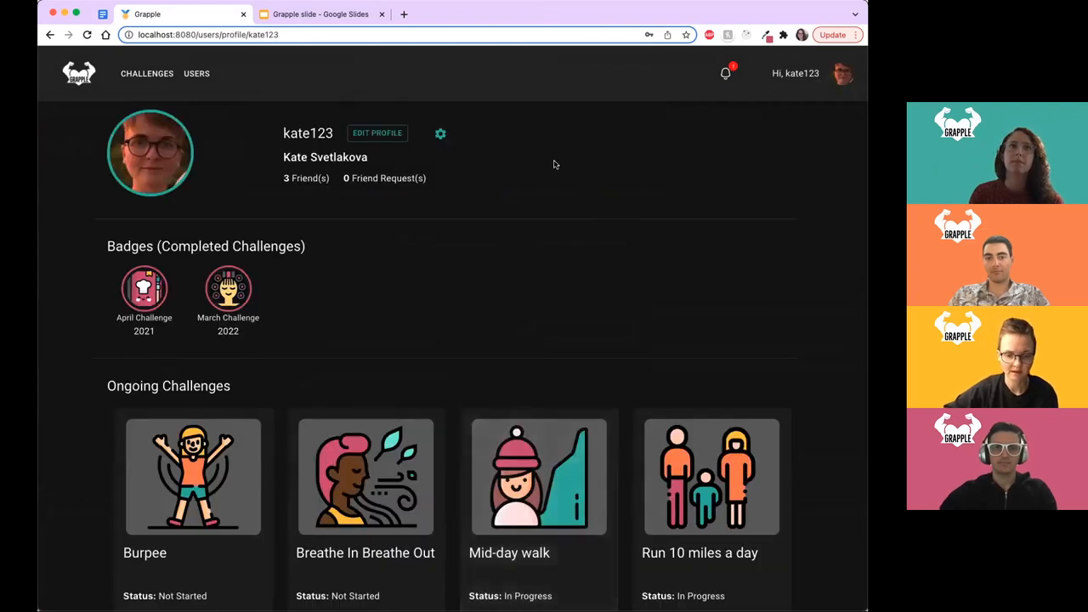
pyautogui.click(844, 73)
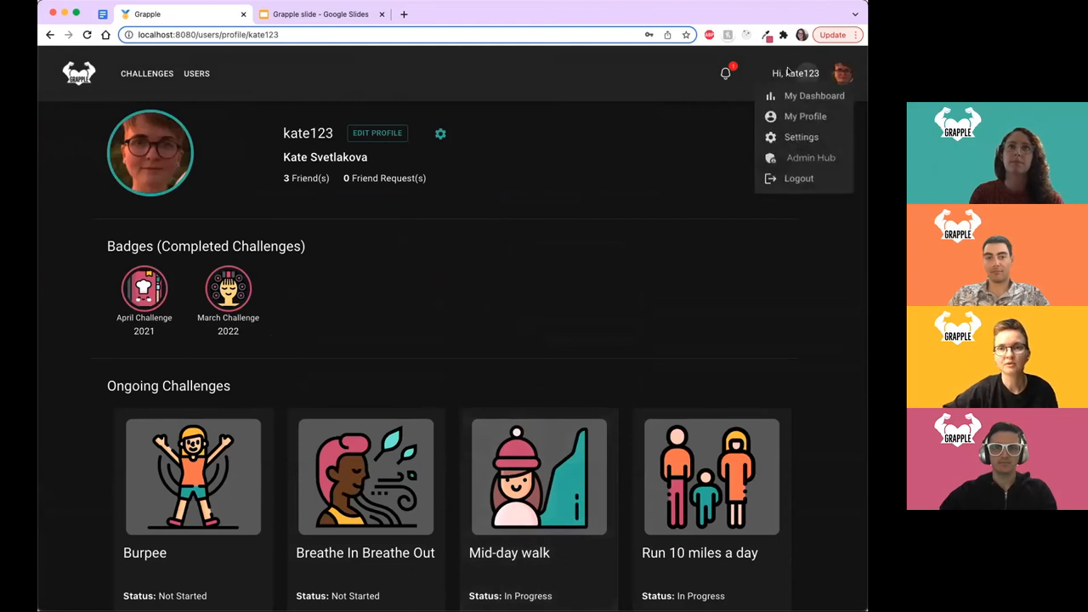
# Step: On the dashboard, show All rows of ongoing challenges and more leaderboard rows
pyautogui.click(813, 96)
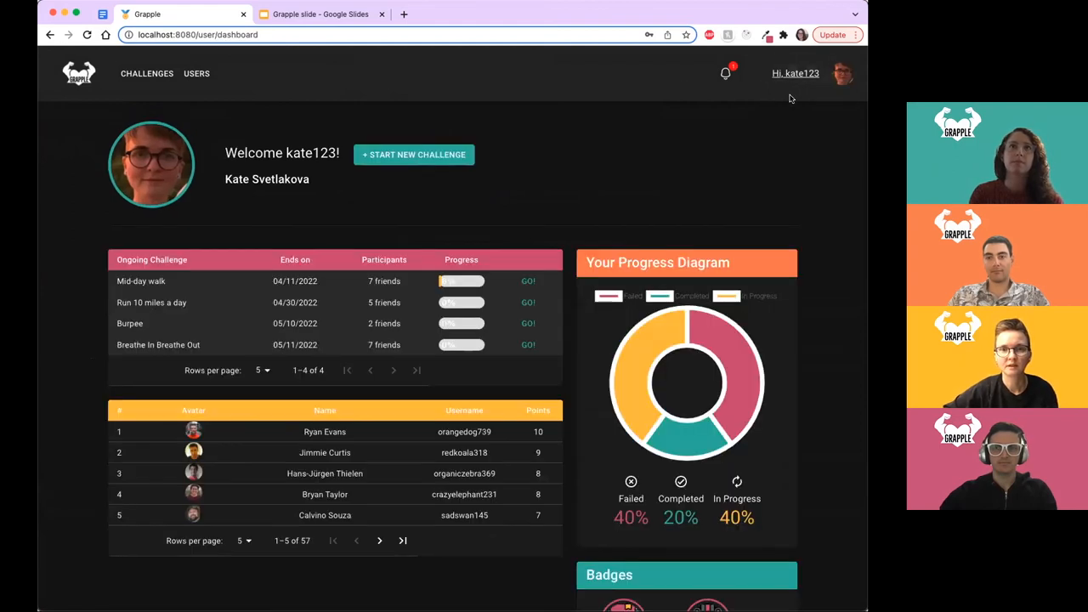
pyautogui.moveTo(624, 143)
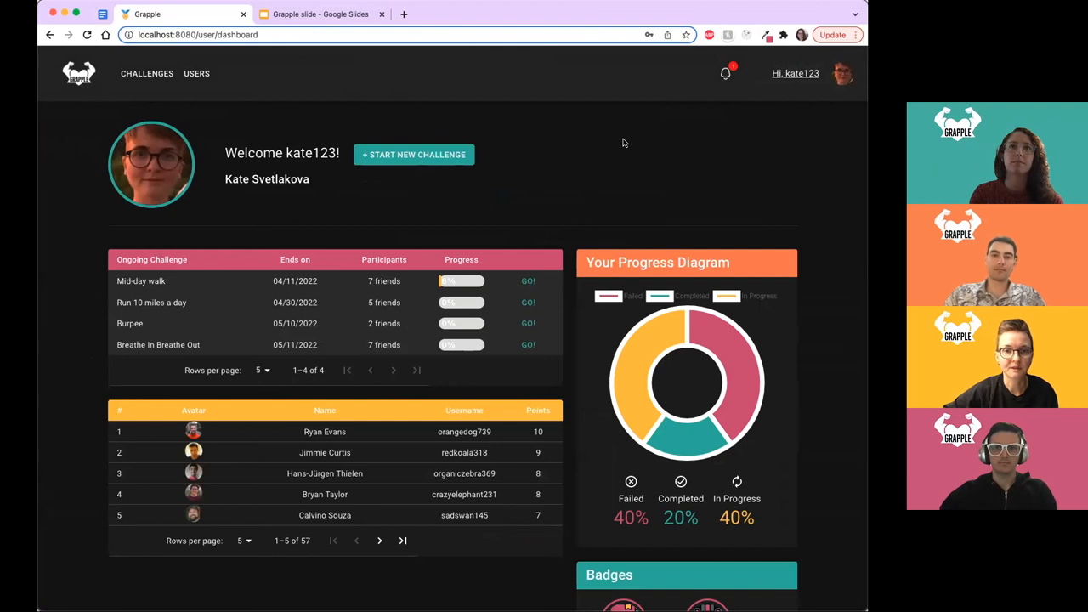
pyautogui.moveTo(265, 374)
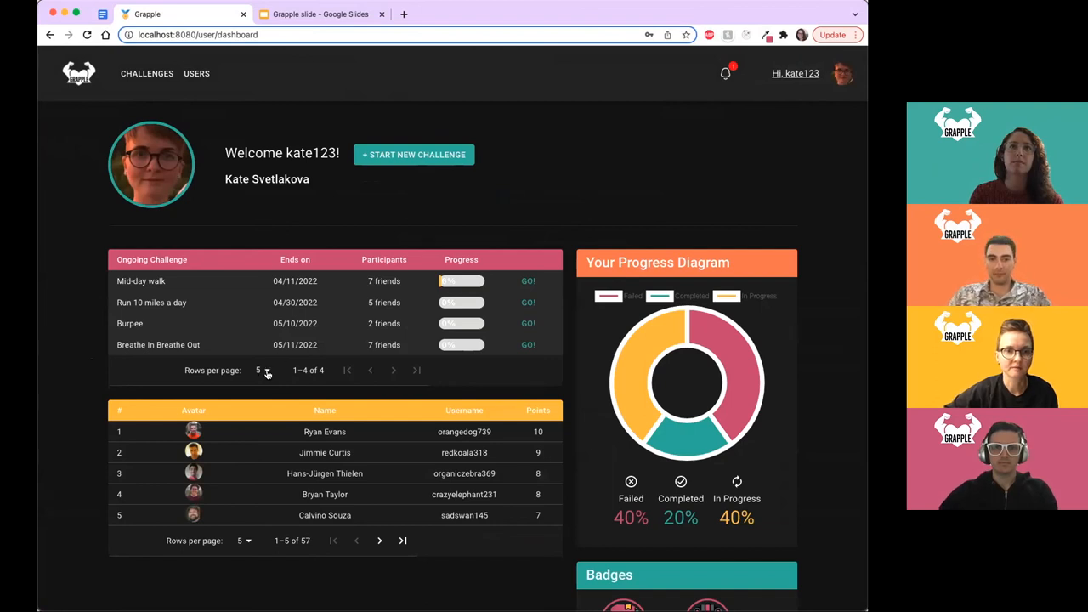
pyautogui.click(258, 370)
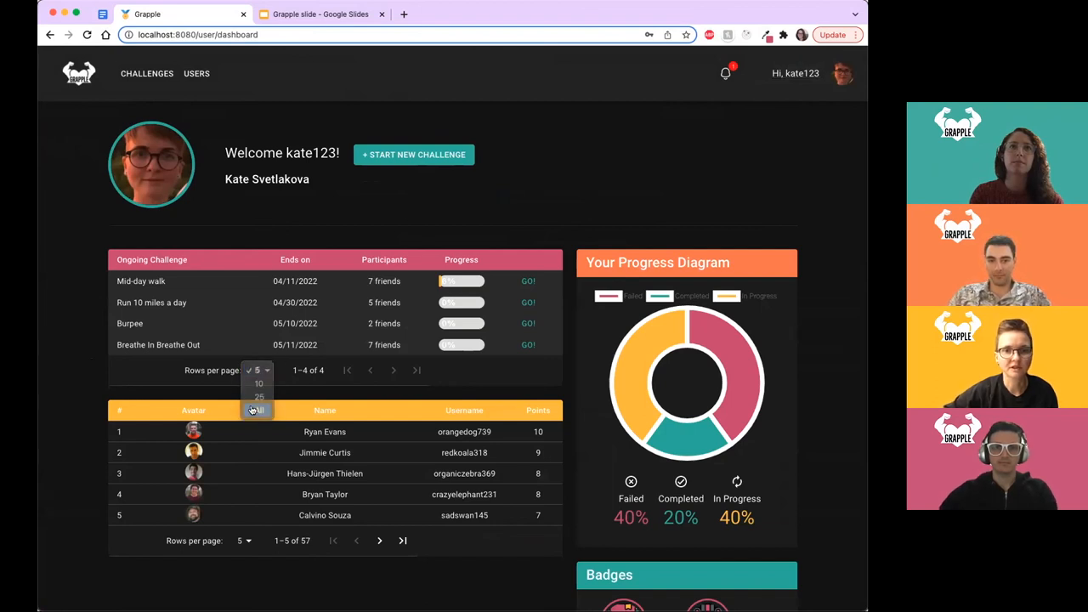
pyautogui.click(257, 410)
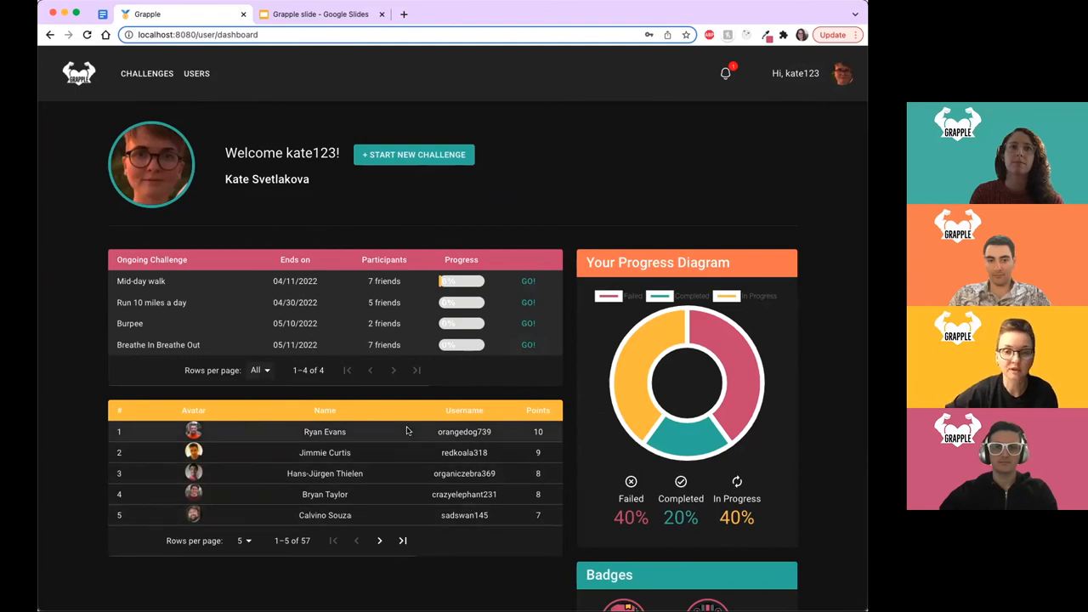
pyautogui.moveTo(297, 531)
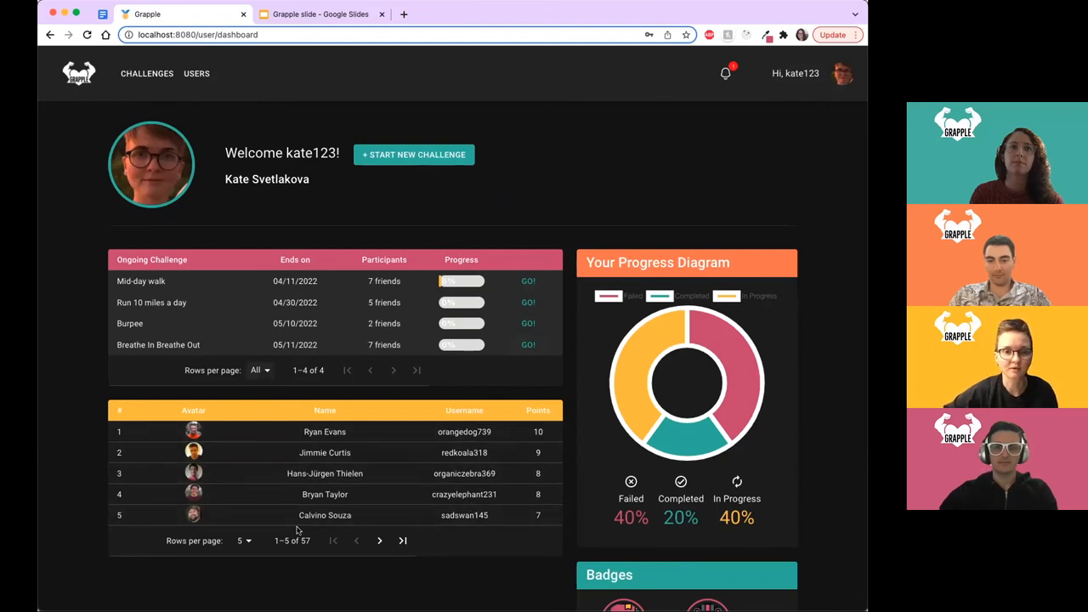
pyautogui.click(244, 541)
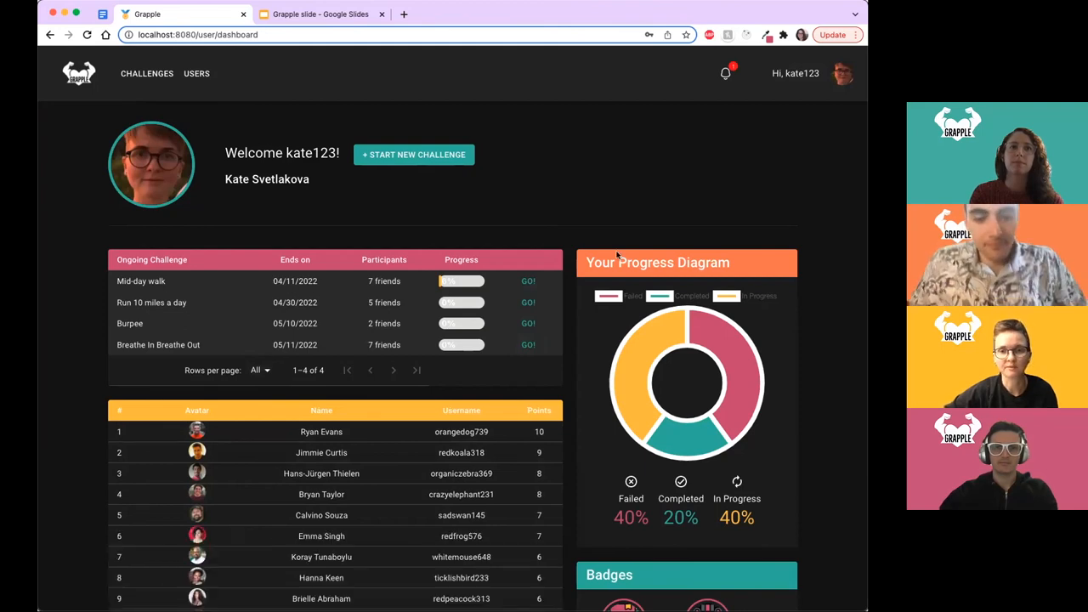
pyautogui.scroll(-3)
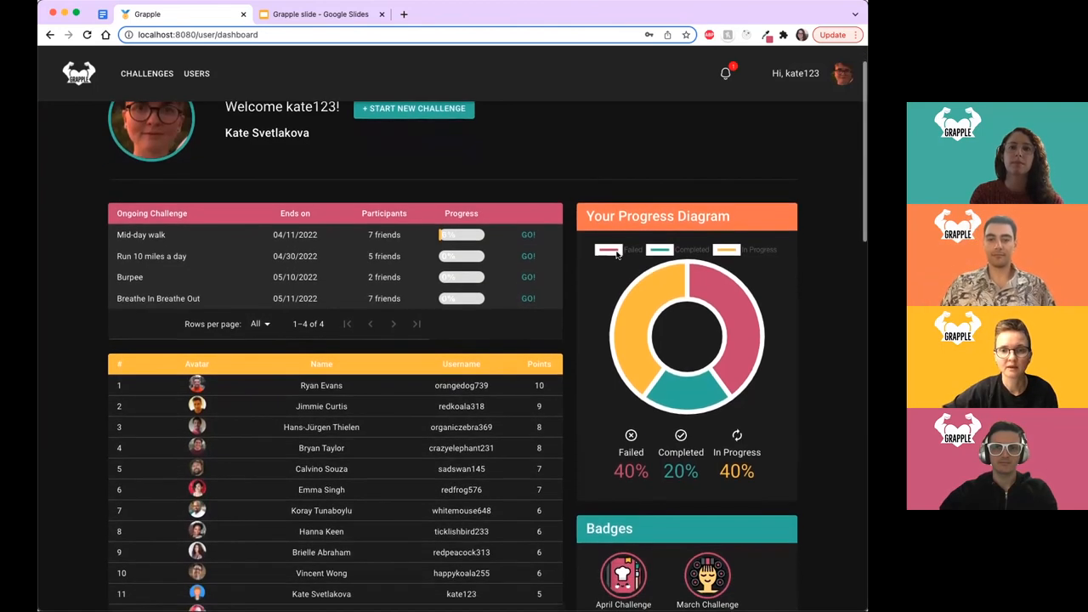
pyautogui.scroll(-3)
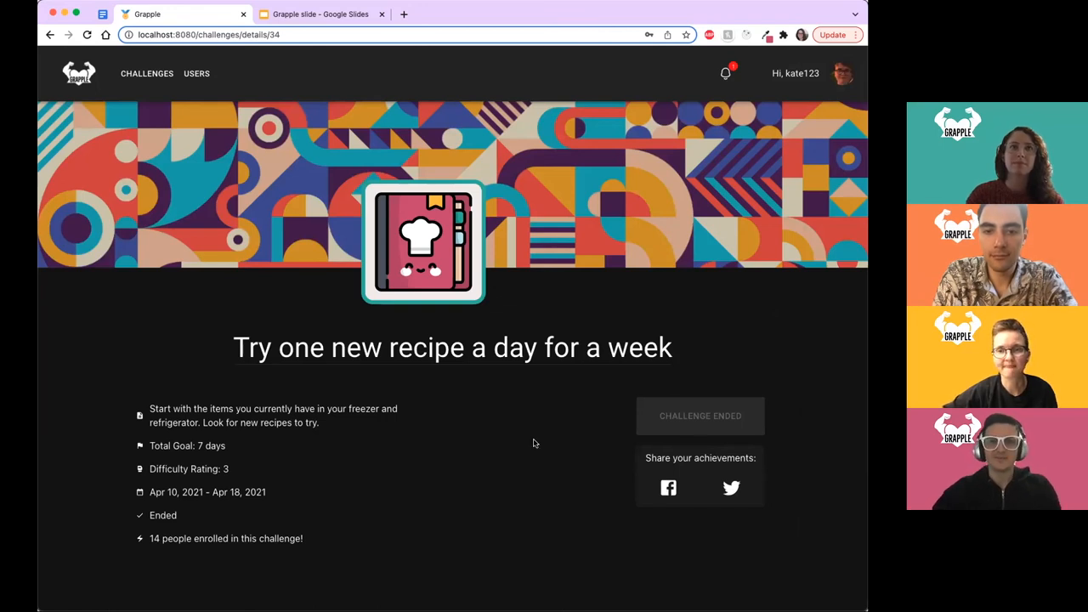
# Step: Present the Technologies Used slide full screen from the Google Slides tab
pyautogui.click(319, 14)
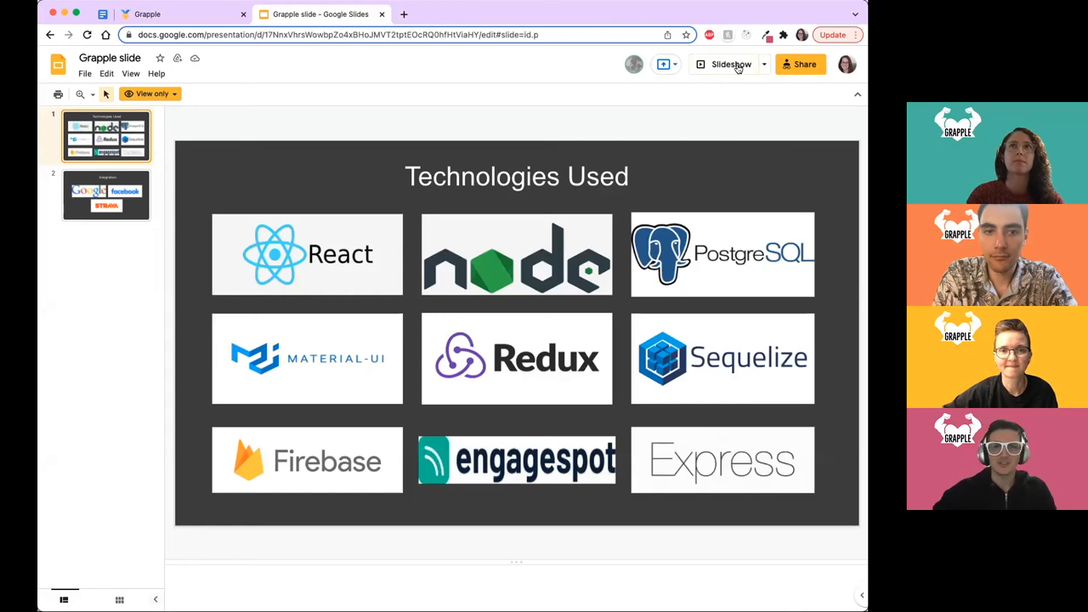
pyautogui.click(730, 64)
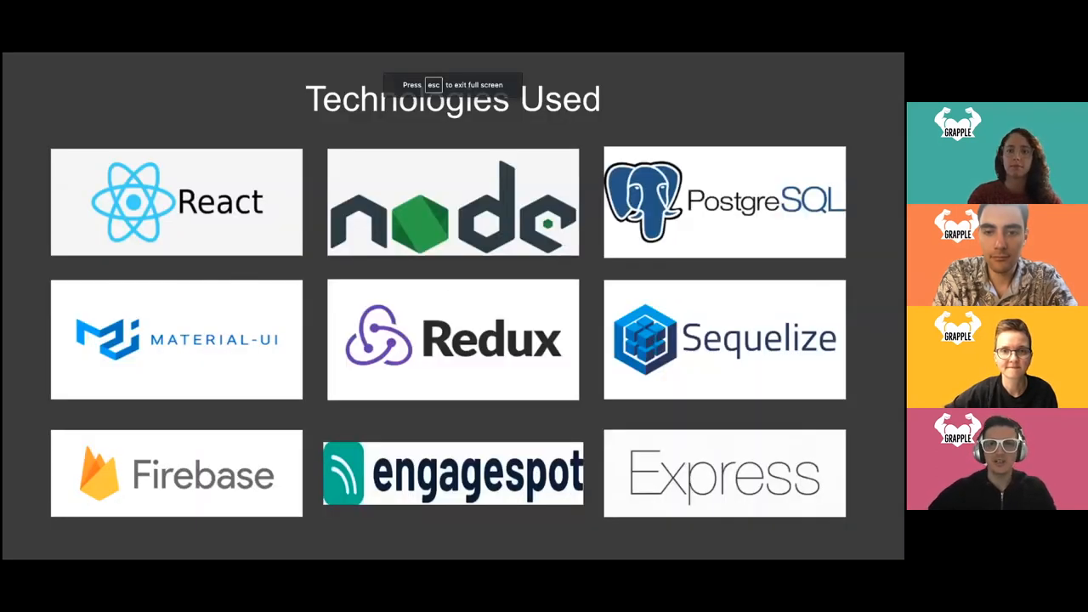